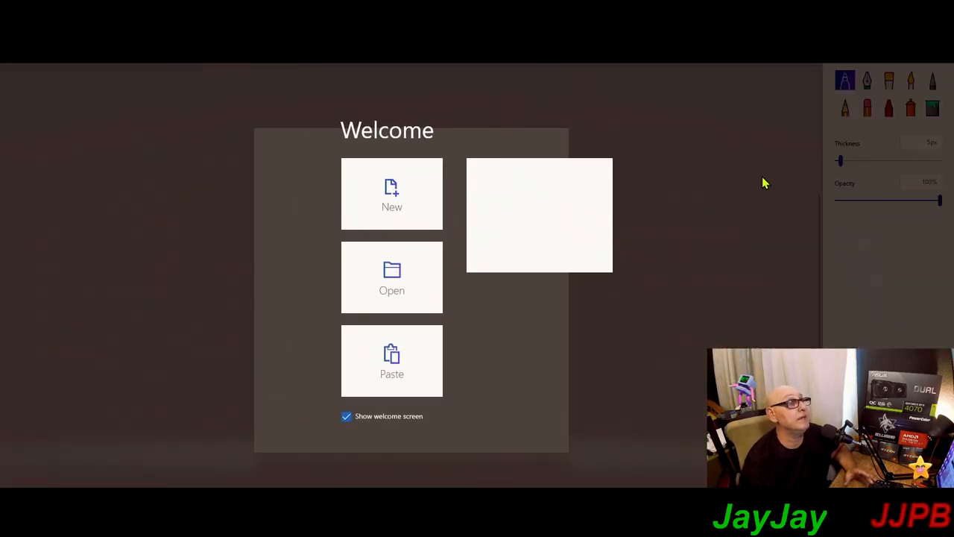
{"action": "mouse_move", "coordinate": [741, 273]}
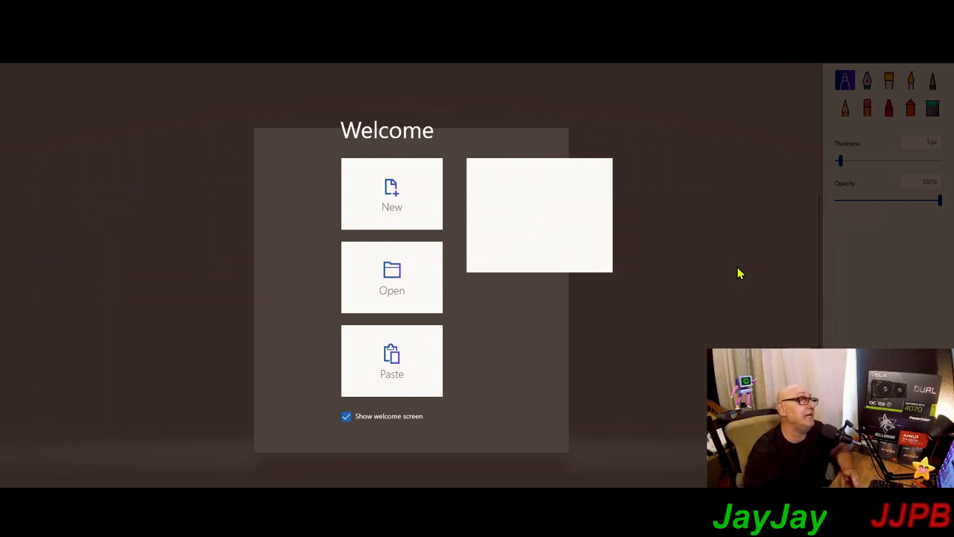
{"action": "mouse_move", "coordinate": [522, 274]}
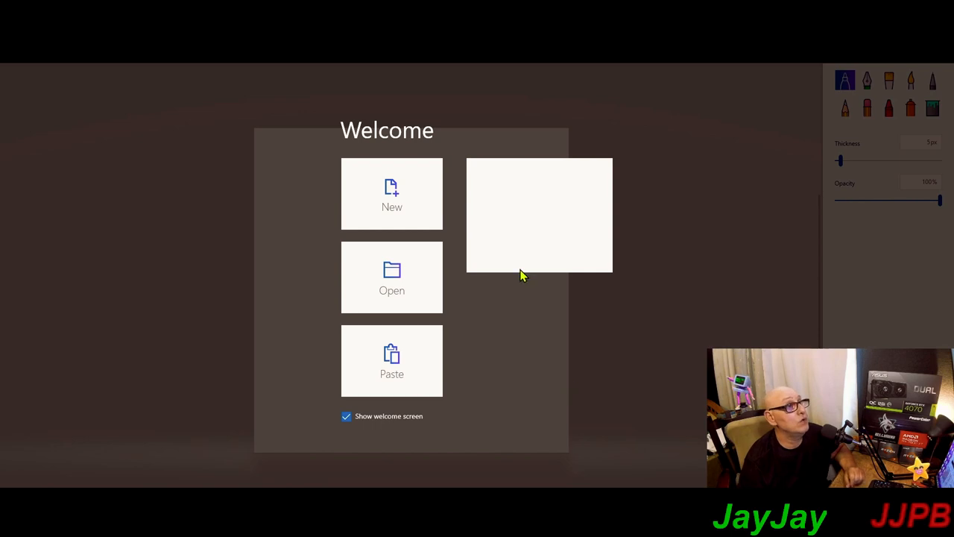
{"action": "mouse_move", "coordinate": [392, 209]}
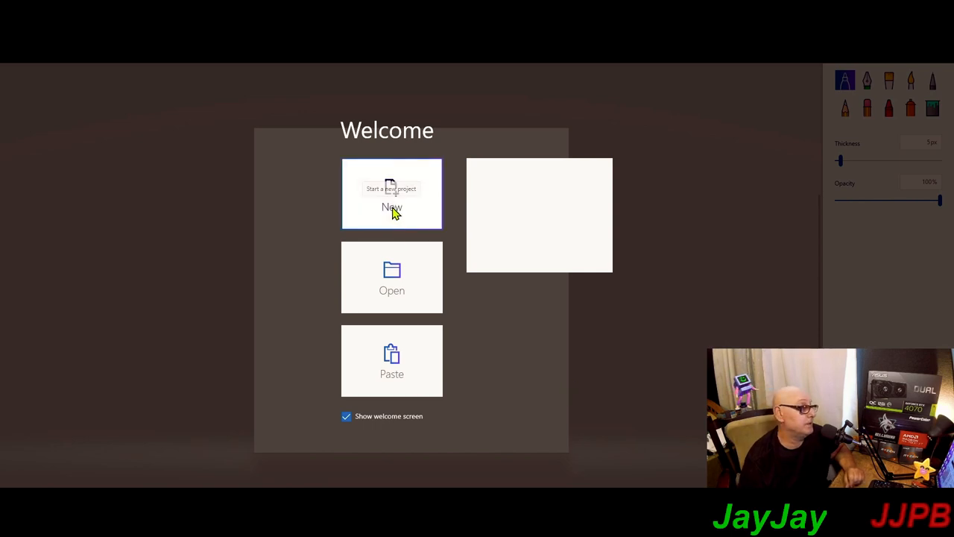
Create a new blank project from the Paint 3D Welcome screen.
{"action": "left_click", "coordinate": [392, 194]}
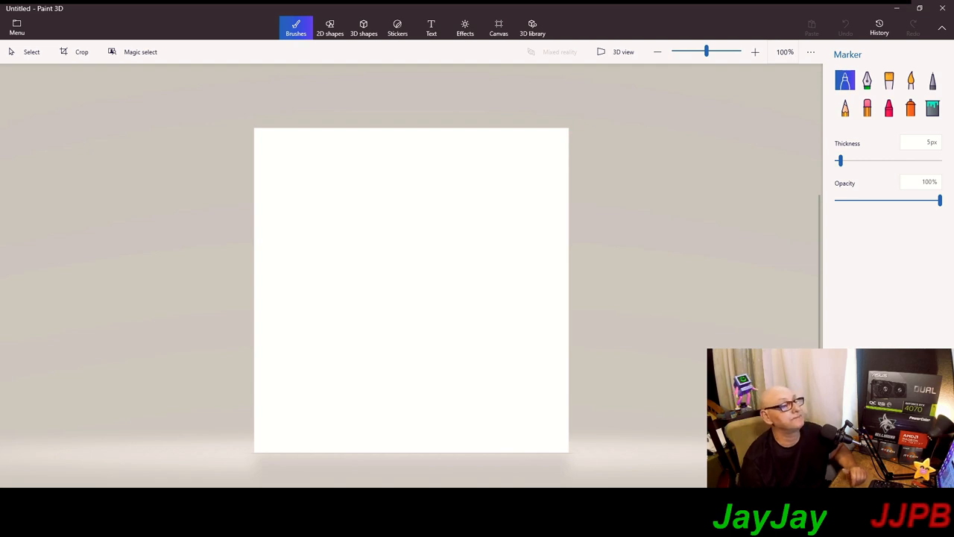
{"action": "mouse_move", "coordinate": [319, 121]}
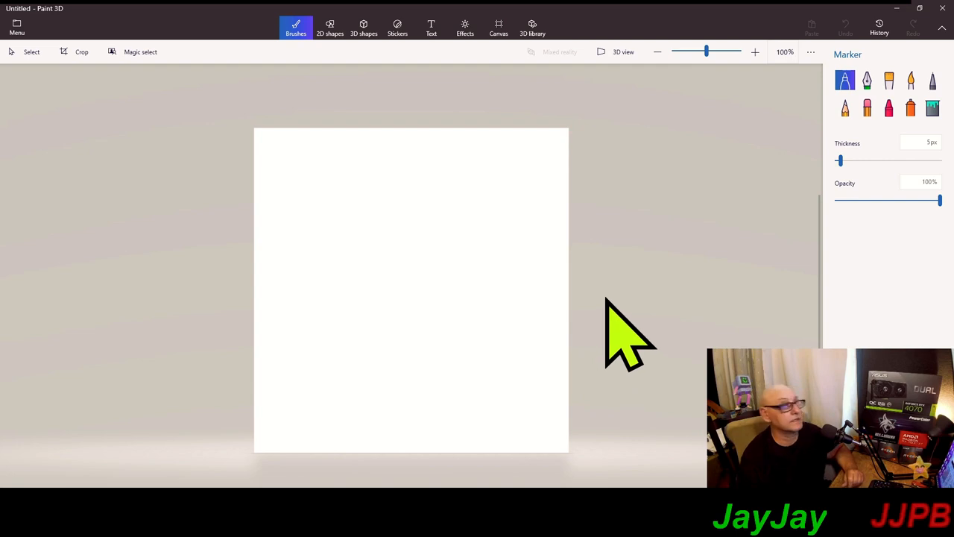
{"action": "mouse_move", "coordinate": [261, 111]}
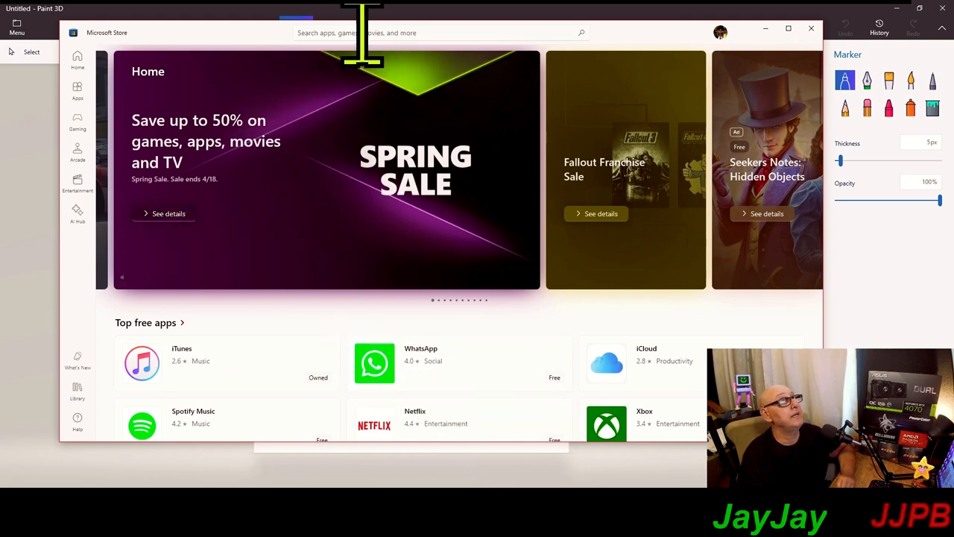
Search the Store for 'windows paint 3d', update Paint 3D, then close the Store.
{"action": "left_click", "coordinate": [440, 32]}
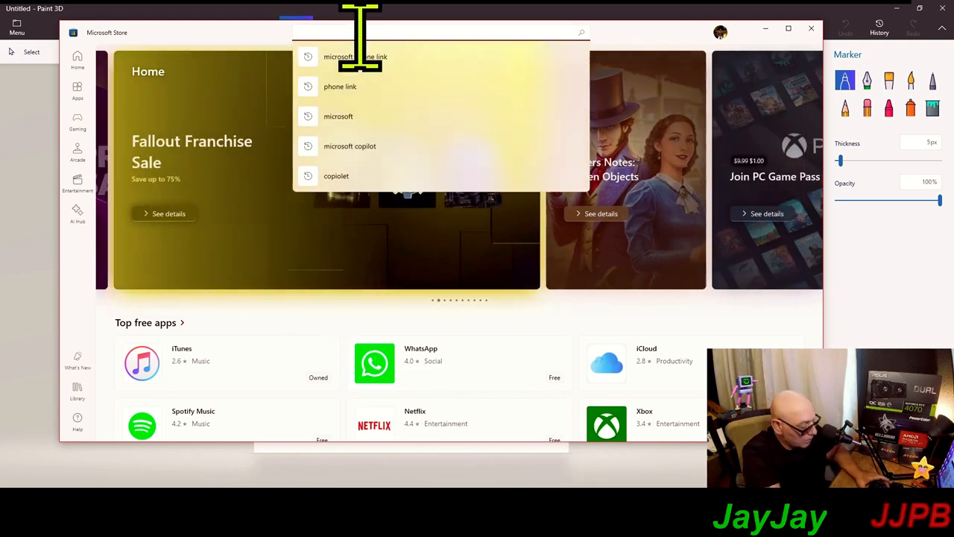
{"action": "type", "text": "windows paint 3d"}
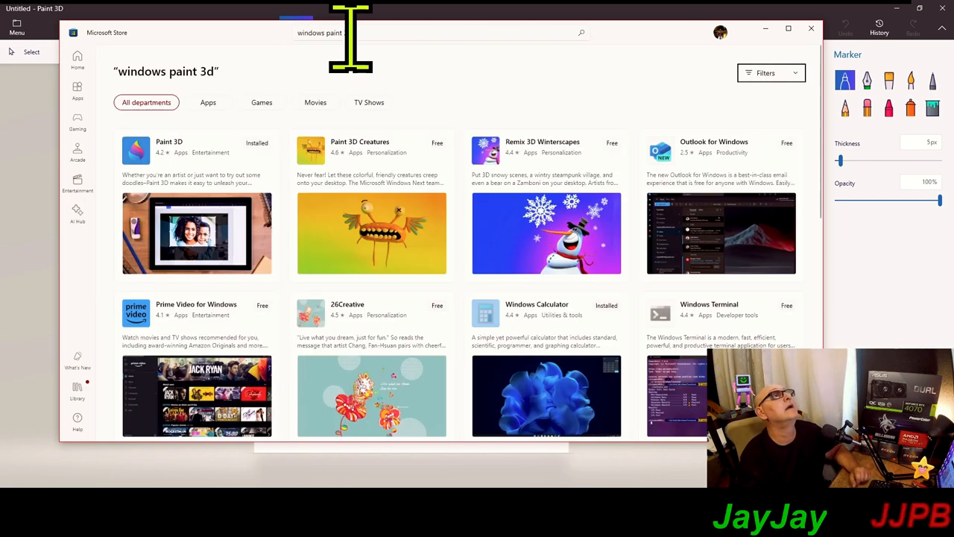
{"action": "mouse_move", "coordinate": [217, 231]}
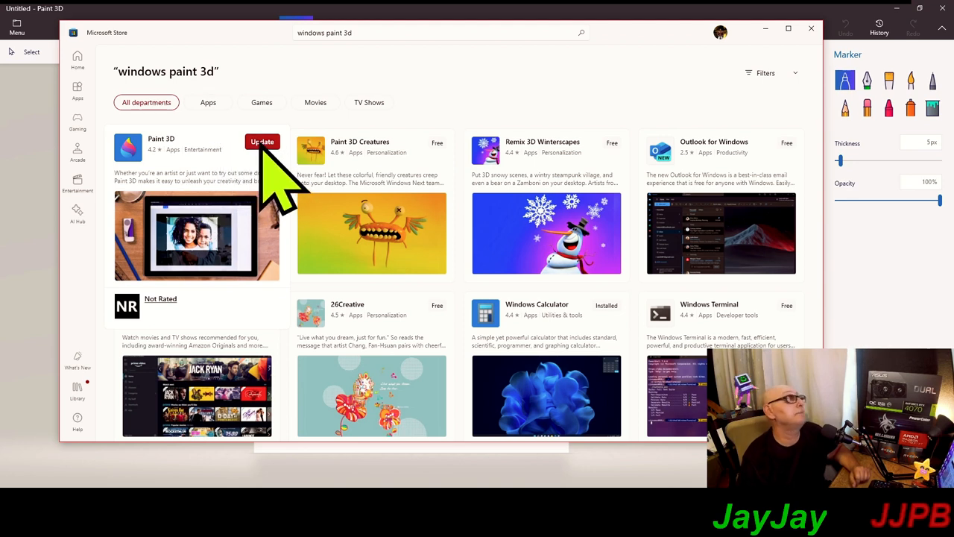
{"action": "left_click", "coordinate": [262, 142]}
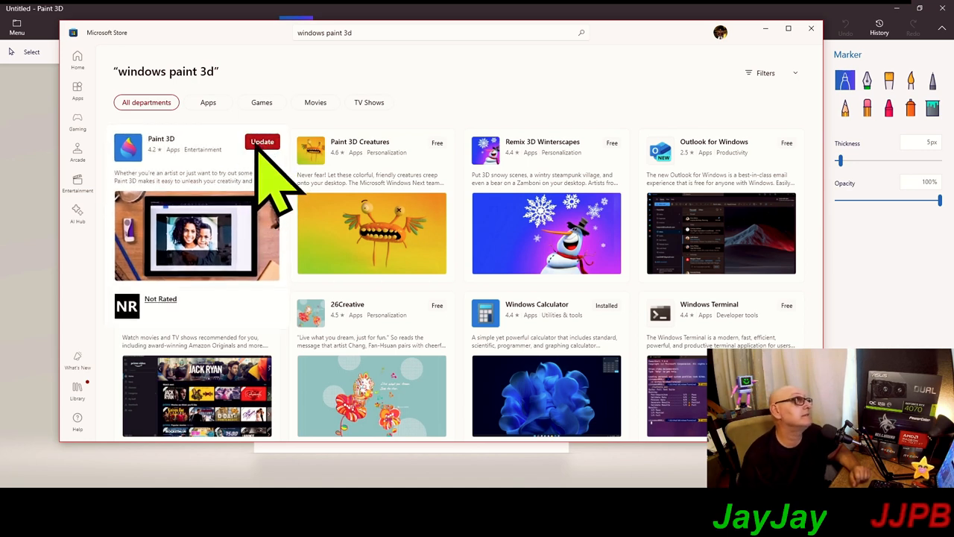
{"action": "left_click", "coordinate": [262, 142]}
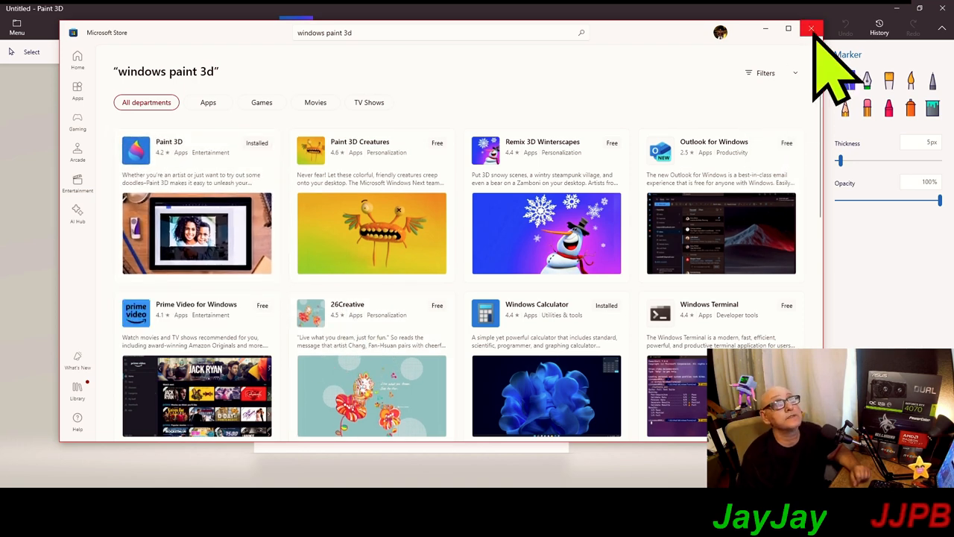
{"action": "left_click", "coordinate": [811, 28]}
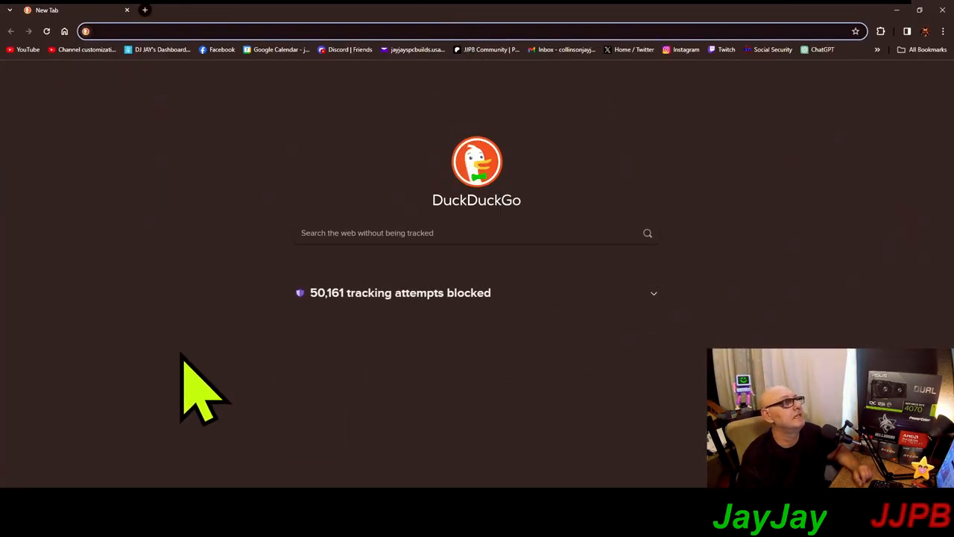
{"action": "mouse_move", "coordinate": [391, 257]}
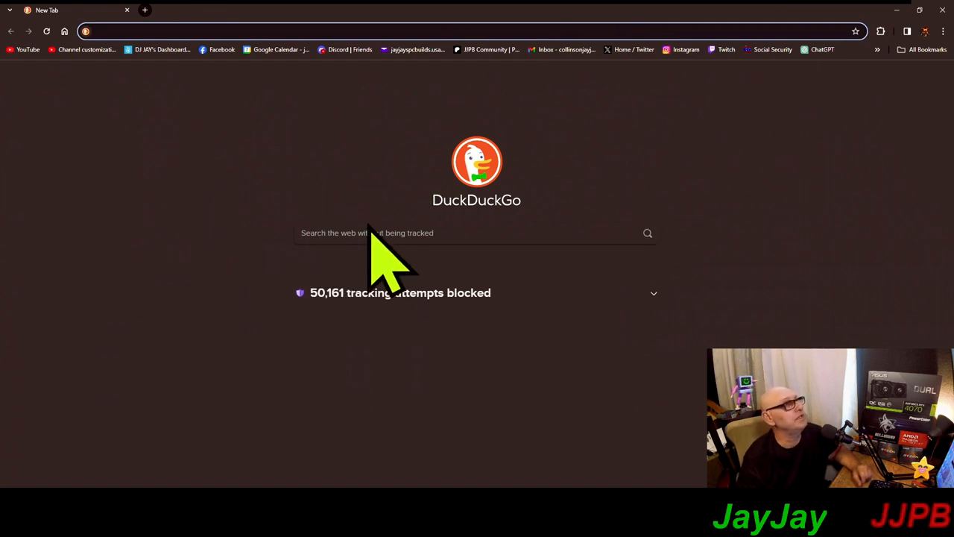
Search DuckDuckGo images for 'rtx 5090' and preview the Insider Rumors GeForce RTX 5090 picture.
{"action": "left_click", "coordinate": [462, 232]}
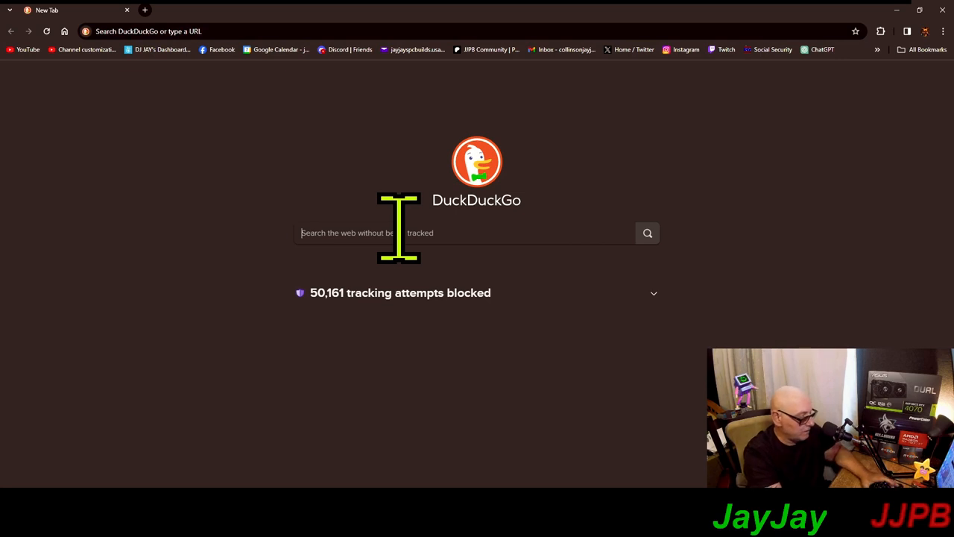
{"action": "type", "text": "r"}
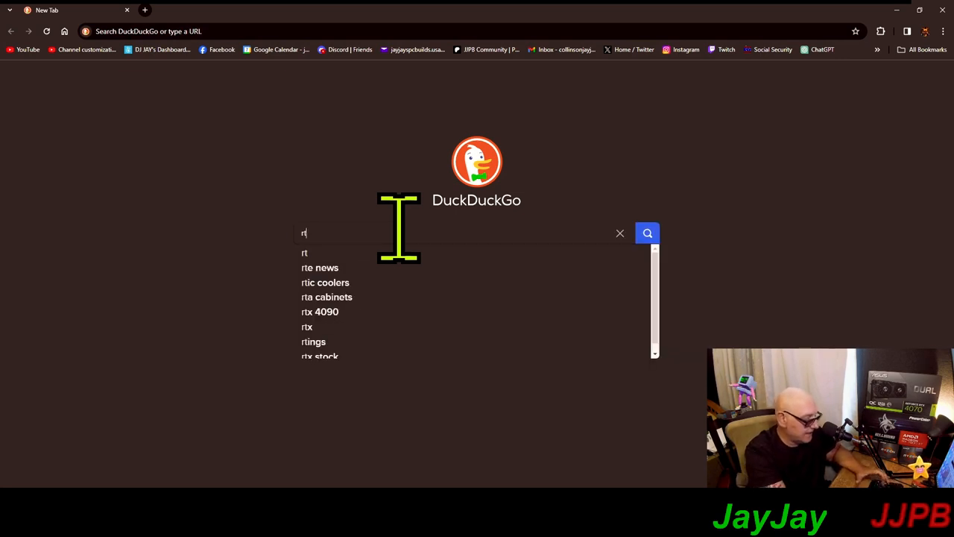
{"action": "type", "text": "tx 5090"}
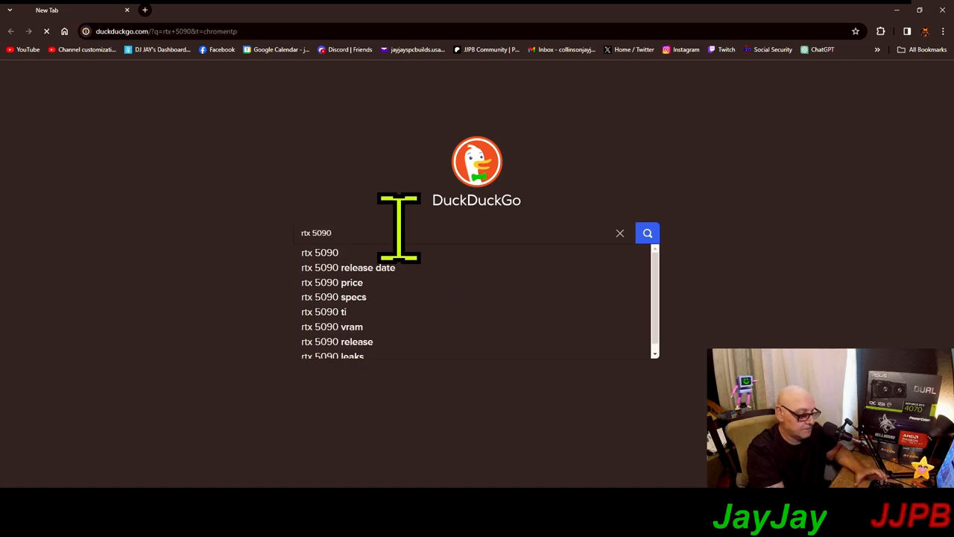
{"action": "left_click", "coordinate": [647, 233]}
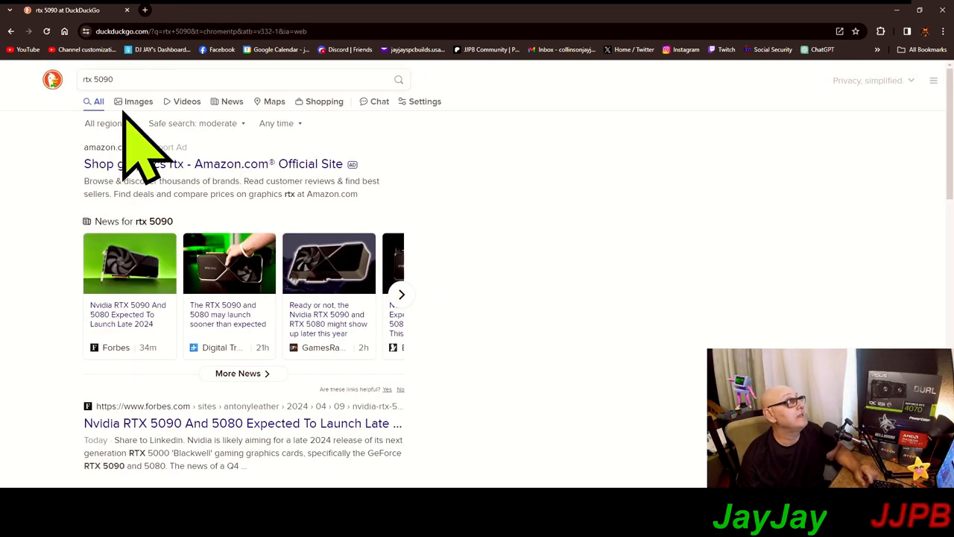
{"action": "left_click", "coordinate": [138, 102]}
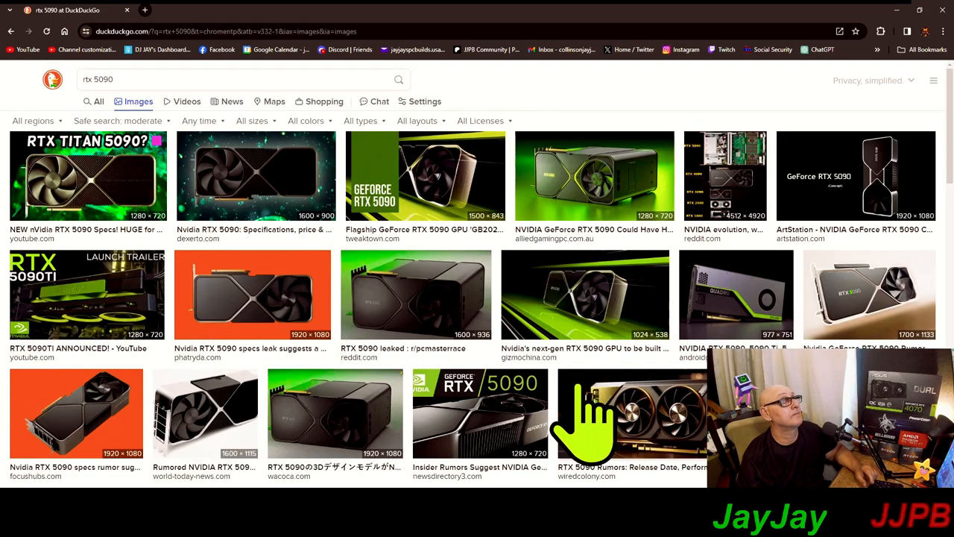
{"action": "mouse_move", "coordinate": [894, 321]}
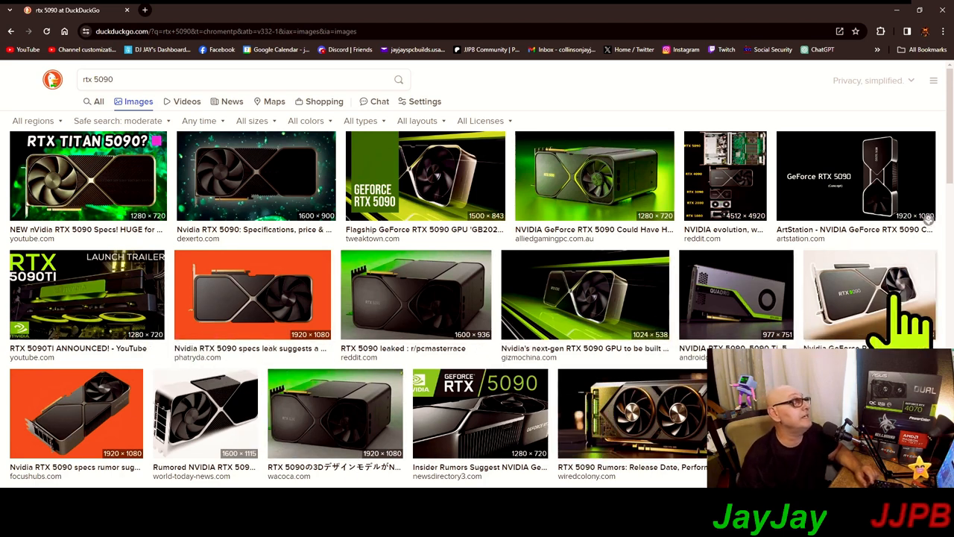
{"action": "mouse_move", "coordinate": [257, 350]}
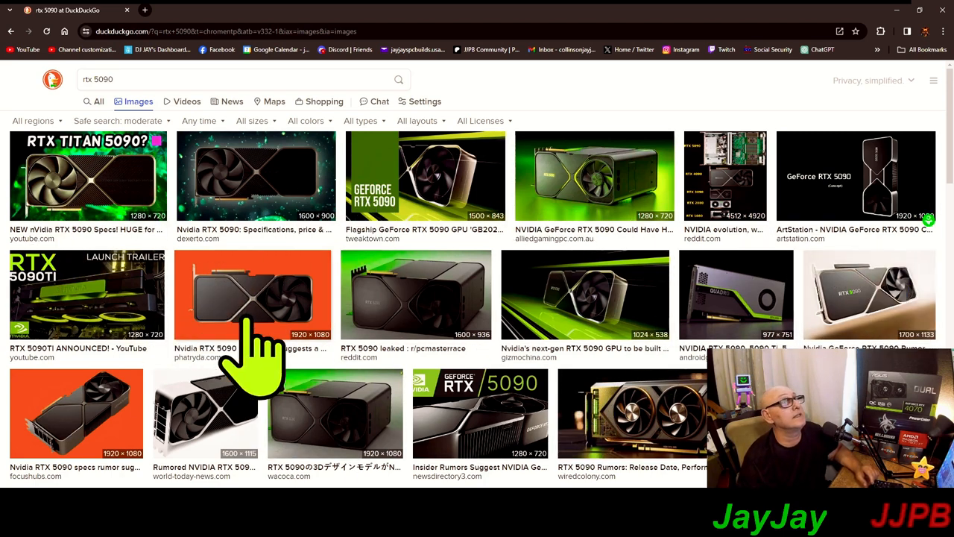
{"action": "mouse_move", "coordinate": [619, 403]}
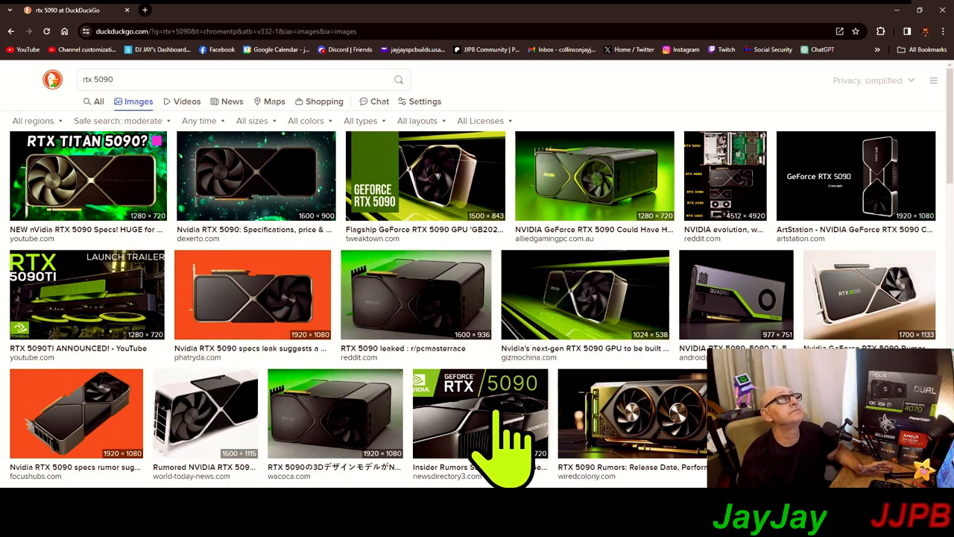
{"action": "left_click", "coordinate": [480, 413]}
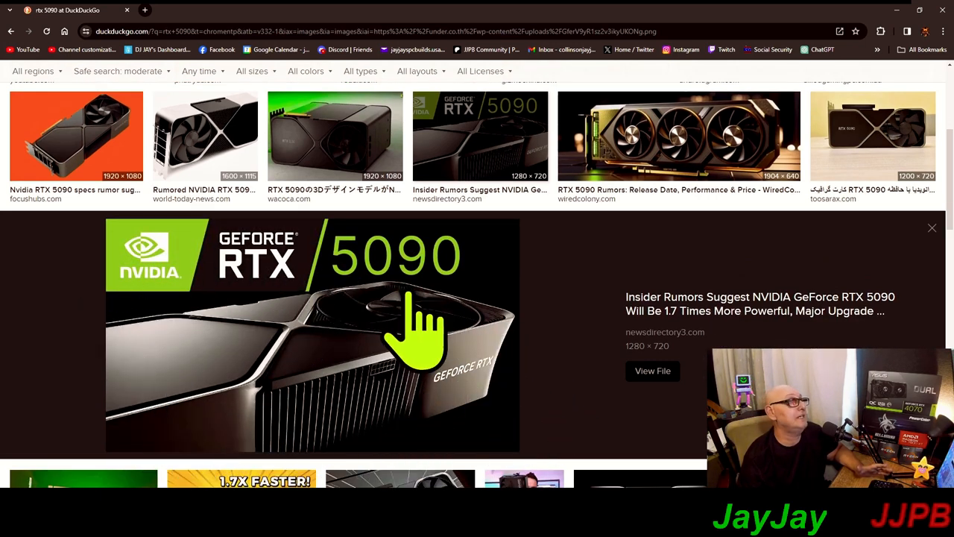
{"action": "mouse_move", "coordinate": [365, 336]}
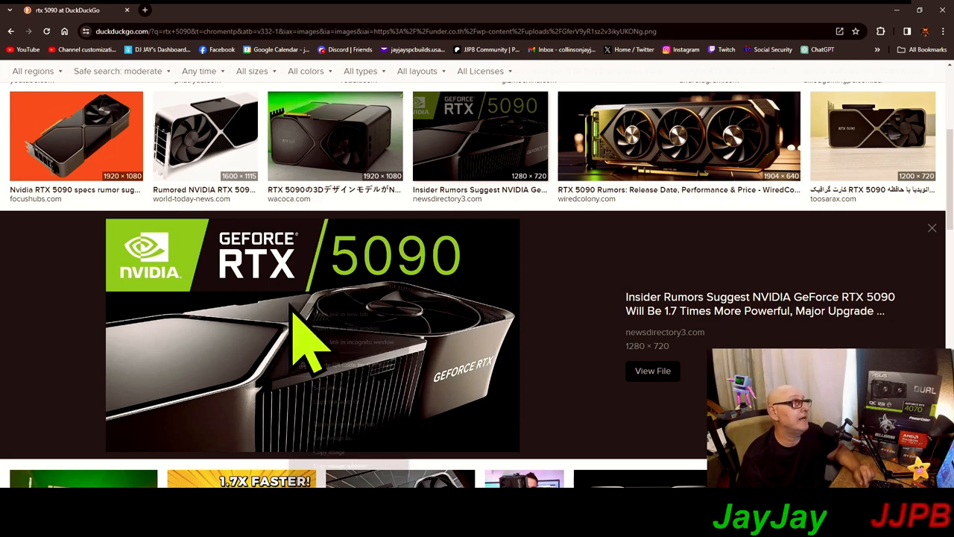
Download the previewed RTX 5090 picture as 'rtx 5090.png' into D:\TEMPLATES.
{"action": "right_click", "coordinate": [306, 342]}
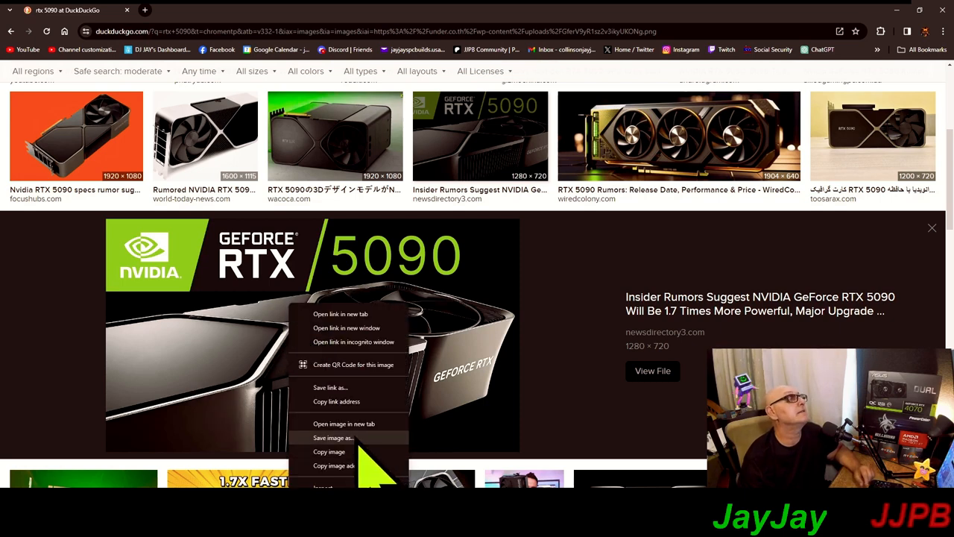
{"action": "left_click", "coordinate": [333, 438]}
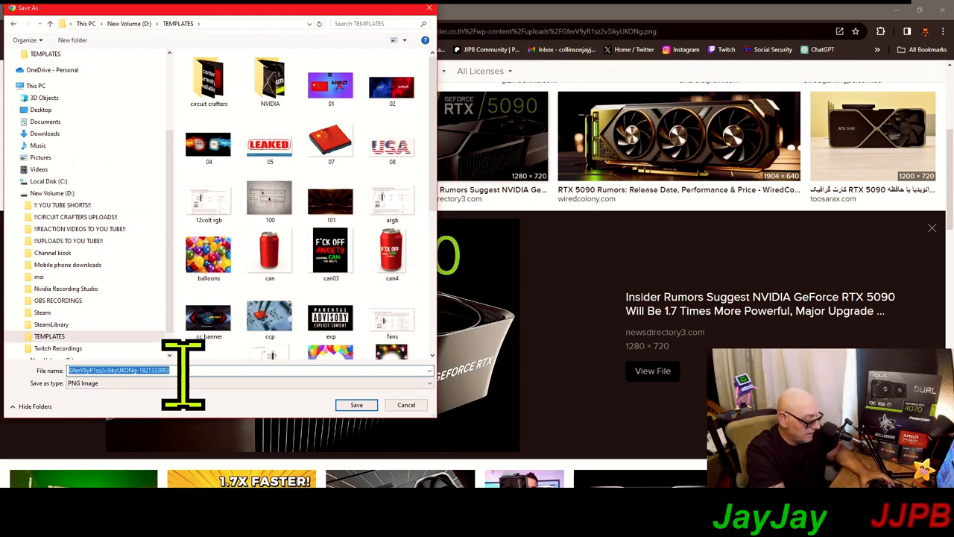
{"action": "type", "text": "rtx"}
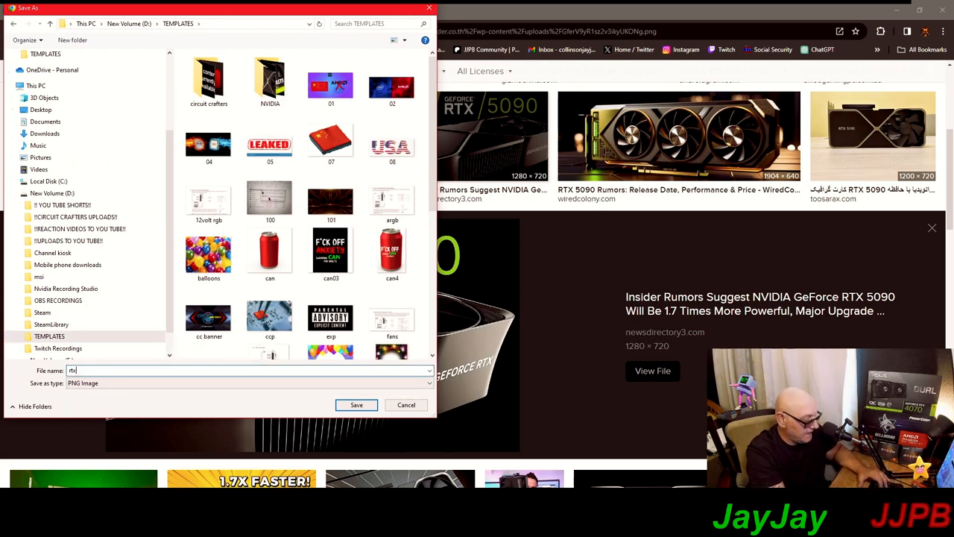
{"action": "type", "text": "5090.pn"}
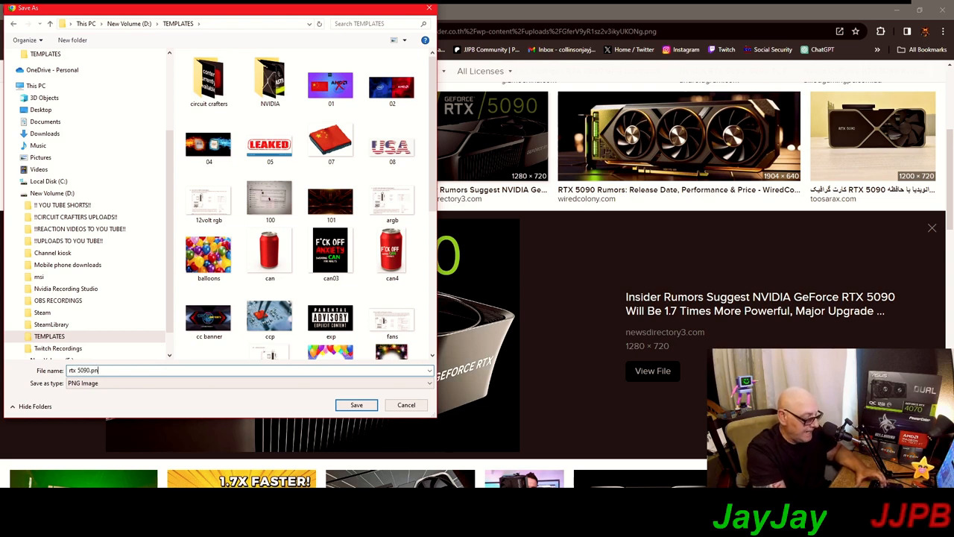
{"action": "type", "text": "g"}
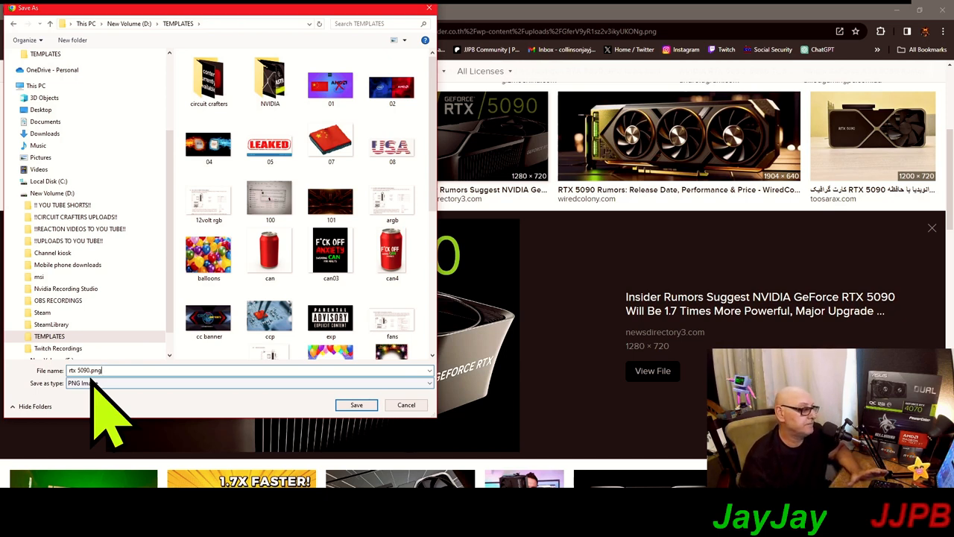
{"action": "mouse_move", "coordinate": [356, 405]}
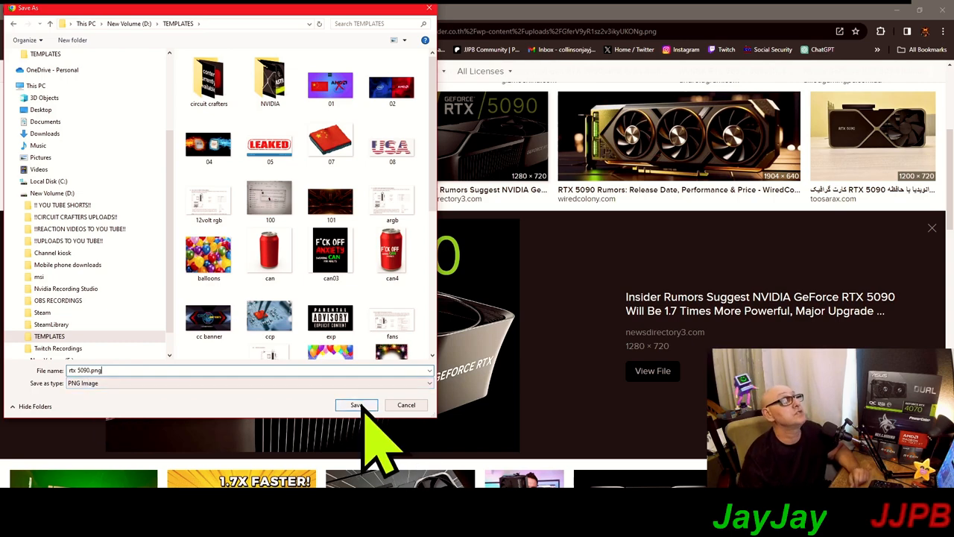
{"action": "left_click", "coordinate": [357, 405]}
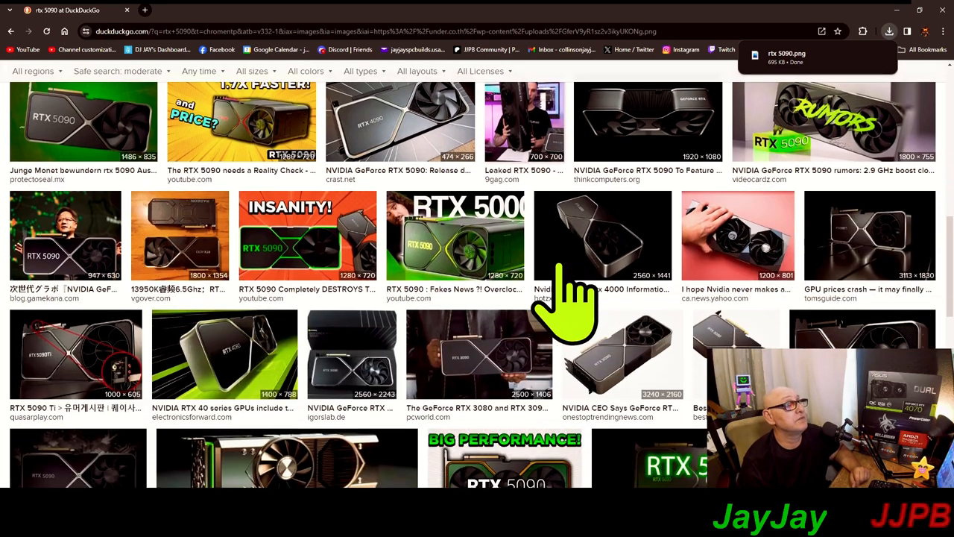
{"action": "scroll", "scroll_direction": "down", "scroll_amount": 3}
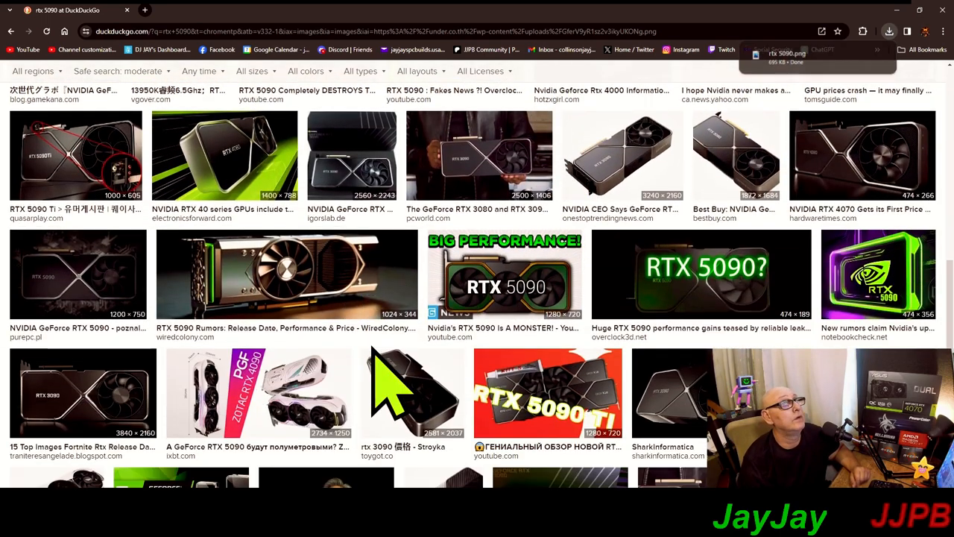
{"action": "scroll", "scroll_direction": "down", "scroll_amount": 3}
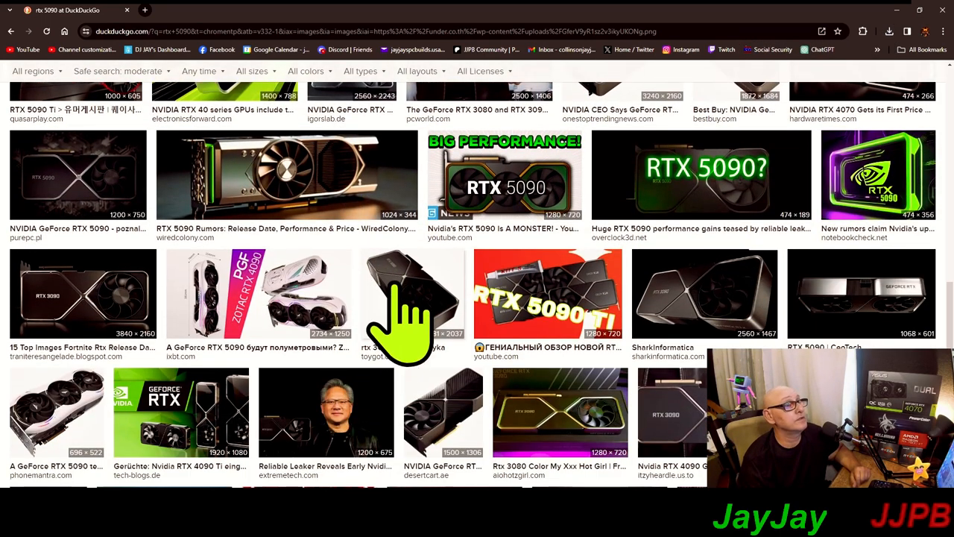
{"action": "scroll", "scroll_direction": "down", "scroll_amount": 3}
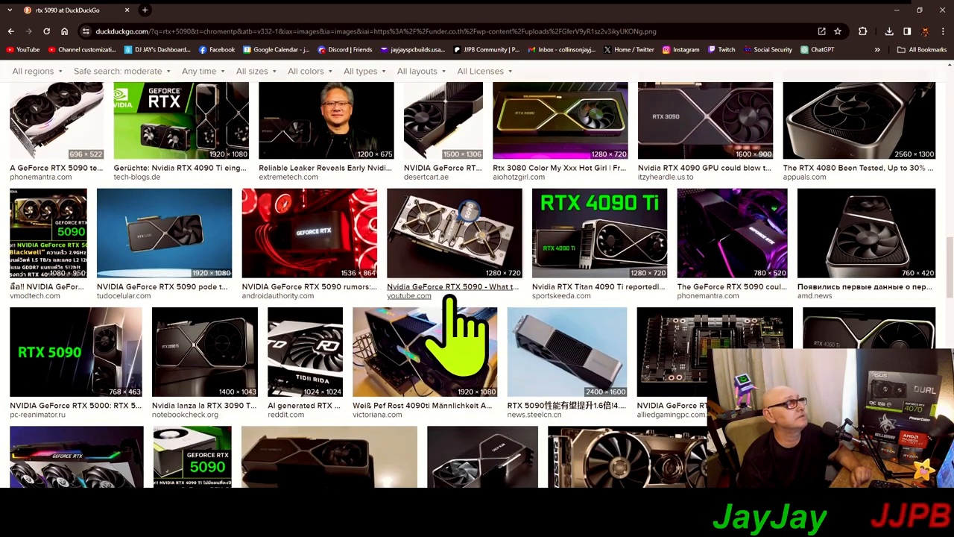
{"action": "scroll", "scroll_direction": "down", "scroll_amount": 3}
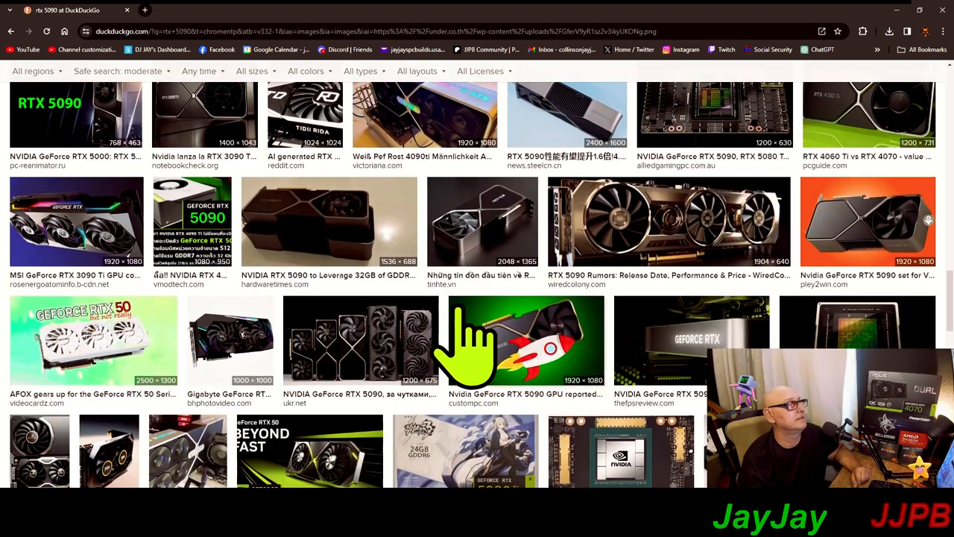
{"action": "scroll", "scroll_direction": "down", "scroll_amount": 3}
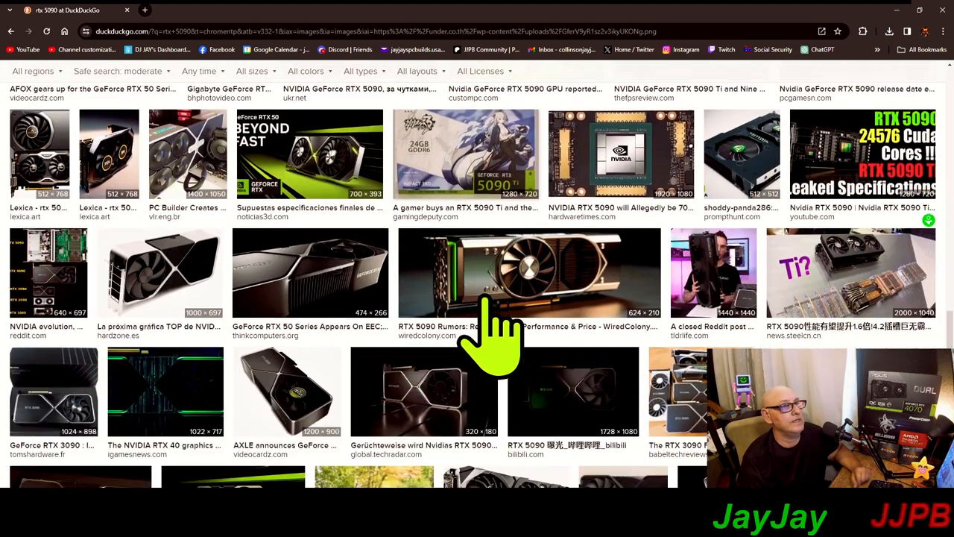
{"action": "scroll", "scroll_direction": "down", "scroll_amount": 3}
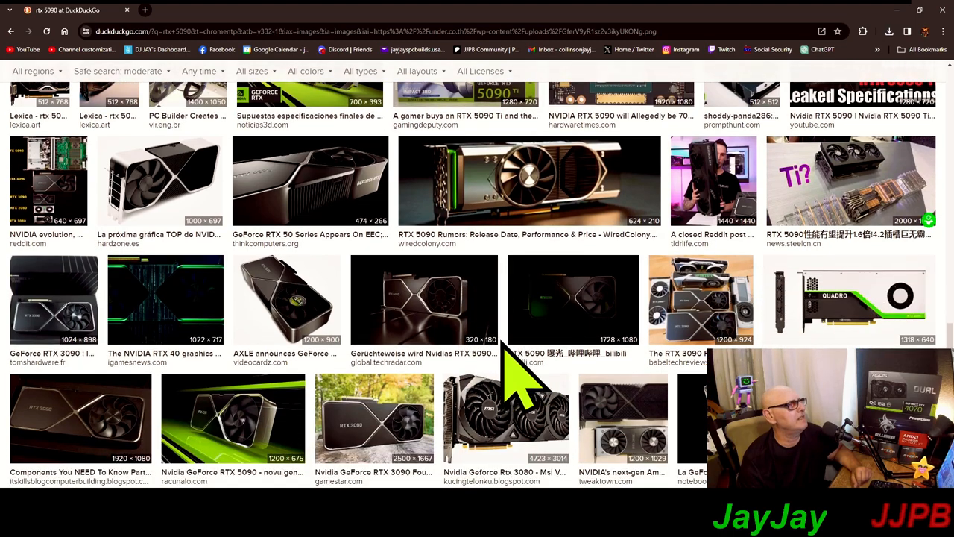
{"action": "scroll", "scroll_direction": "down", "scroll_amount": 3}
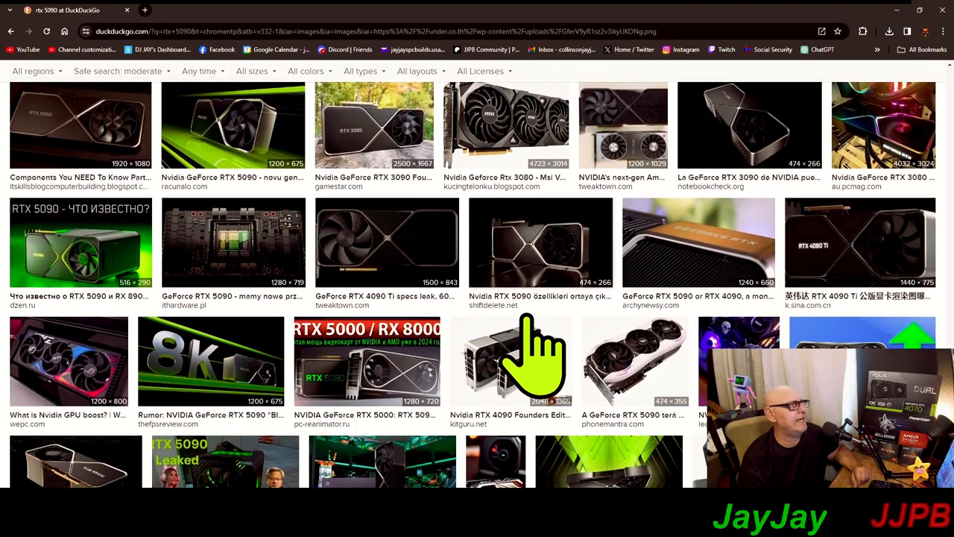
{"action": "scroll", "scroll_direction": "down", "scroll_amount": 3}
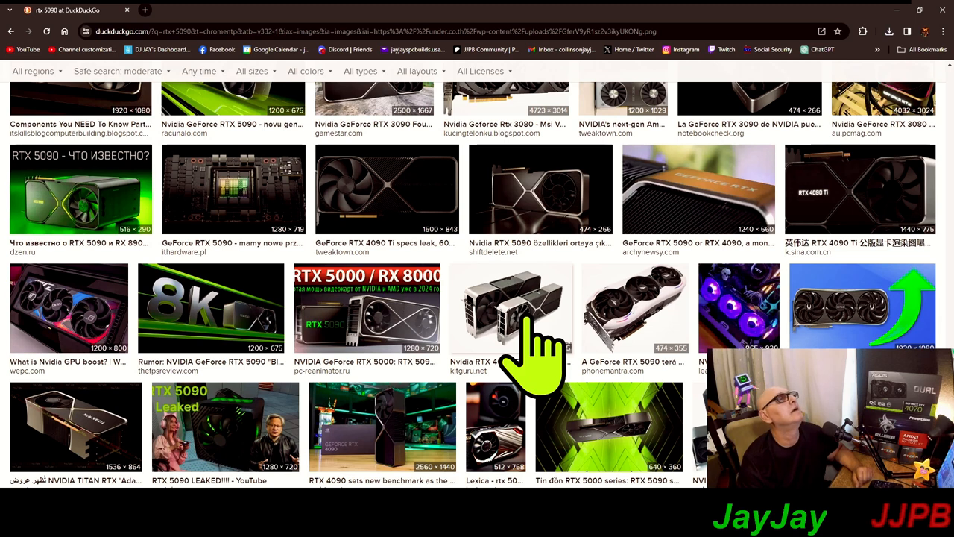
{"action": "mouse_move", "coordinate": [186, 351]}
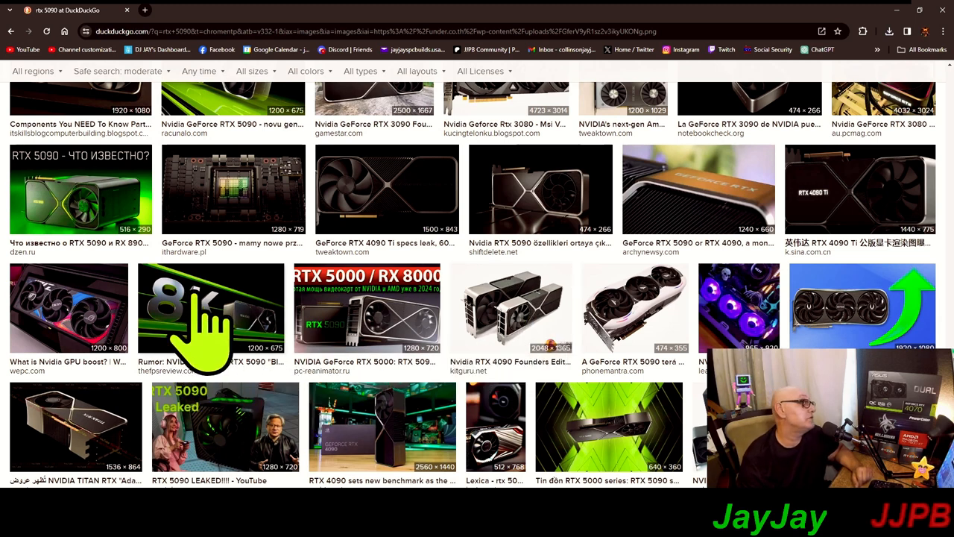
{"action": "mouse_move", "coordinate": [194, 343]}
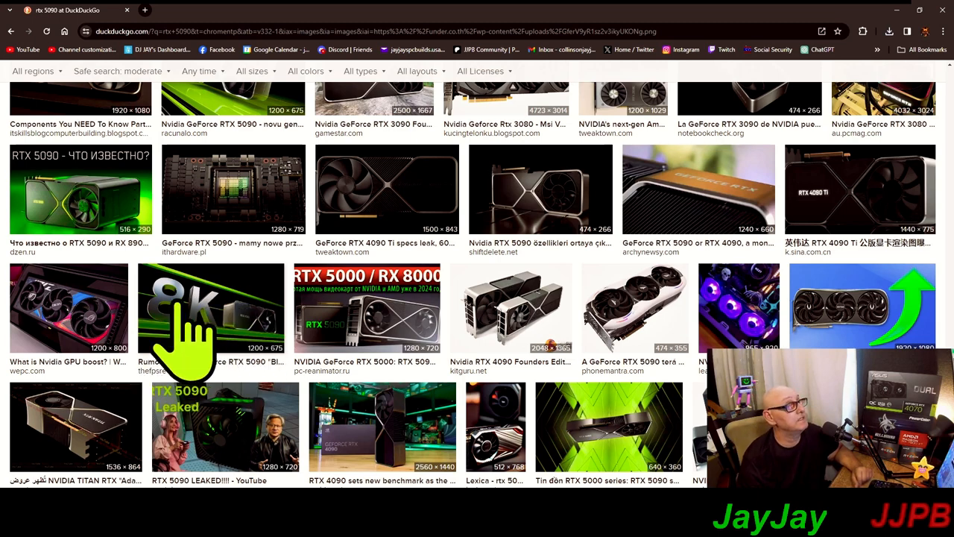
{"action": "scroll", "scroll_direction": "down", "scroll_amount": 3}
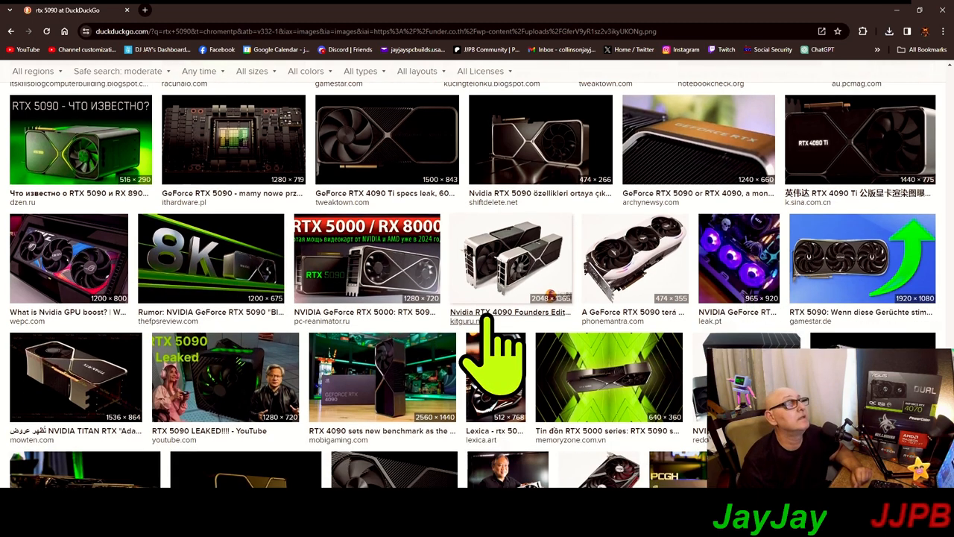
{"action": "scroll", "scroll_direction": "down", "scroll_amount": 3}
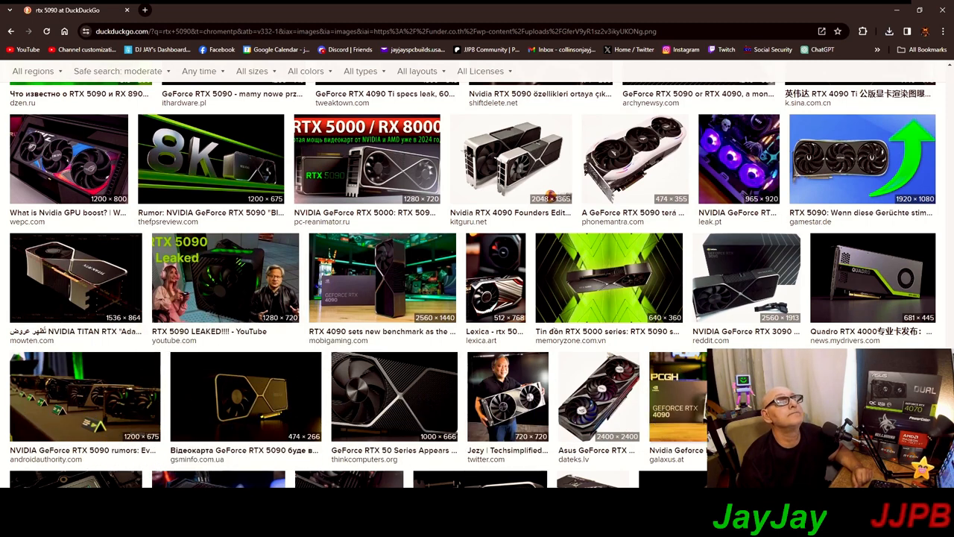
{"action": "scroll", "scroll_direction": "down", "scroll_amount": 3}
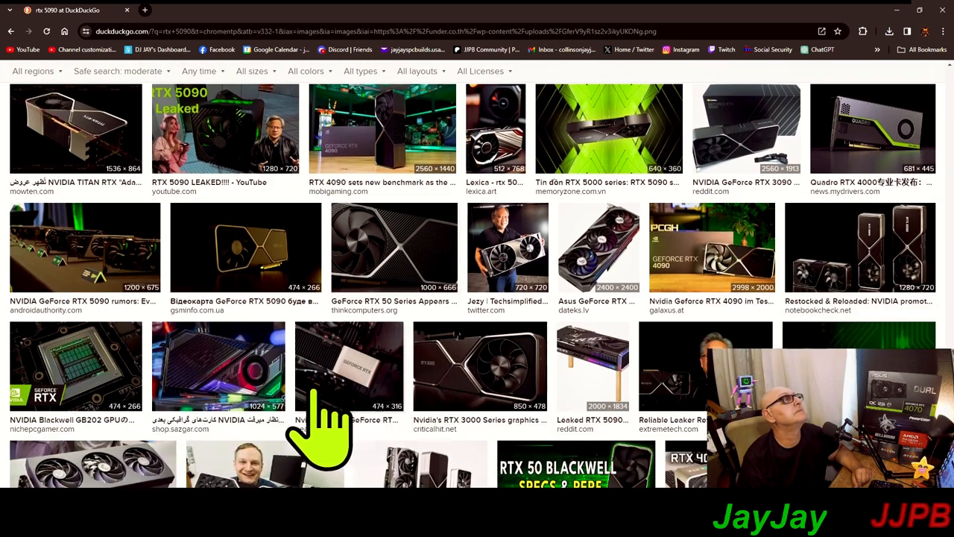
{"action": "scroll", "scroll_direction": "down", "scroll_amount": 3}
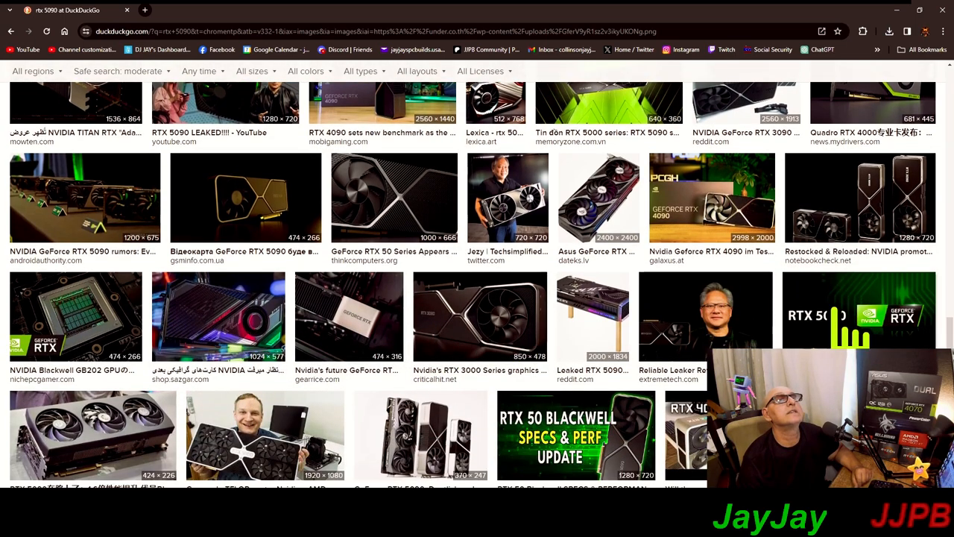
{"action": "scroll", "scroll_direction": "down", "scroll_amount": 3}
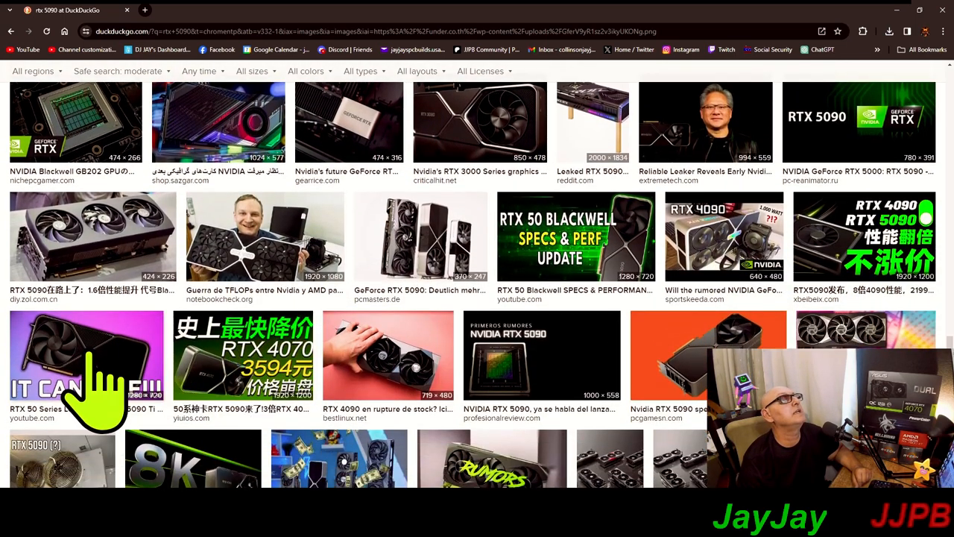
{"action": "scroll", "scroll_direction": "down", "scroll_amount": 3}
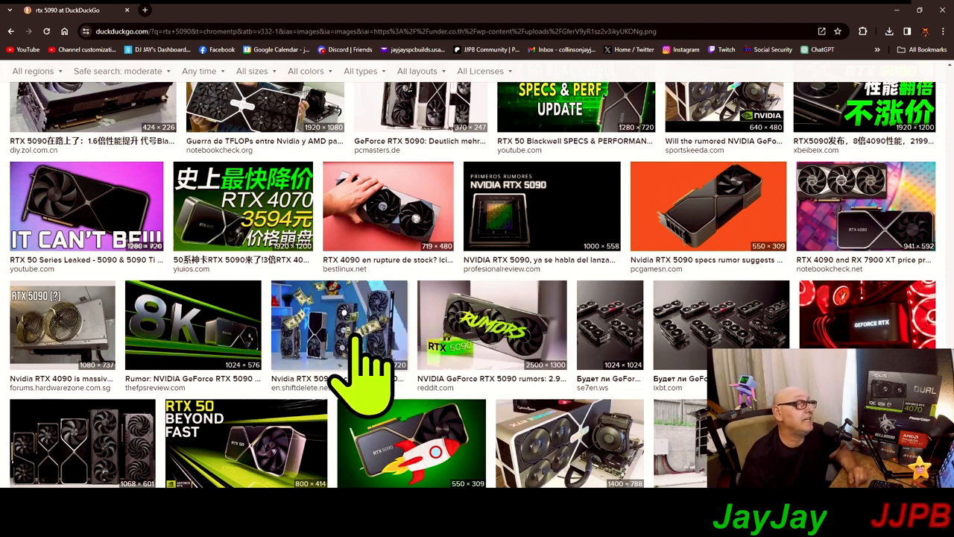
{"action": "mouse_move", "coordinate": [351, 410]}
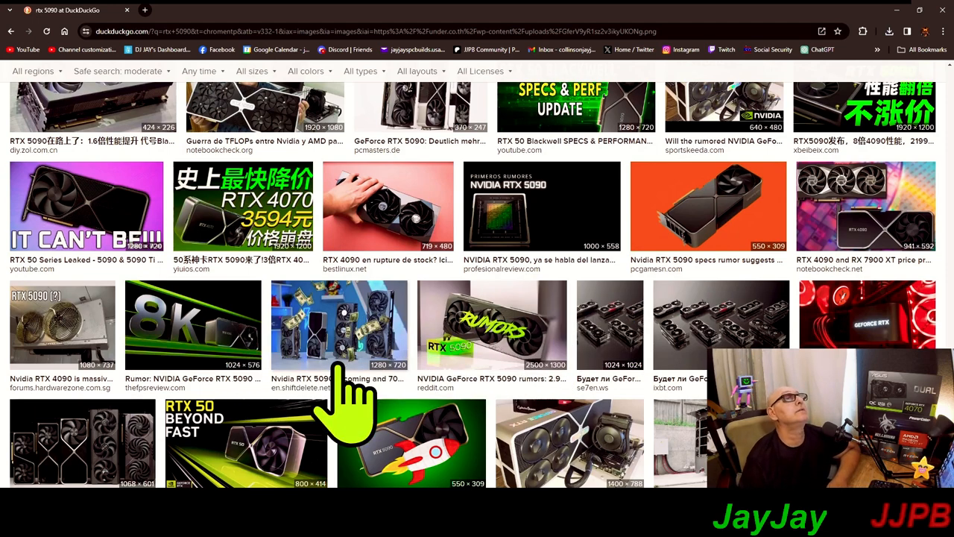
{"action": "mouse_move", "coordinate": [514, 358]}
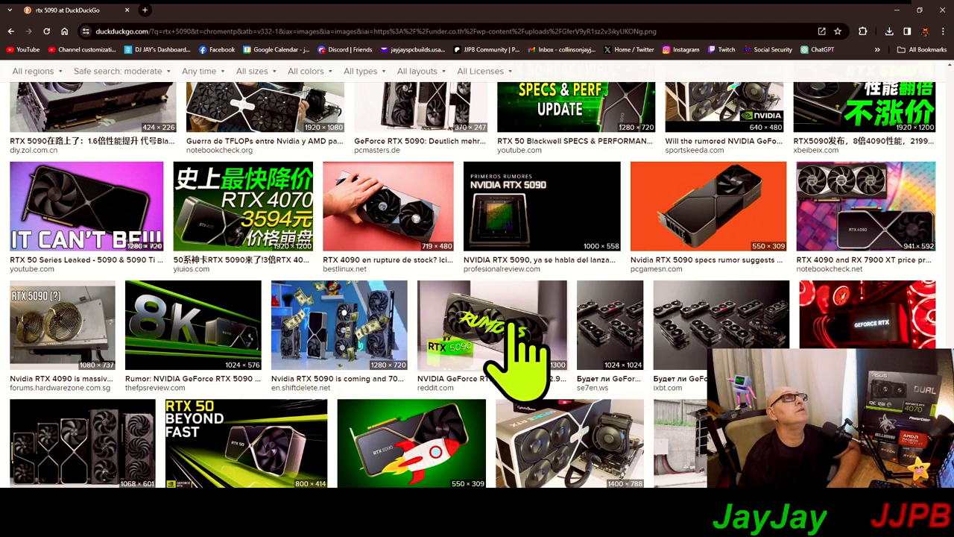
Preview the RUMORS image and save it as 'rumors.png' in TEMPLATES.
{"action": "left_click", "coordinate": [492, 324]}
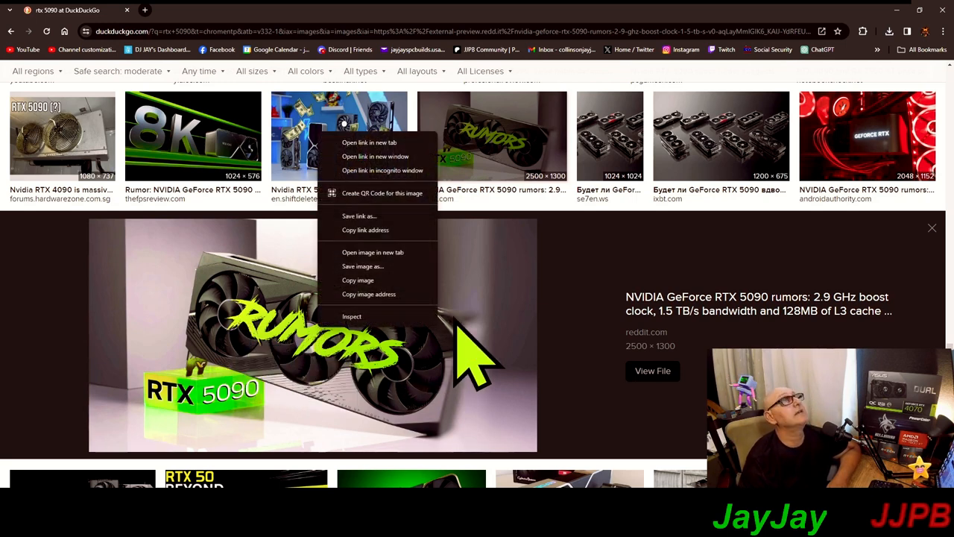
{"action": "left_click", "coordinate": [363, 266]}
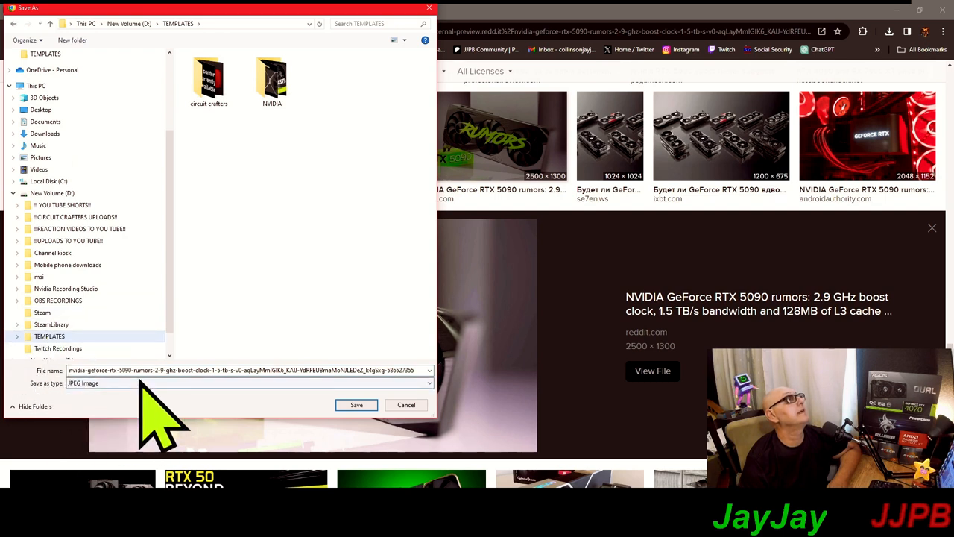
{"action": "left_click", "coordinate": [249, 383]}
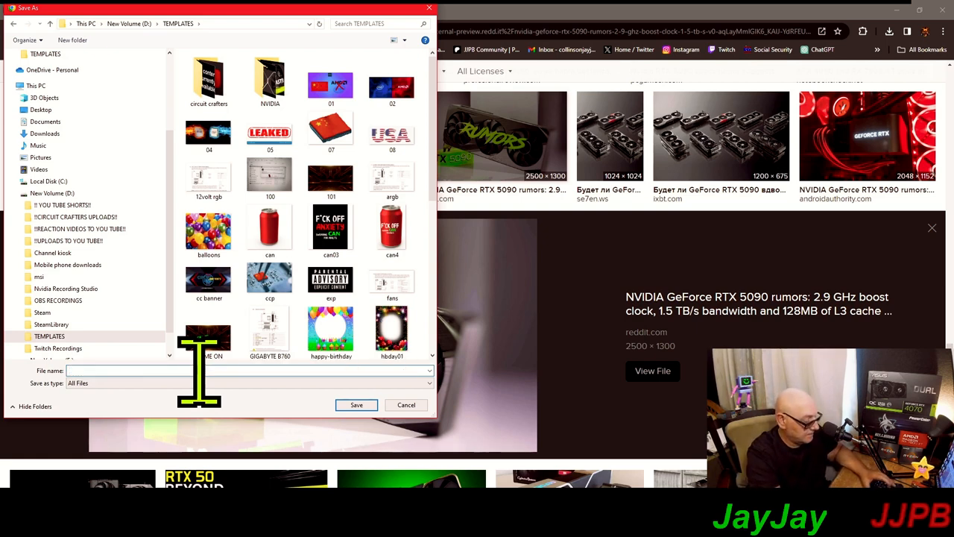
{"action": "type", "text": "rumors.p"}
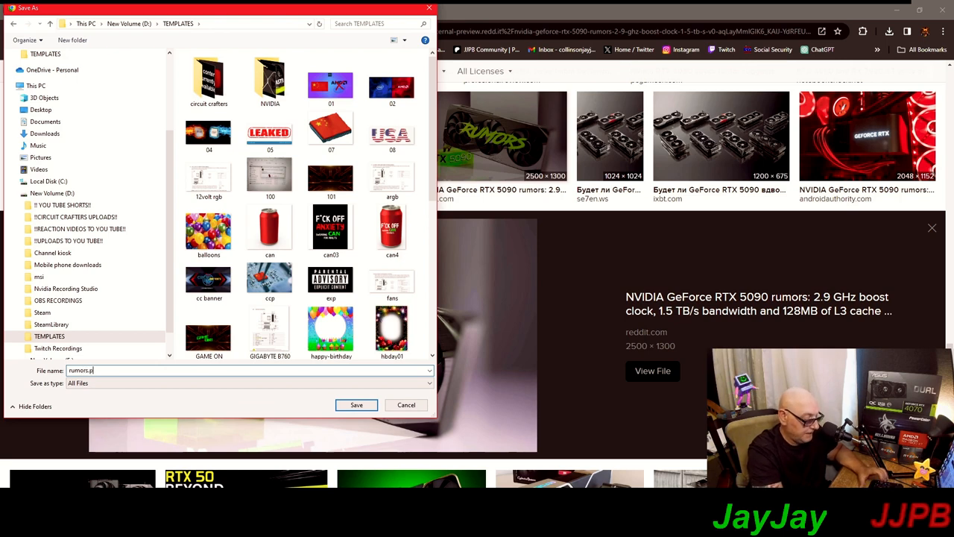
{"action": "type", "text": "ng"}
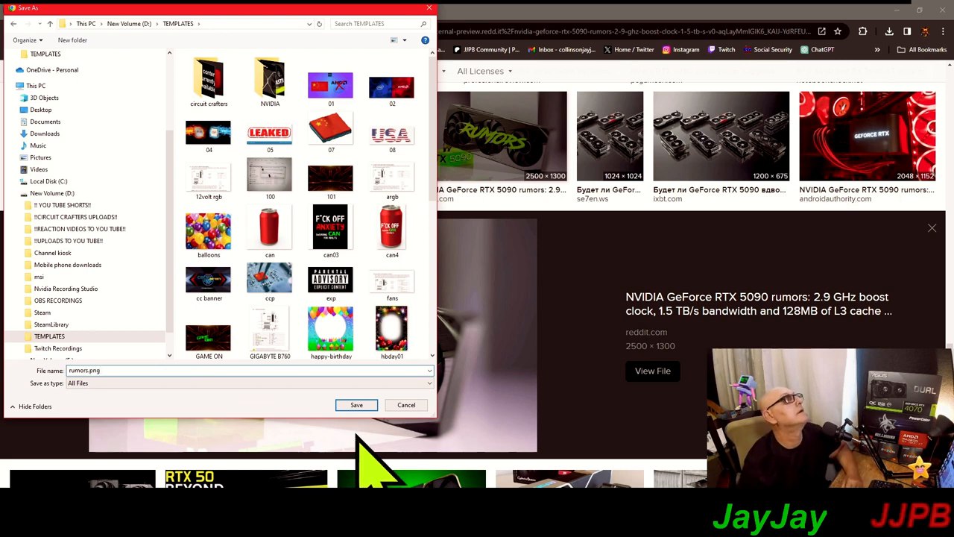
{"action": "left_click", "coordinate": [357, 404]}
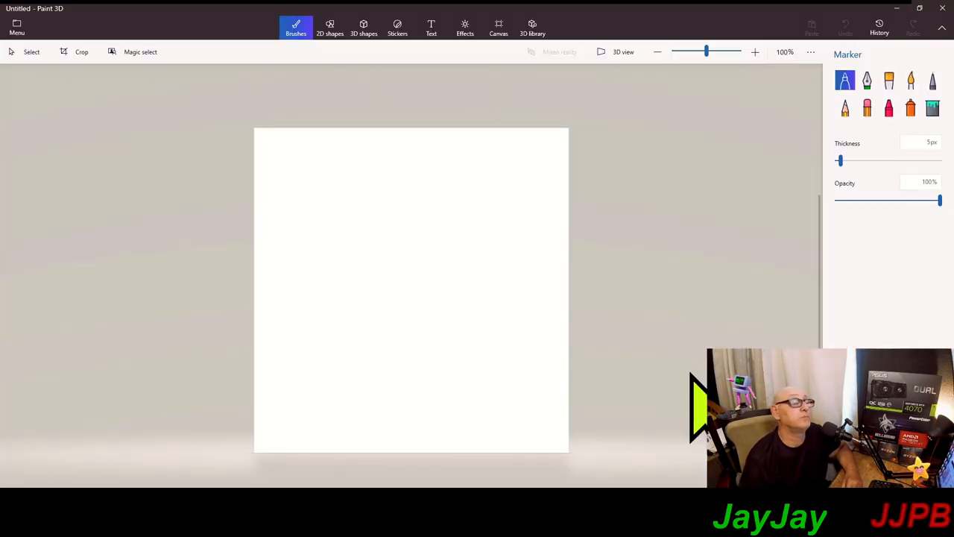
{"action": "mouse_move", "coordinate": [761, 313]}
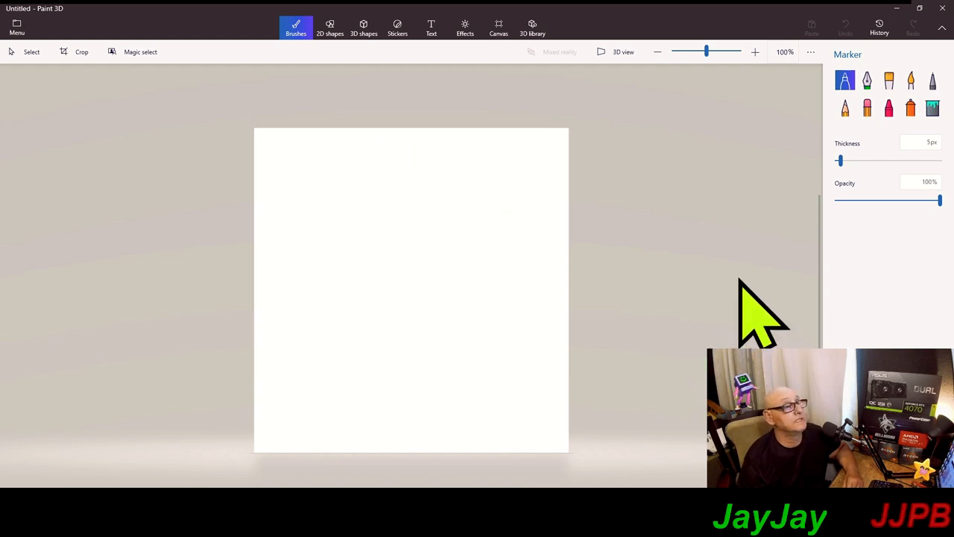
{"action": "mouse_move", "coordinate": [634, 481]}
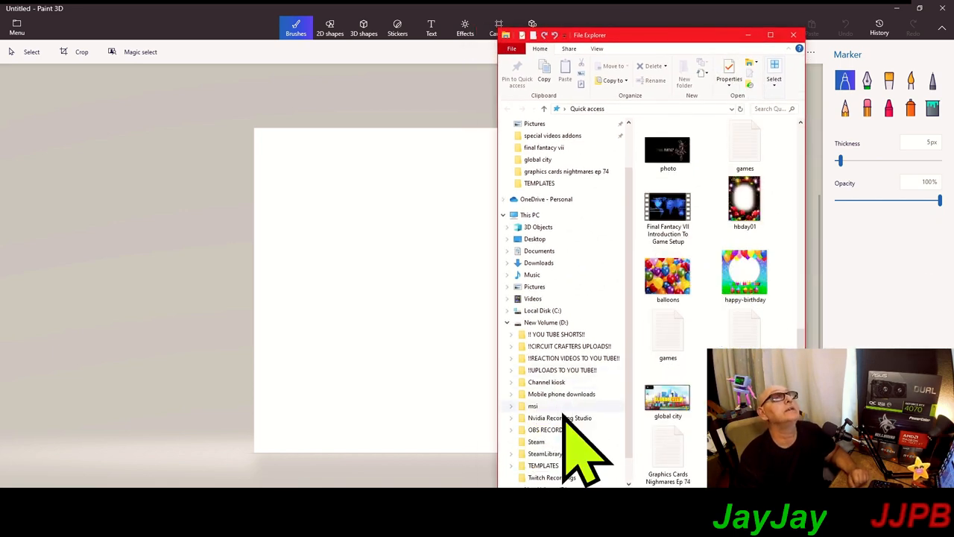
Scroll the TEMPLATES folder to locate the rtx 5090 and rumors images.
{"action": "scroll", "scroll_direction": "down", "scroll_amount": 3}
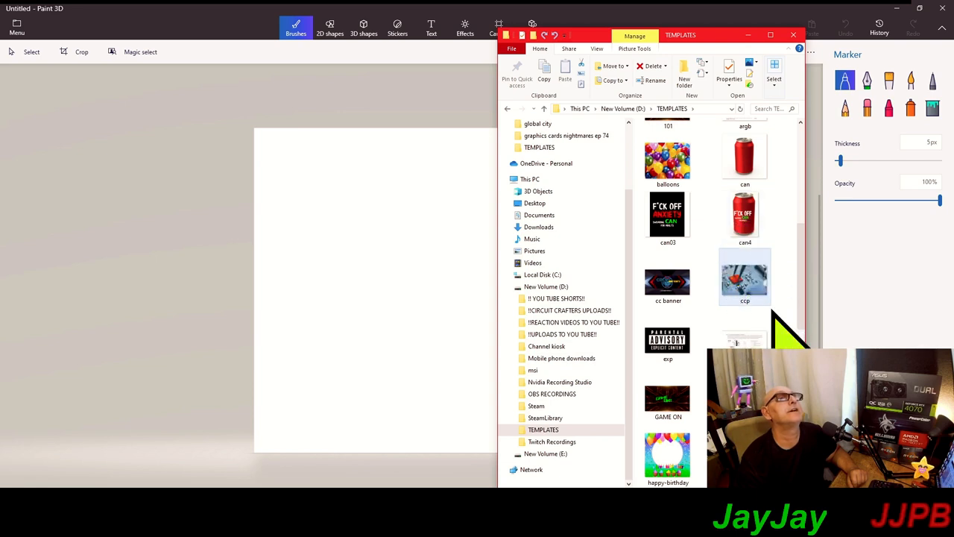
{"action": "scroll", "scroll_direction": "down", "scroll_amount": 3}
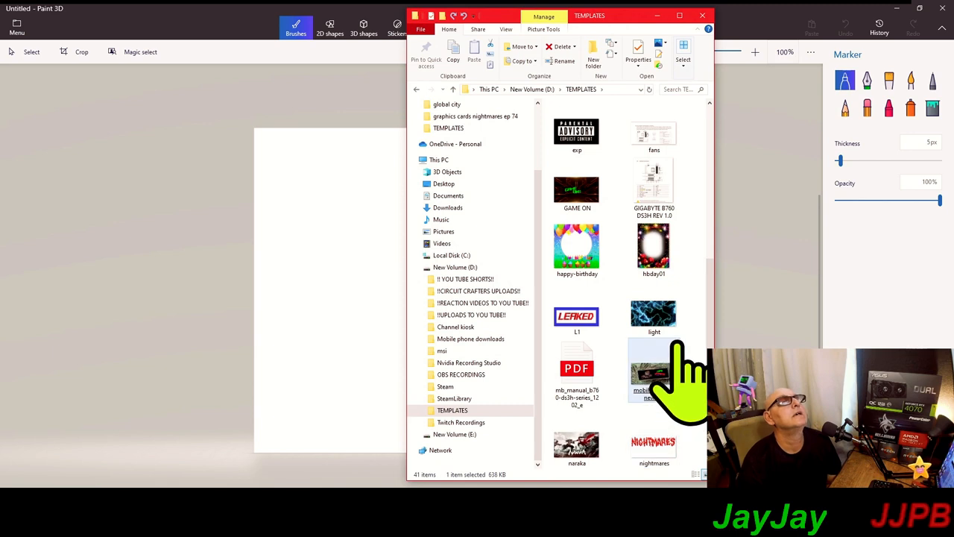
{"action": "scroll", "scroll_direction": "down", "scroll_amount": 3}
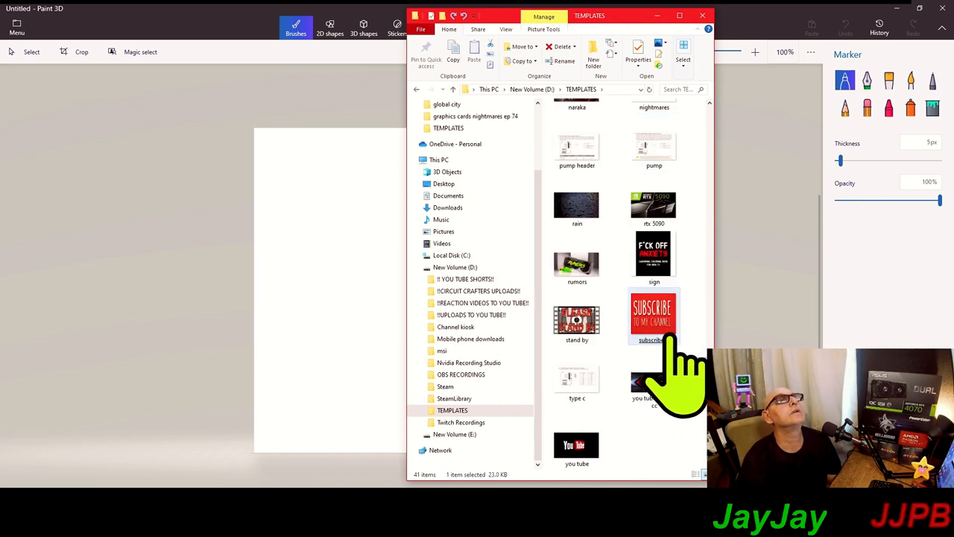
{"action": "scroll", "scroll_direction": "up", "scroll_amount": 3}
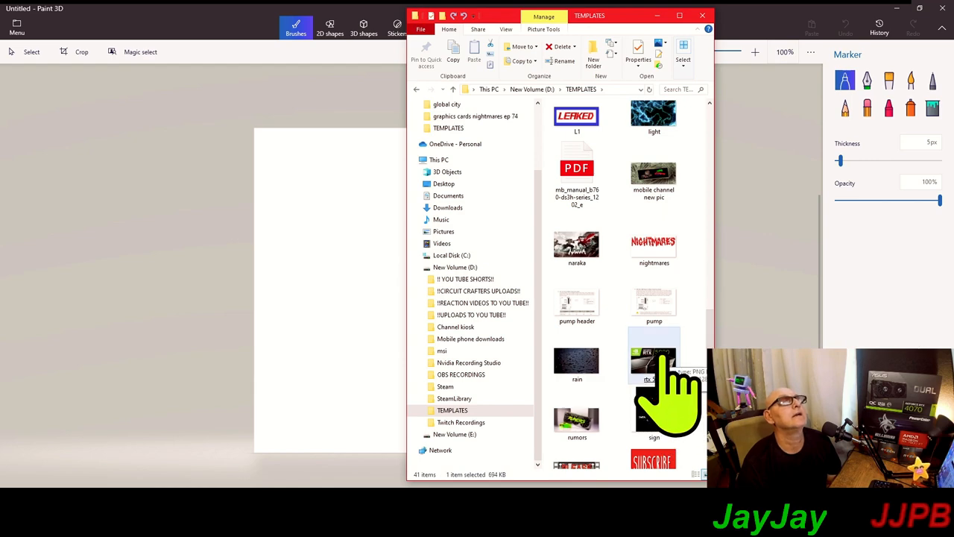
{"action": "mouse_move", "coordinate": [403, 343]}
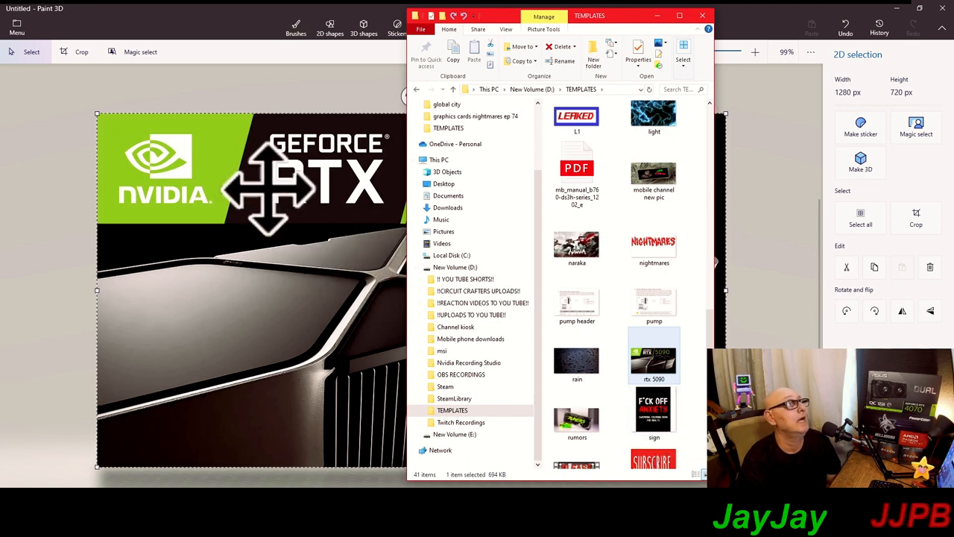
{"action": "mouse_move", "coordinate": [34, 254]}
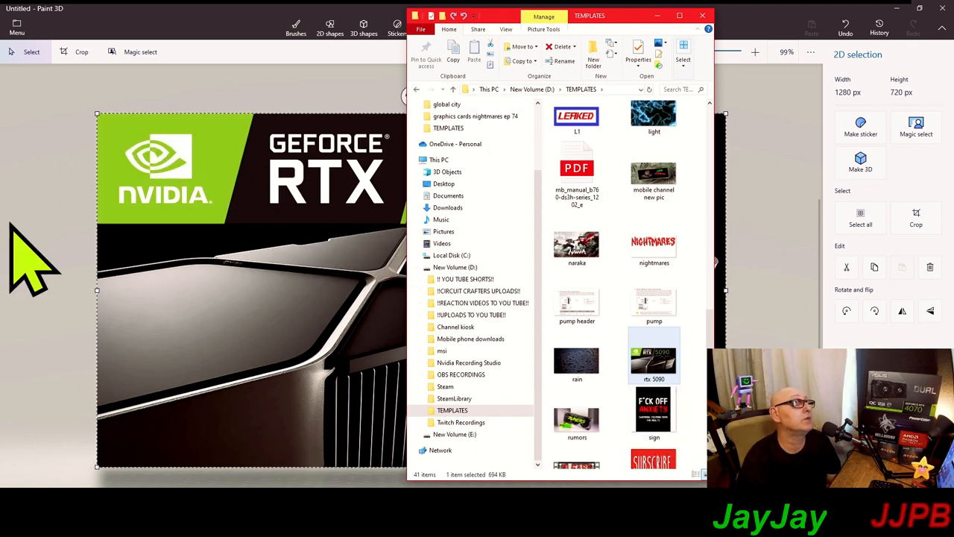
{"action": "mouse_move", "coordinate": [190, 60]}
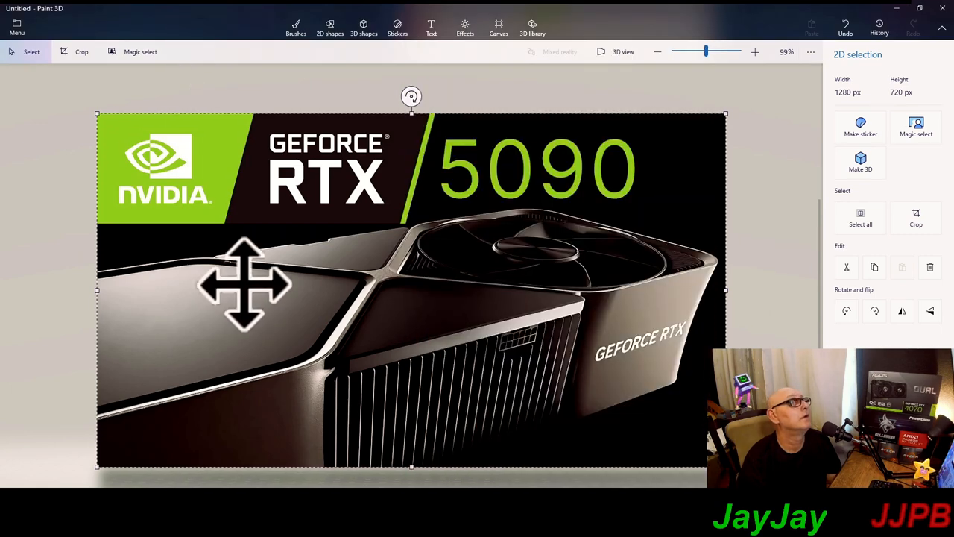
{"action": "mouse_move", "coordinate": [552, 320]}
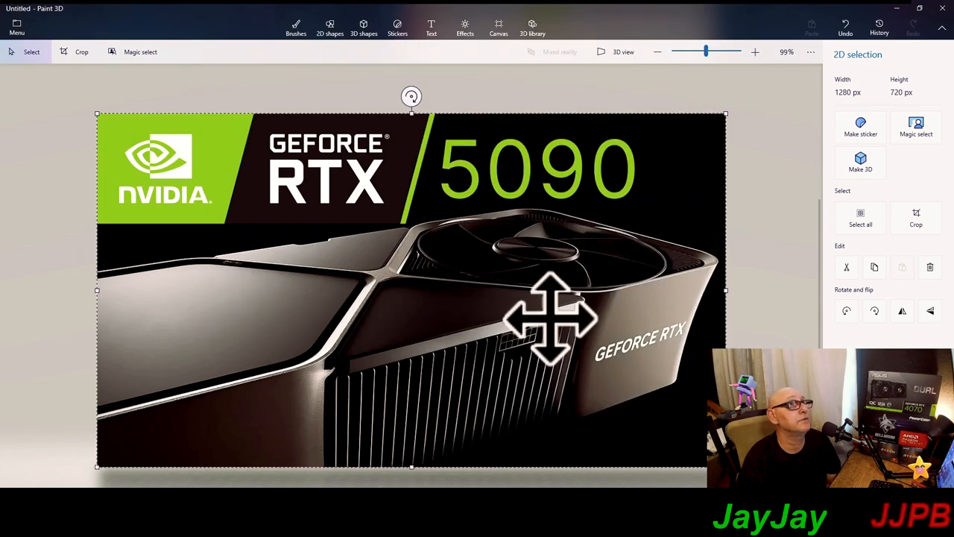
Deselect the pasted RTX 5090 card image so it sticks as the canvas background.
{"action": "left_click", "coordinate": [296, 28]}
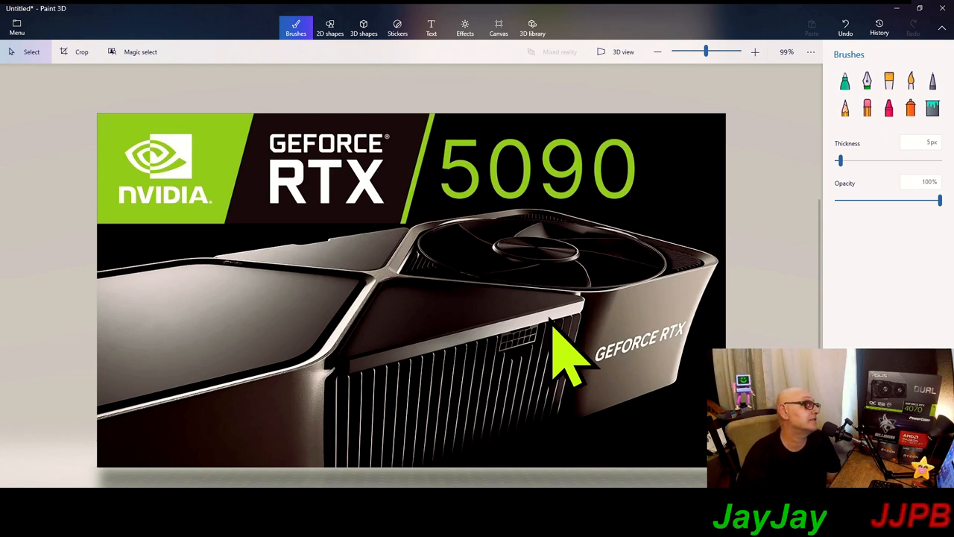
{"action": "mouse_move", "coordinate": [596, 224]}
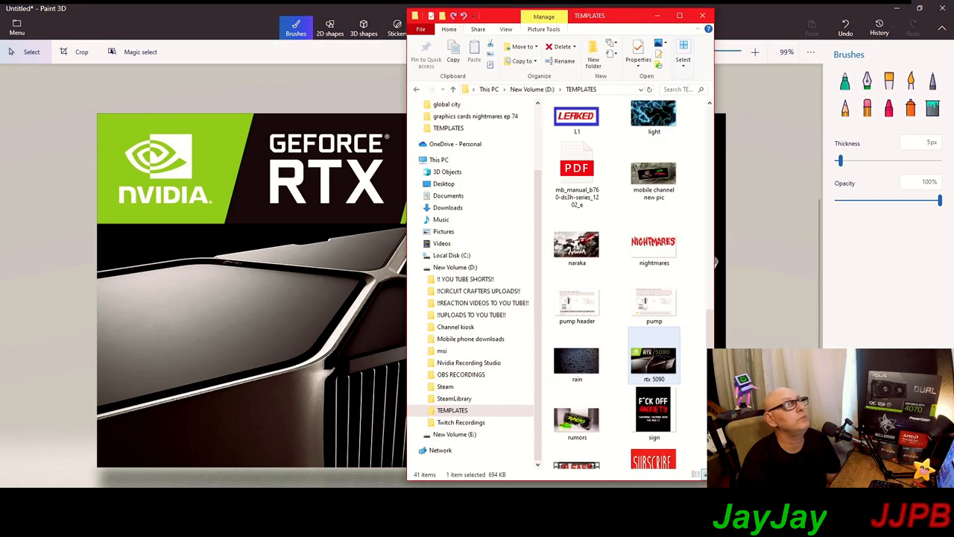
{"action": "mouse_move", "coordinate": [633, 313]}
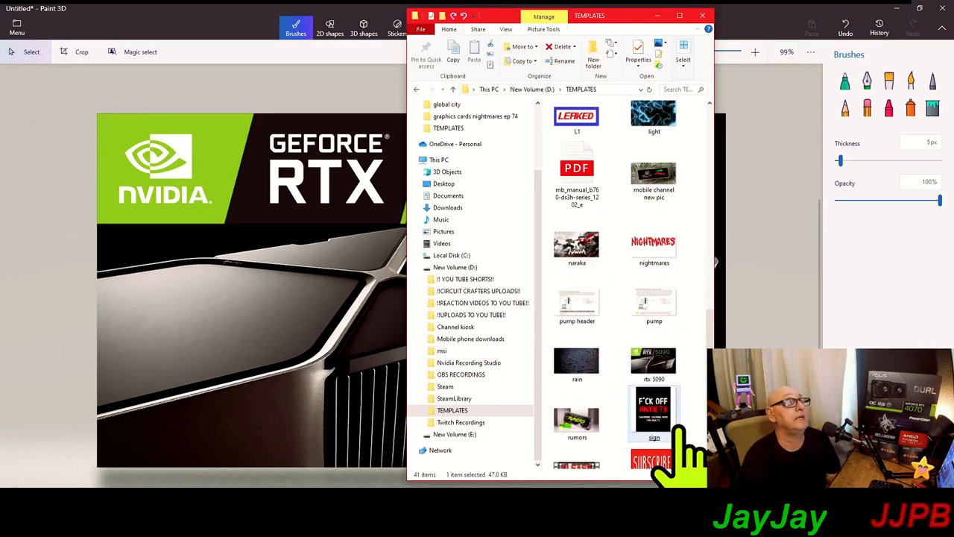
Scroll TEMPLATES and open rumors.png in Paint 3D.
{"action": "scroll", "scroll_direction": "down", "scroll_amount": 3}
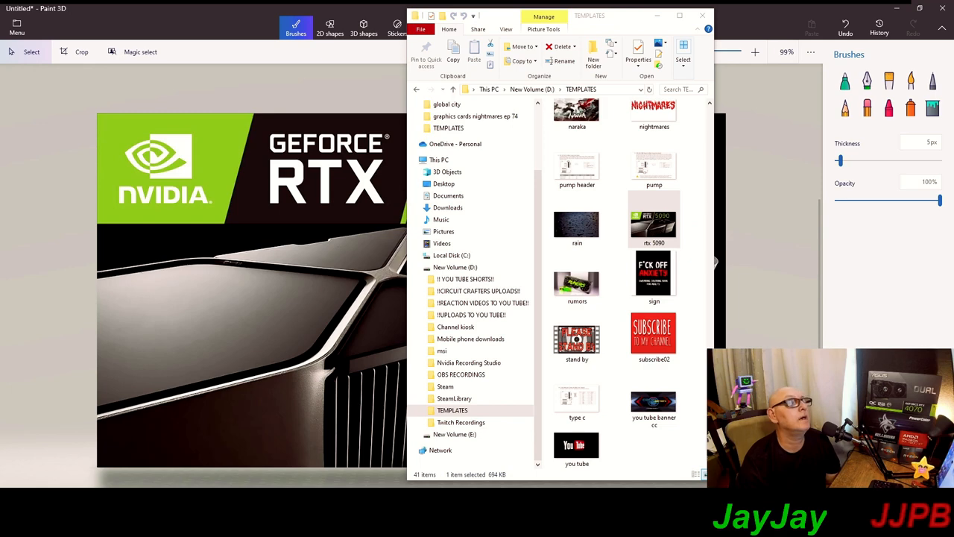
{"action": "double_click", "coordinate": [577, 283]}
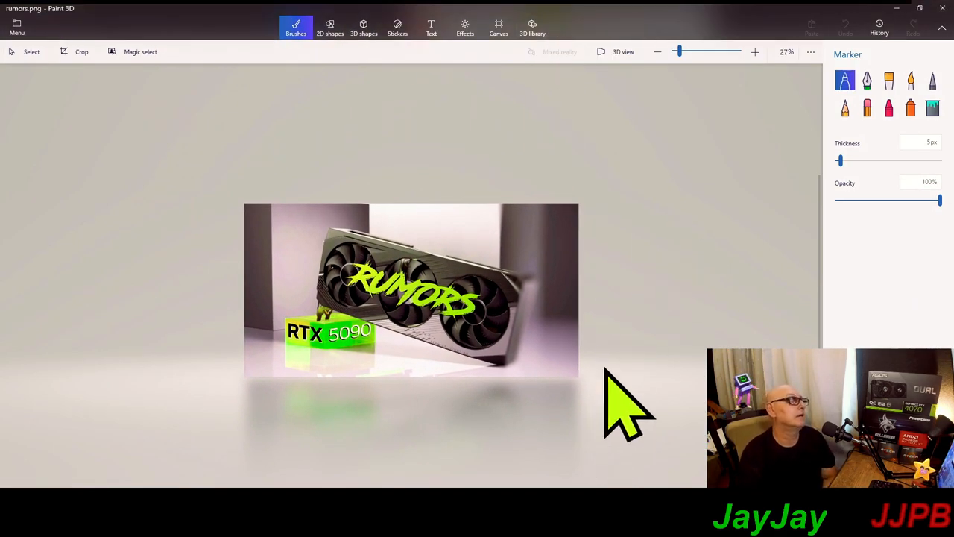
{"action": "mouse_move", "coordinate": [320, 238]}
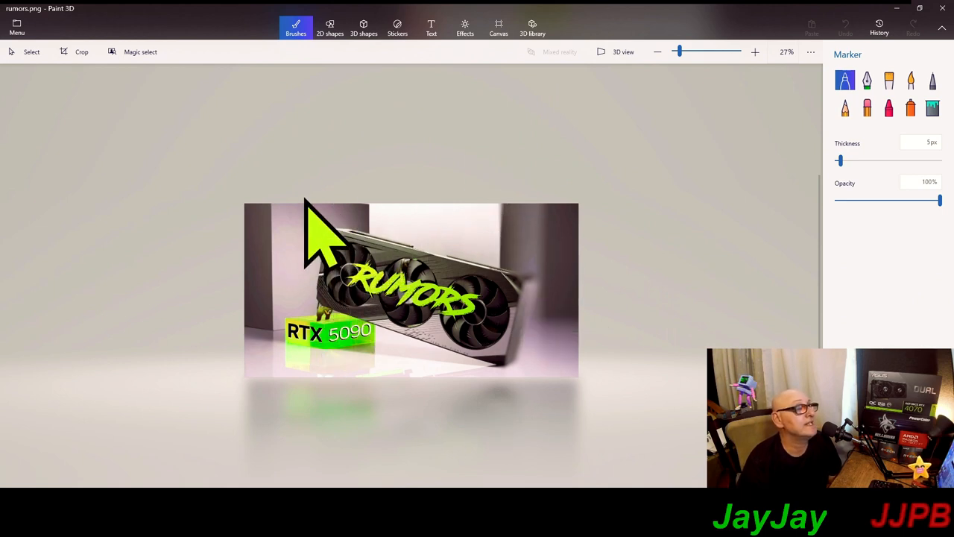
{"action": "mouse_move", "coordinate": [477, 164]}
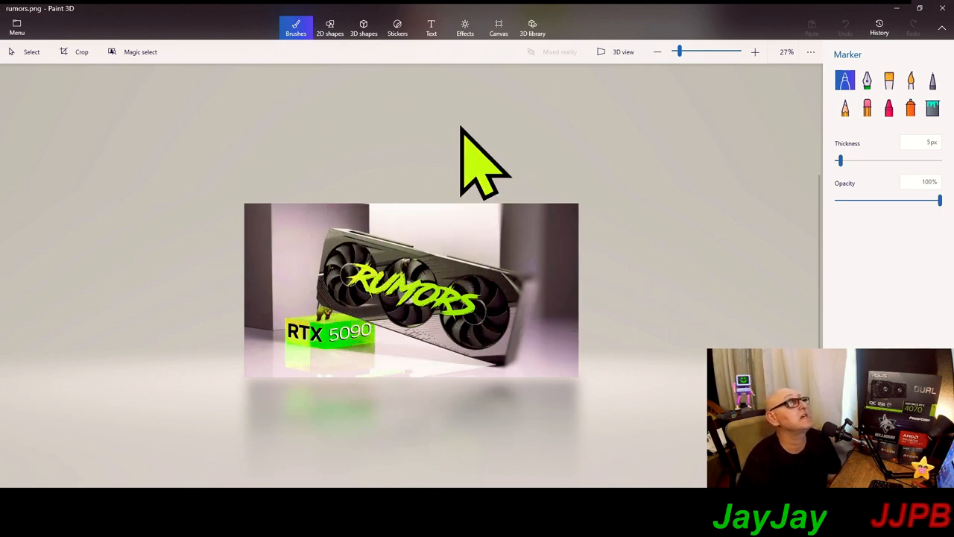
Crop rumors.png to a strip around the green RUMORS text, about 1107×498 px.
{"action": "left_click", "coordinate": [81, 52]}
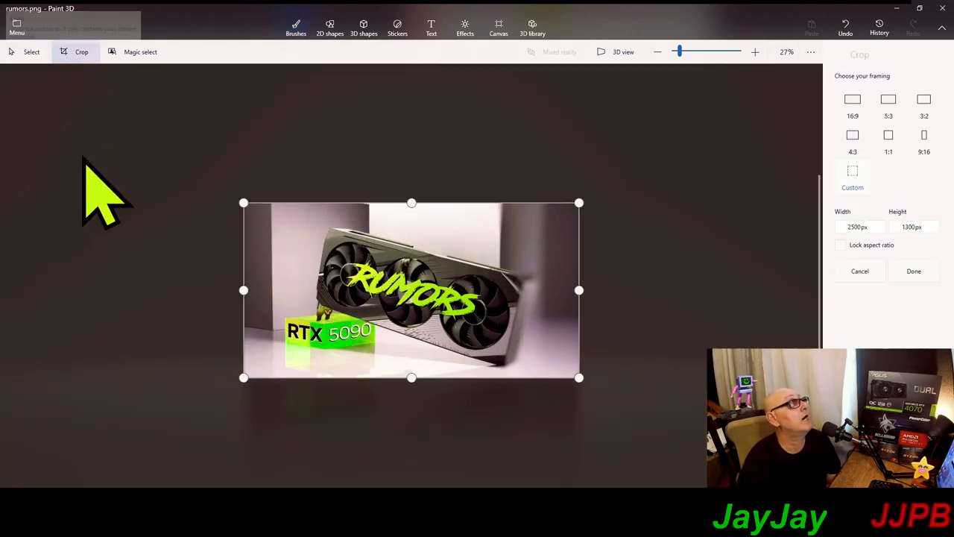
{"action": "left_click_drag", "start_coordinate": [242, 290], "coordinate": [250, 290]}
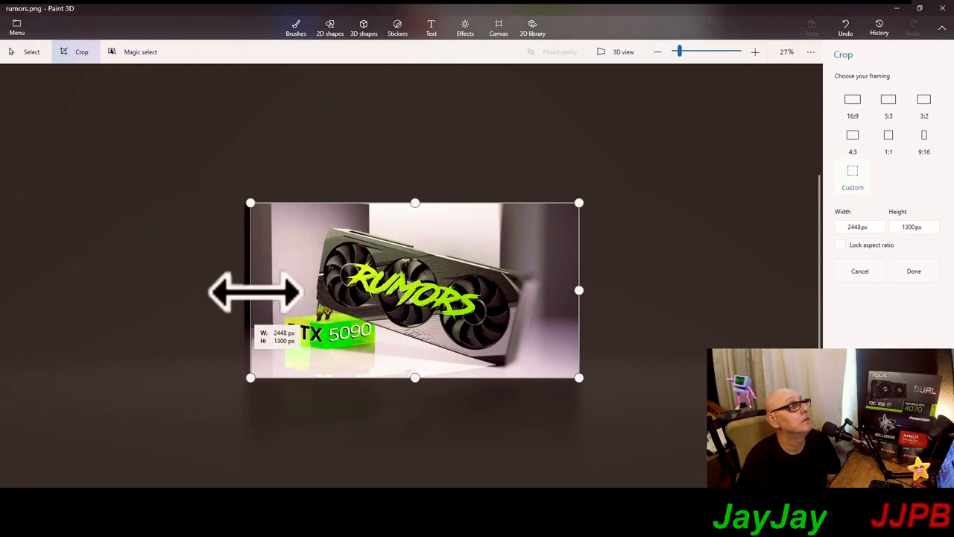
{"action": "left_click_drag", "start_coordinate": [250, 291], "coordinate": [340, 291]}
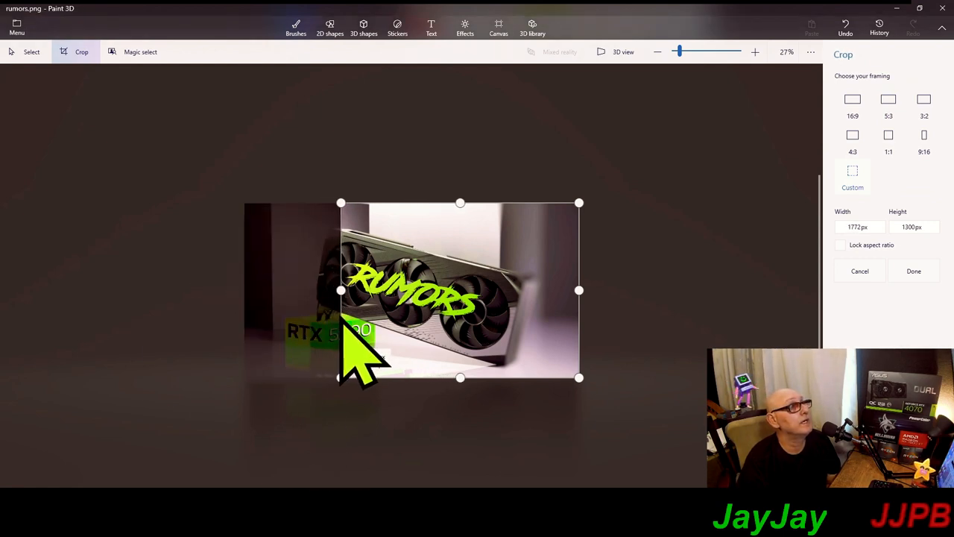
{"action": "left_click_drag", "start_coordinate": [579, 291], "coordinate": [497, 291]}
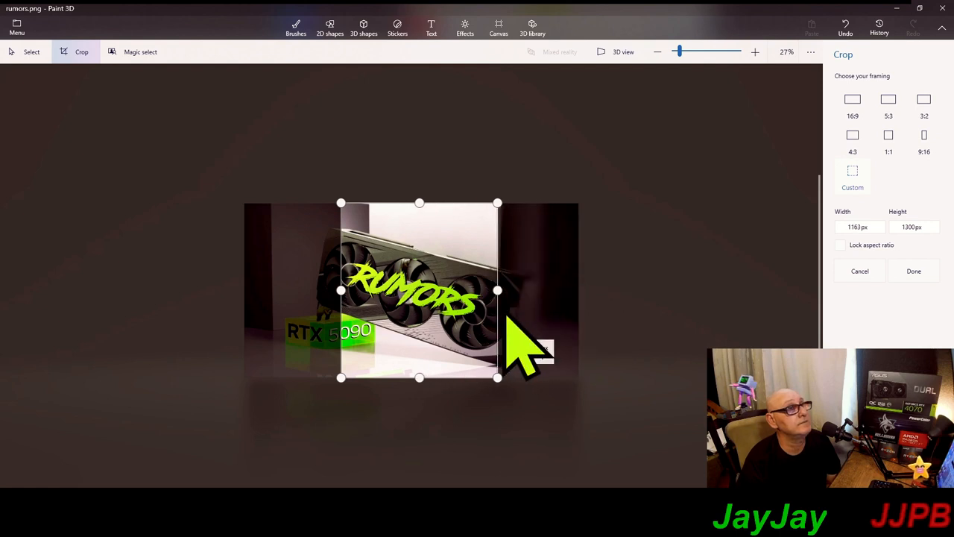
{"action": "left_click_drag", "start_coordinate": [497, 291], "coordinate": [490, 290]}
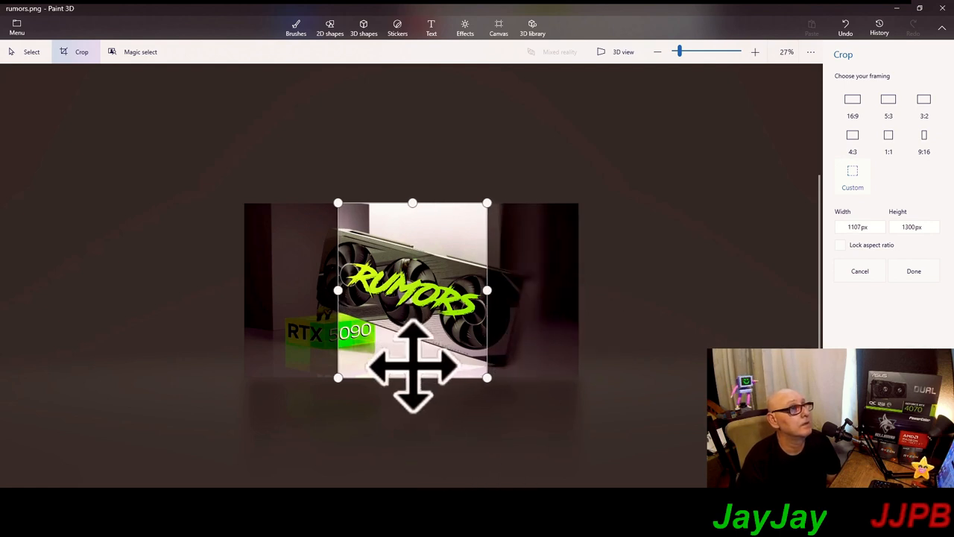
{"action": "left_click_drag", "start_coordinate": [412, 378], "coordinate": [412, 356]}
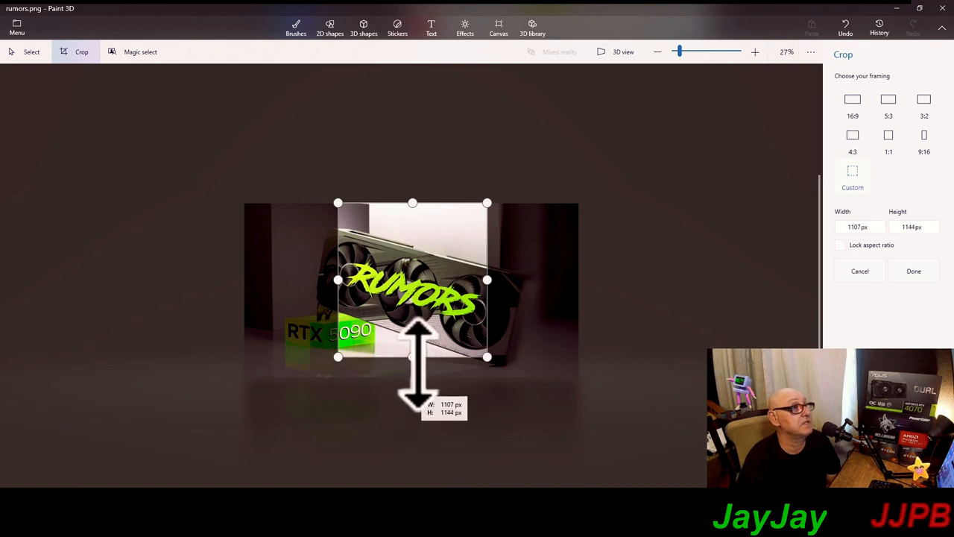
{"action": "left_click_drag", "start_coordinate": [413, 357], "coordinate": [412, 321]}
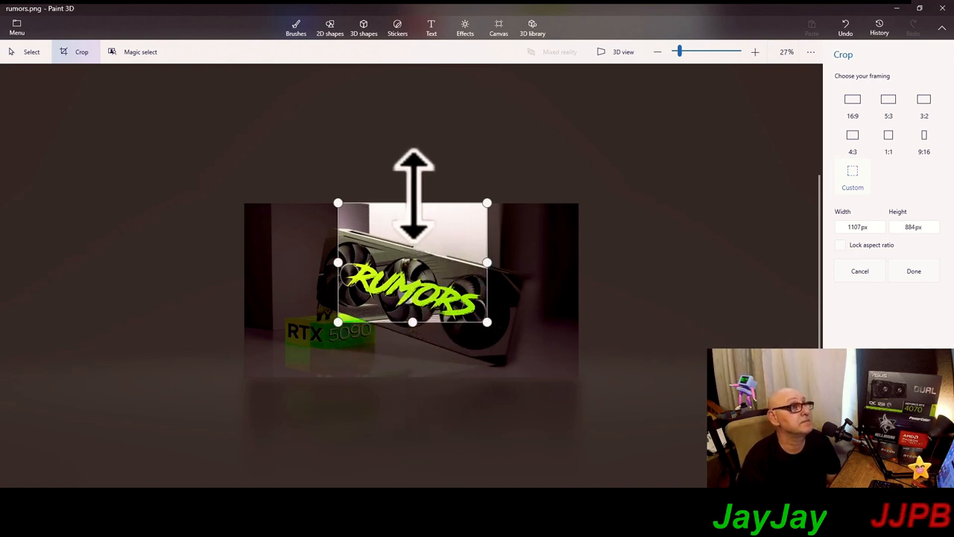
{"action": "left_click_drag", "start_coordinate": [413, 203], "coordinate": [412, 255]}
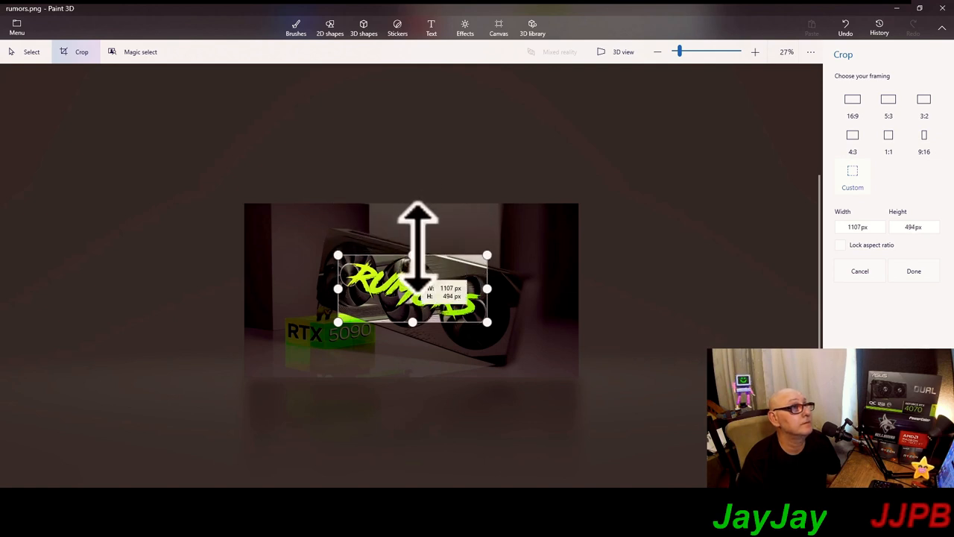
{"action": "left_click_drag", "start_coordinate": [413, 255], "coordinate": [413, 251]}
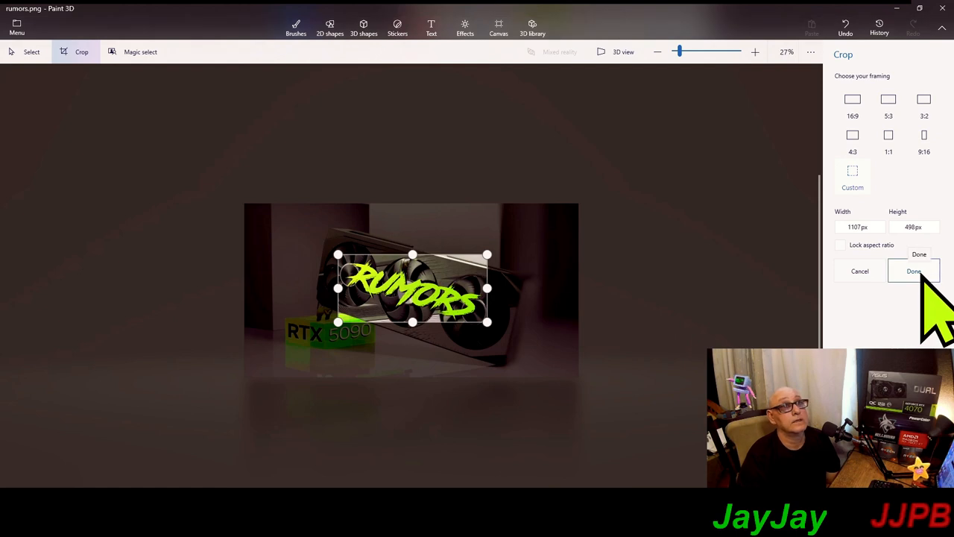
{"action": "left_click", "coordinate": [913, 270]}
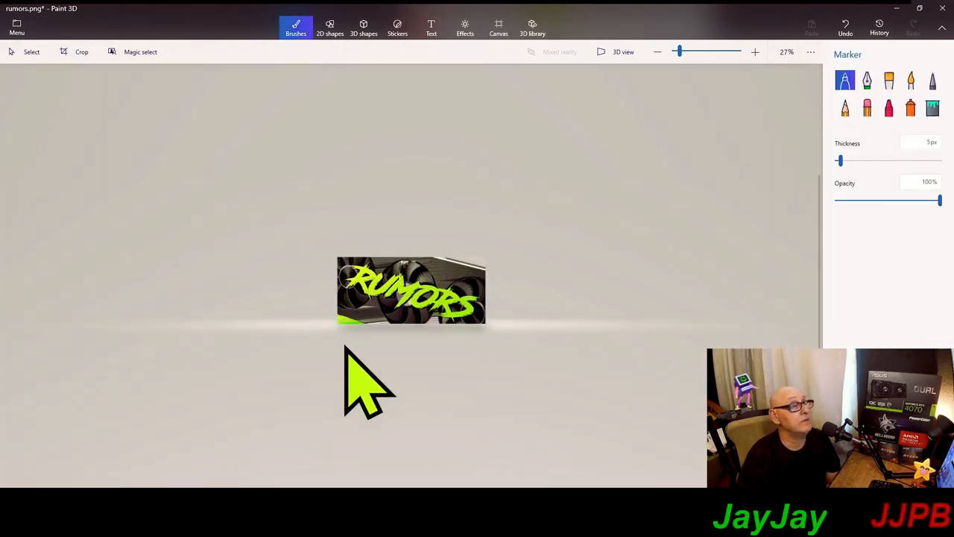
{"action": "mouse_move", "coordinate": [140, 51]}
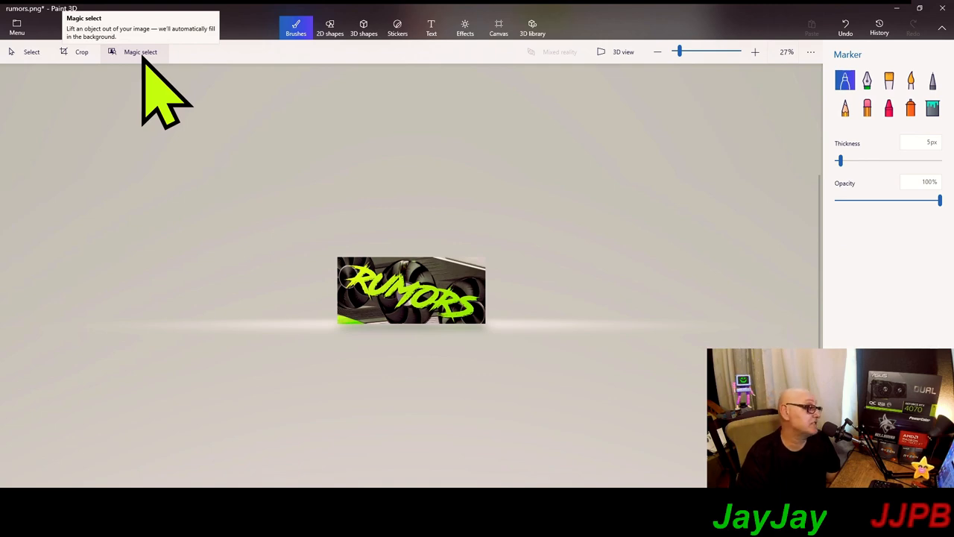
Magic-select the RUMORS lettering, move the cutout above the picture, and bring up its copy options.
{"action": "left_click", "coordinate": [140, 51]}
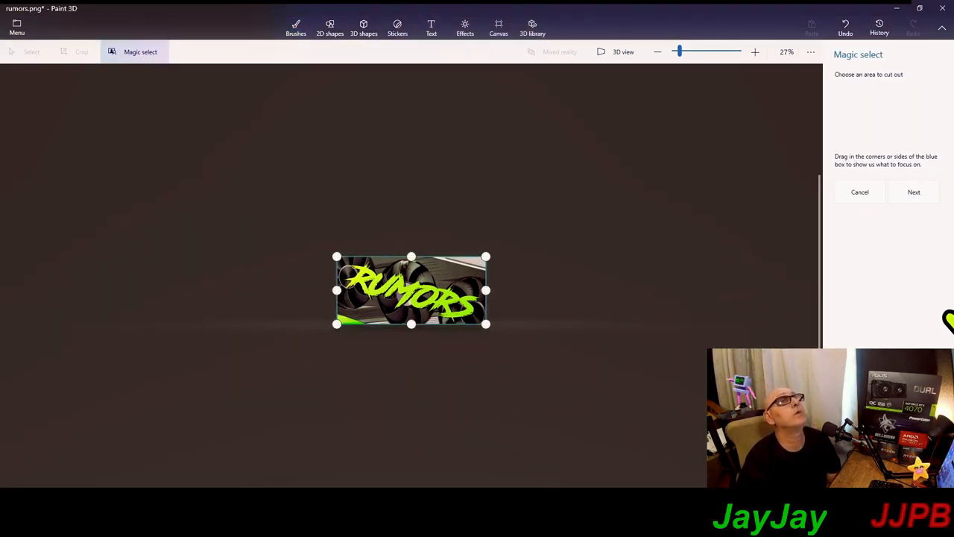
{"action": "left_click", "coordinate": [914, 192]}
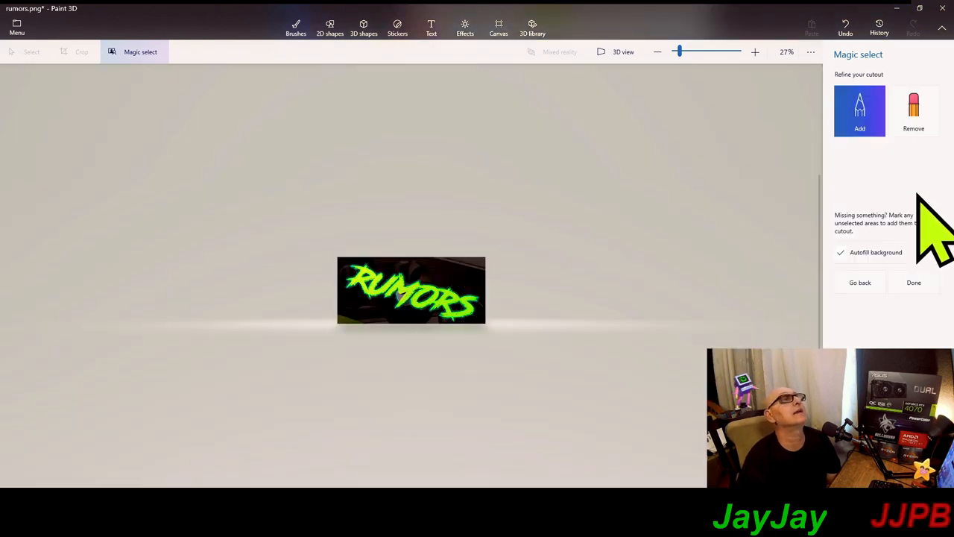
{"action": "mouse_move", "coordinate": [399, 354]}
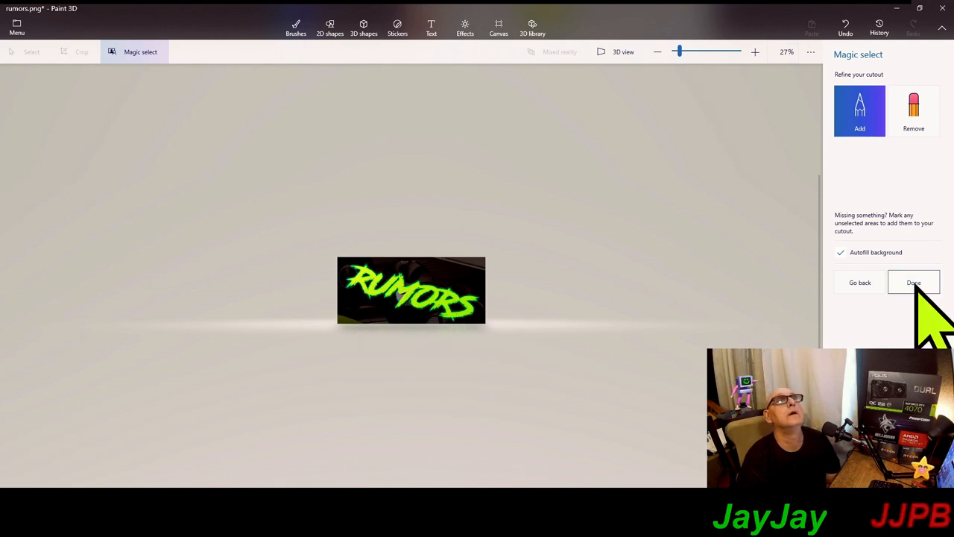
{"action": "left_click", "coordinate": [913, 282]}
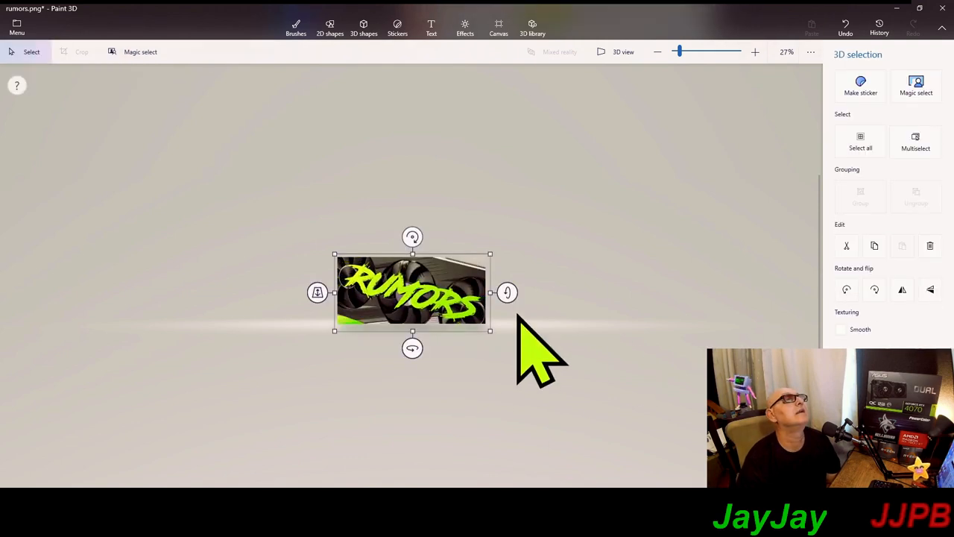
{"action": "left_click_drag", "start_coordinate": [413, 291], "coordinate": [470, 176]}
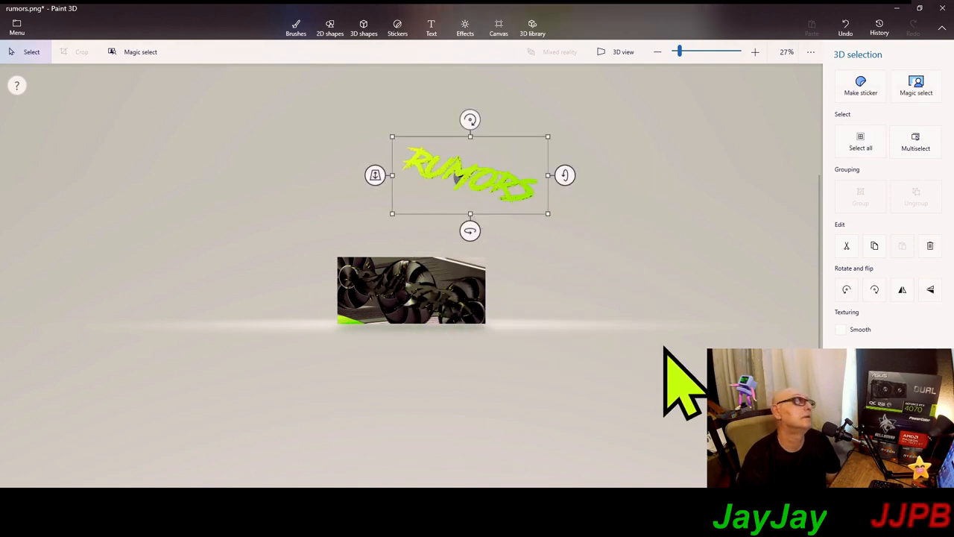
{"action": "mouse_move", "coordinate": [477, 175]}
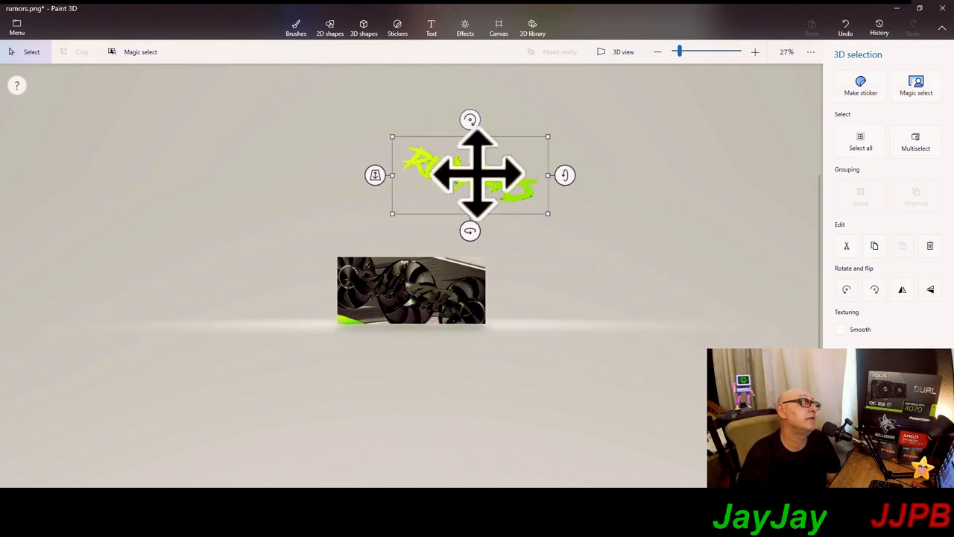
{"action": "right_click", "coordinate": [477, 175]}
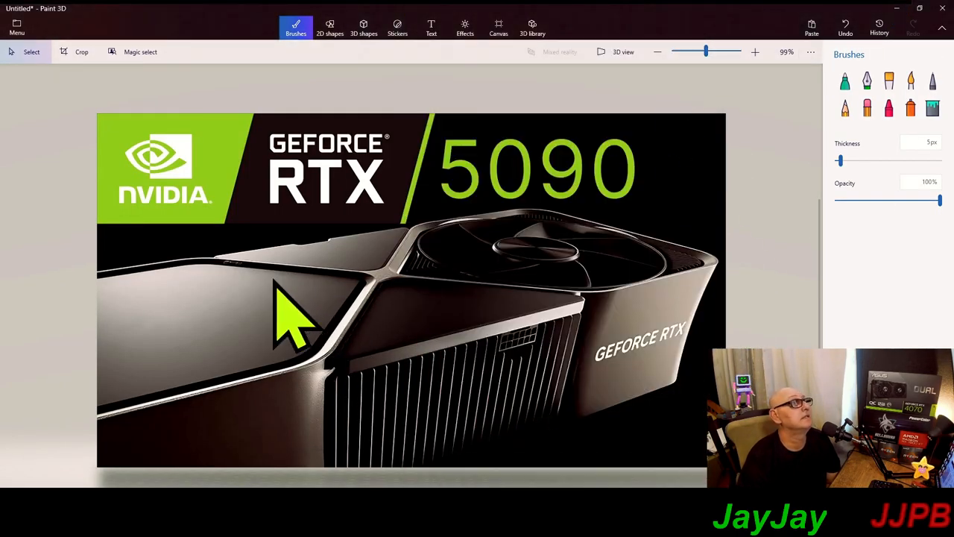
Paste the green RUMORS lettering, shrink it, and angle it across the card below 5090.
{"action": "right_click", "coordinate": [290, 320]}
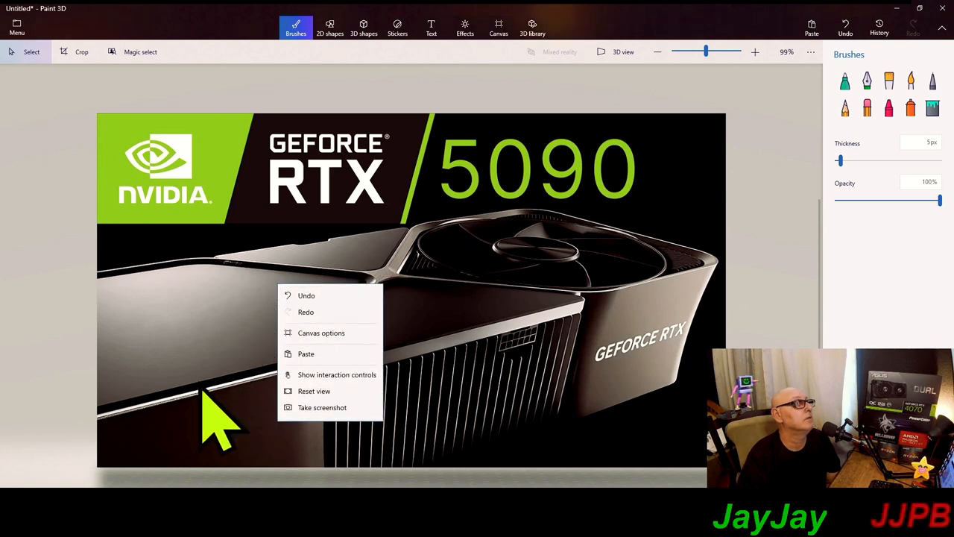
{"action": "left_click", "coordinate": [306, 354]}
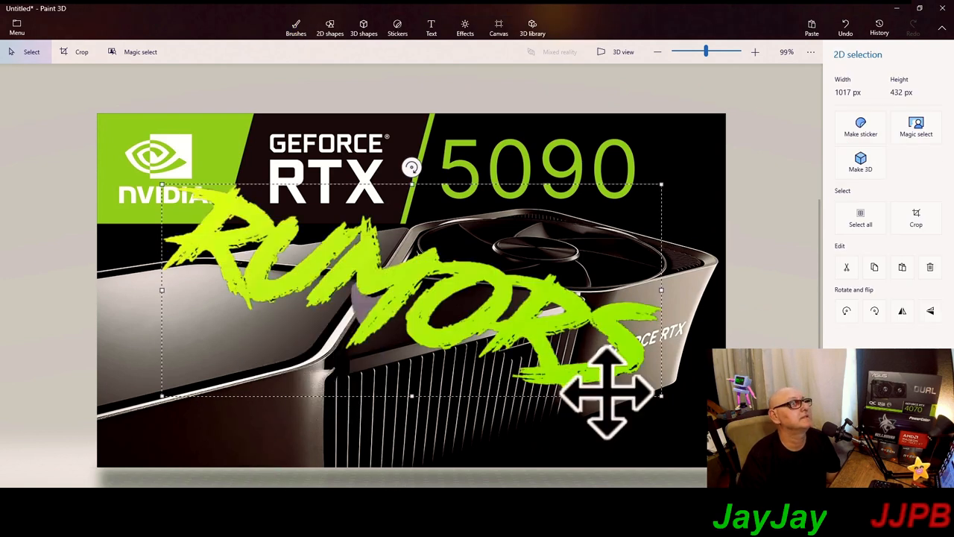
{"action": "mouse_move", "coordinate": [660, 190]}
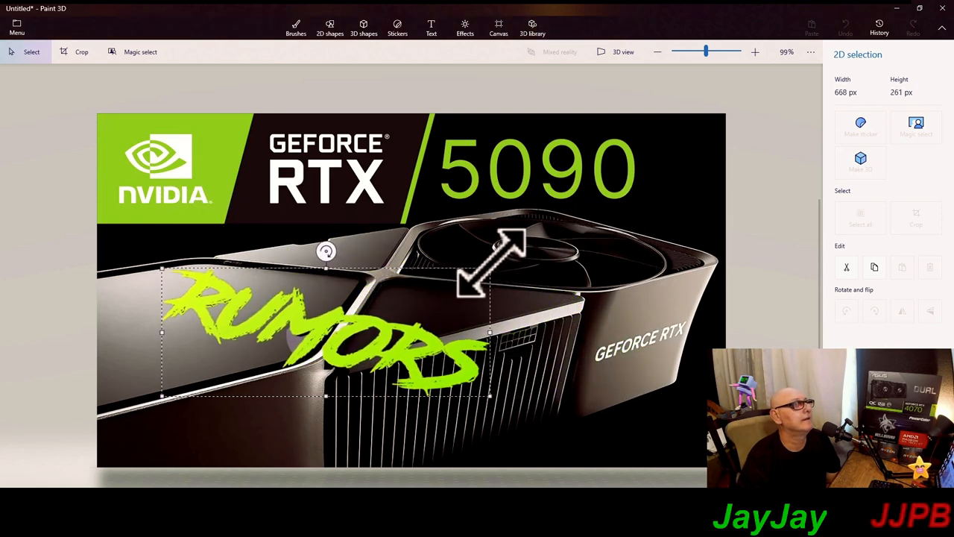
{"action": "left_click_drag", "start_coordinate": [326, 330], "coordinate": [482, 336]}
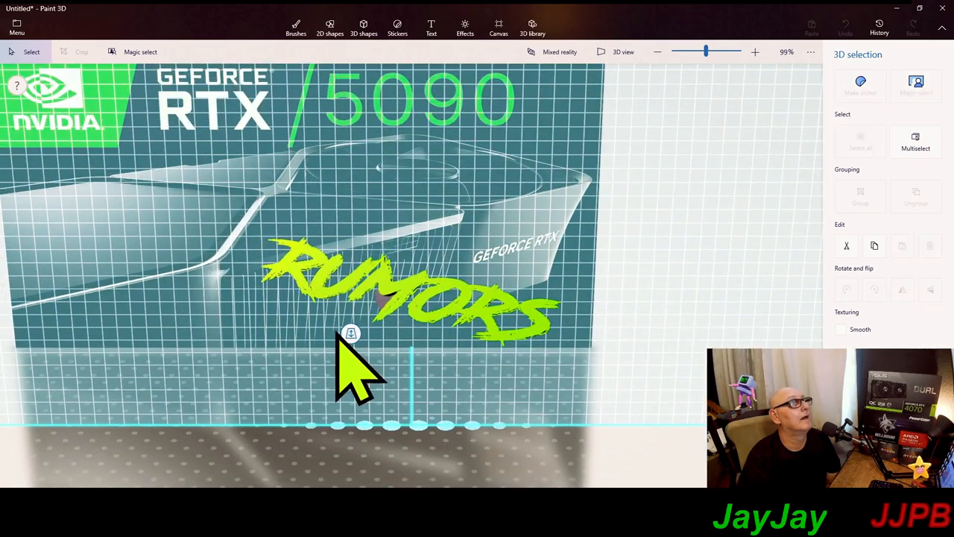
{"action": "left_click_drag", "start_coordinate": [351, 333], "coordinate": [351, 276]}
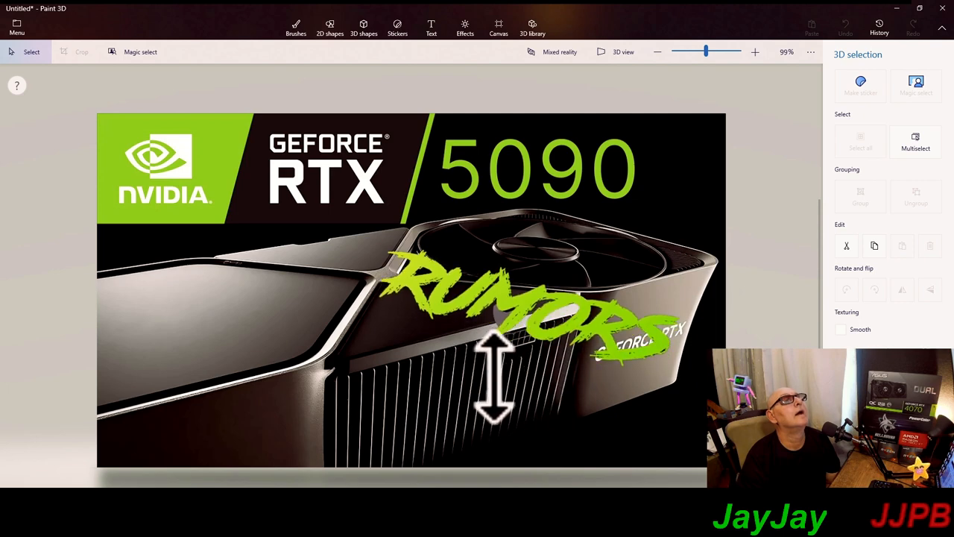
{"action": "left_click_drag", "start_coordinate": [497, 380], "coordinate": [540, 275]}
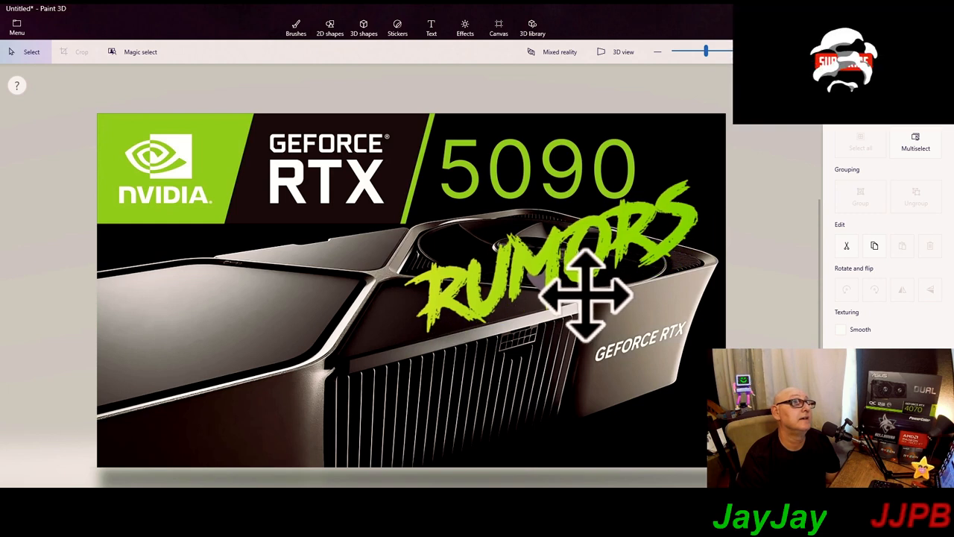
{"action": "left_click", "coordinate": [296, 27]}
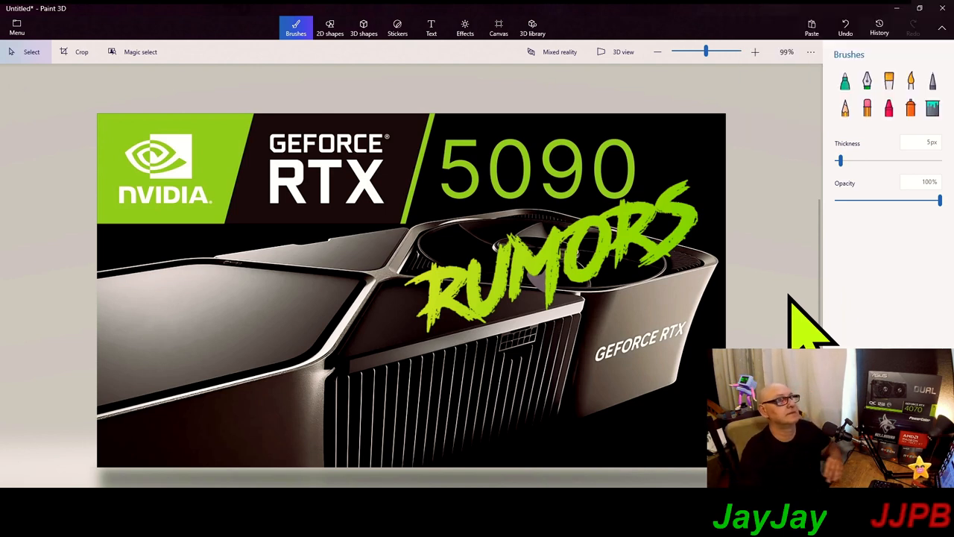
{"action": "mouse_move", "coordinate": [694, 328]}
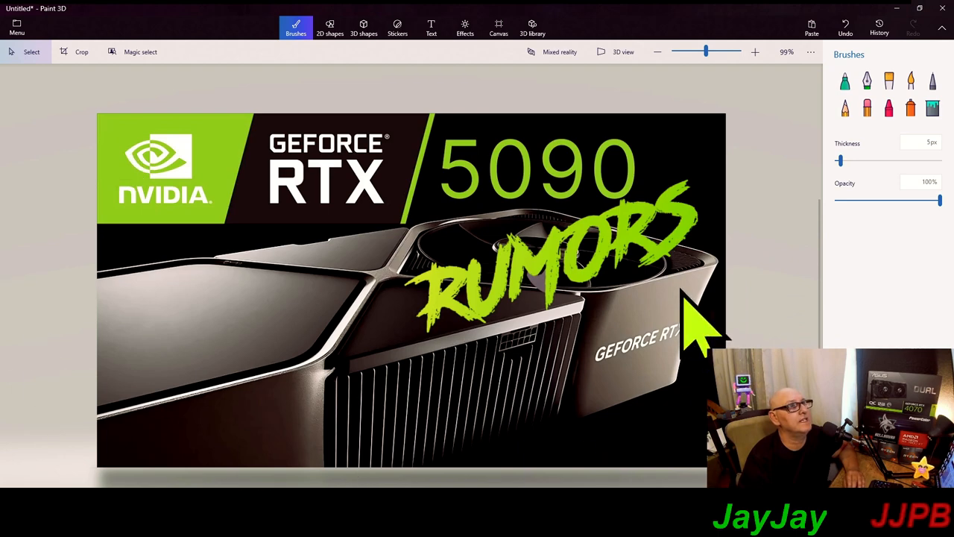
{"action": "mouse_move", "coordinate": [41, 71]}
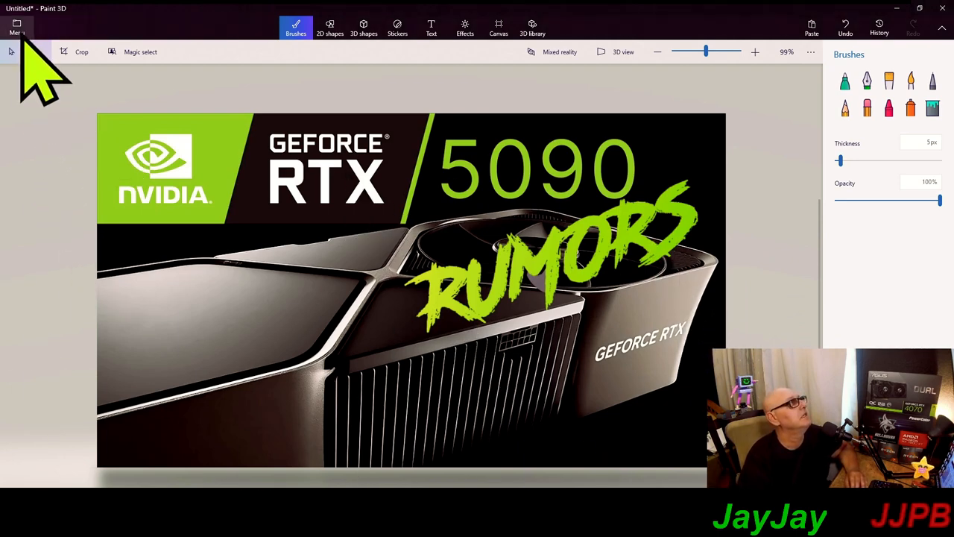
Save the thumbnail as image 'rtx 5090 rumors template.png' in D:\TEMPLATES.
{"action": "left_click", "coordinate": [17, 28]}
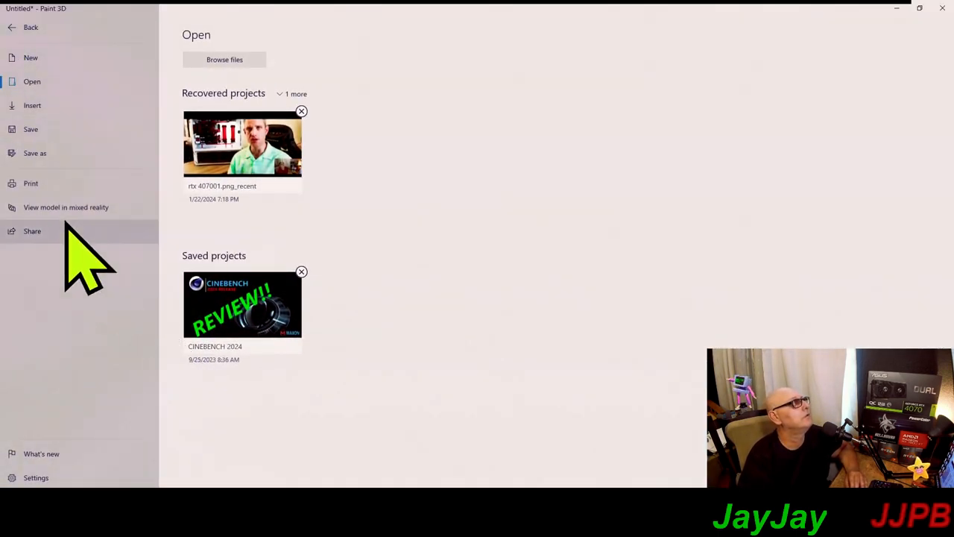
{"action": "left_click", "coordinate": [34, 153]}
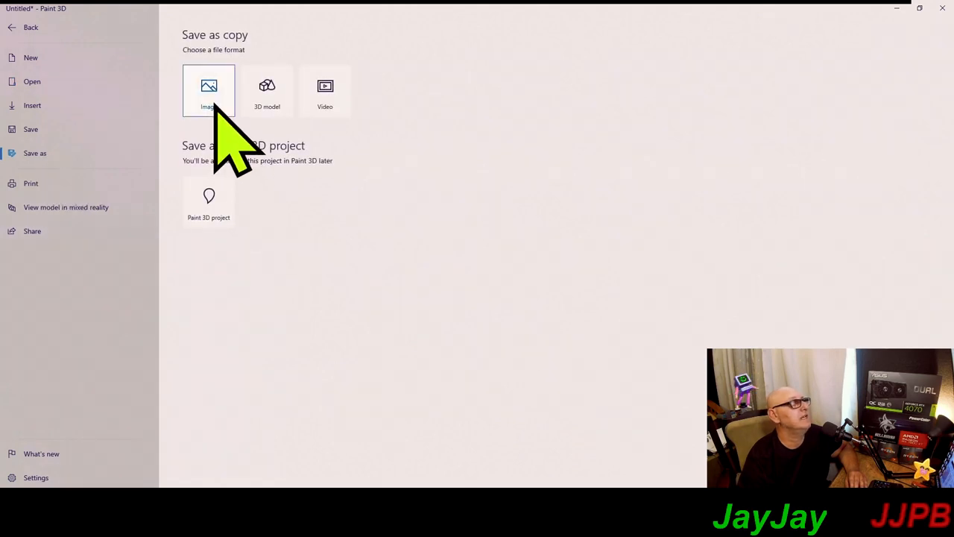
{"action": "left_click", "coordinate": [208, 90]}
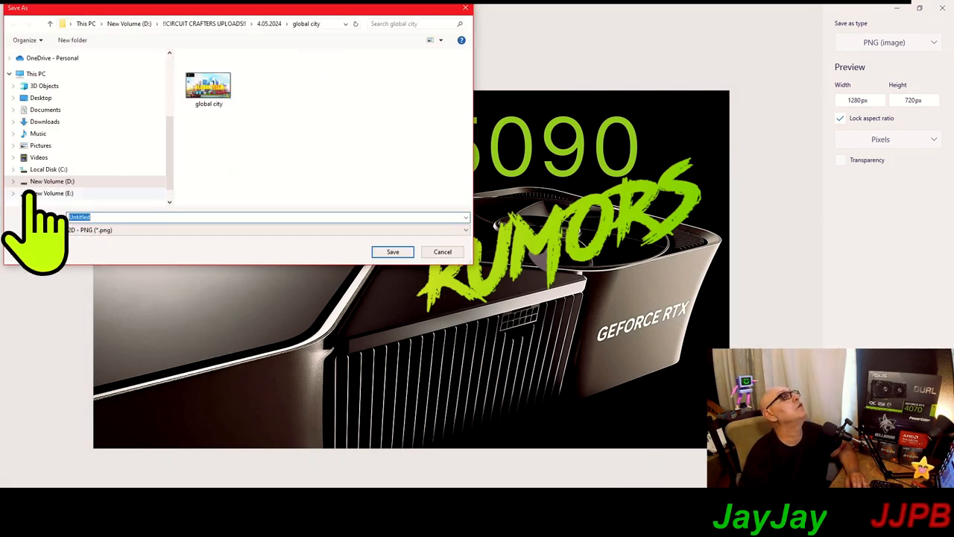
{"action": "left_click", "coordinate": [13, 181]}
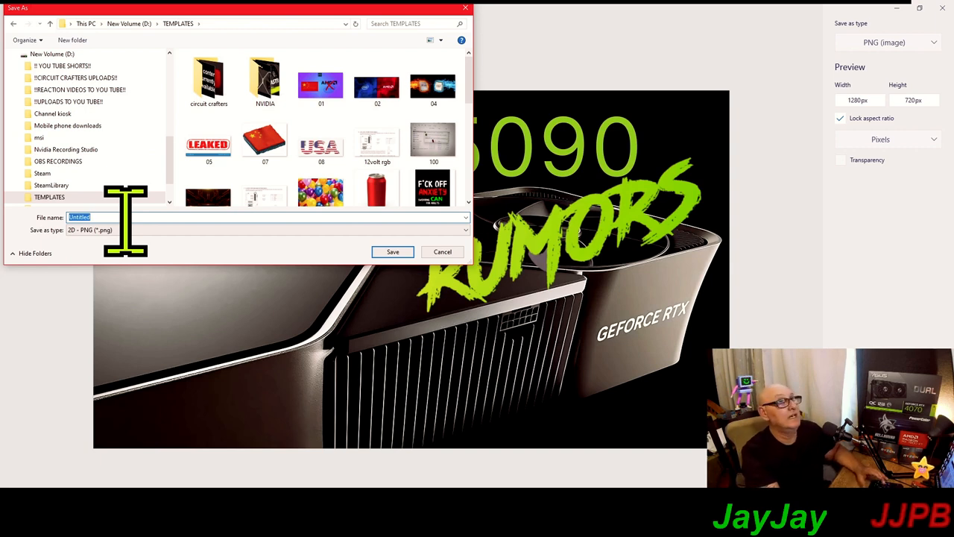
{"action": "type", "text": "rtx 5090 rumors"}
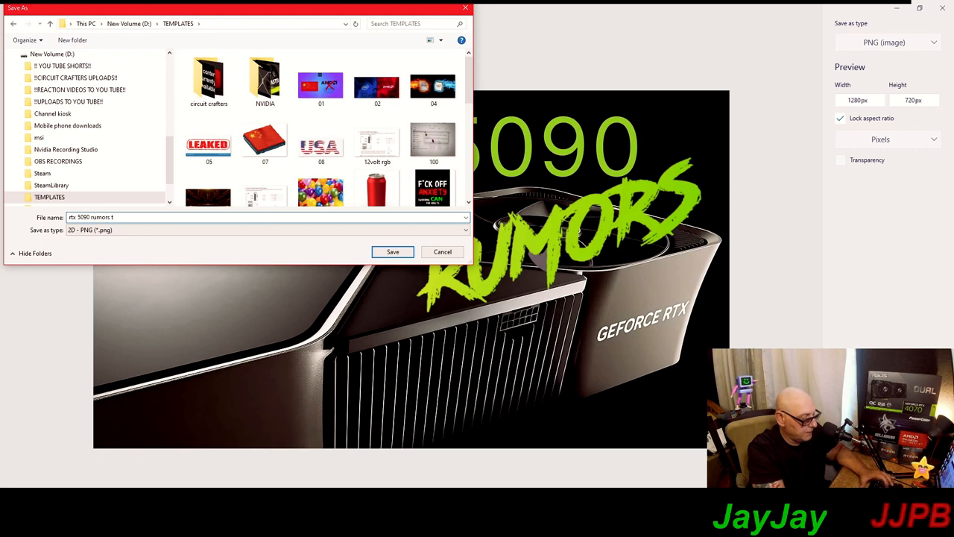
{"action": "type", "text": "templa"}
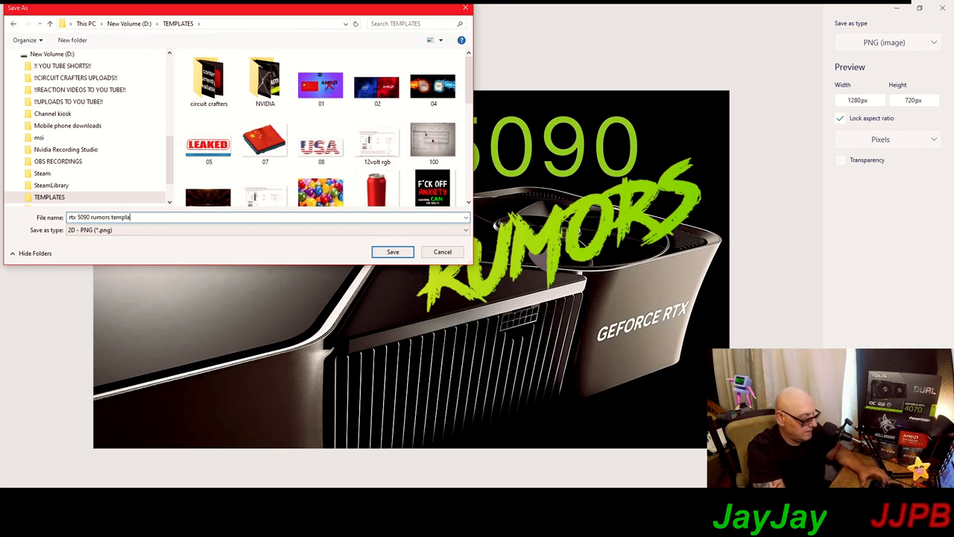
{"action": "type", "text": "template."}
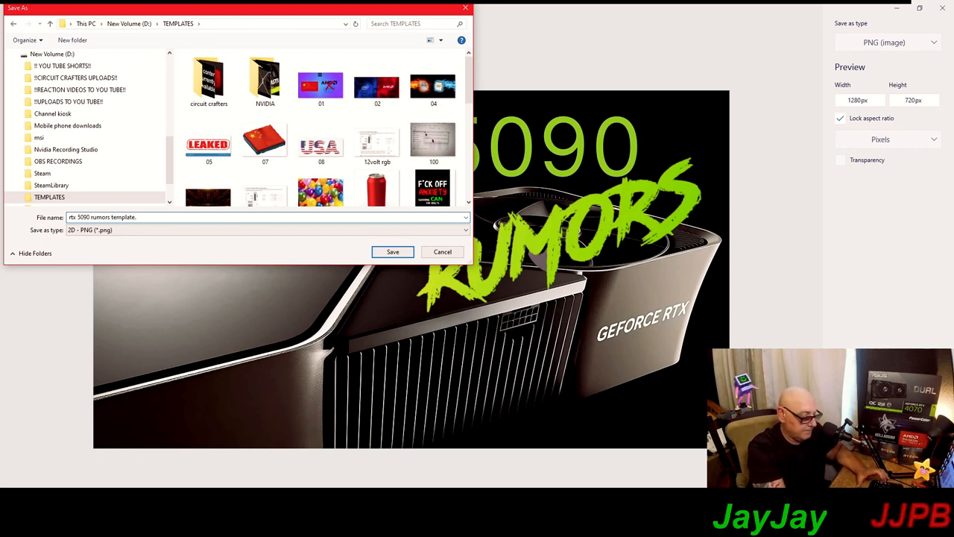
{"action": "type", "text": "png"}
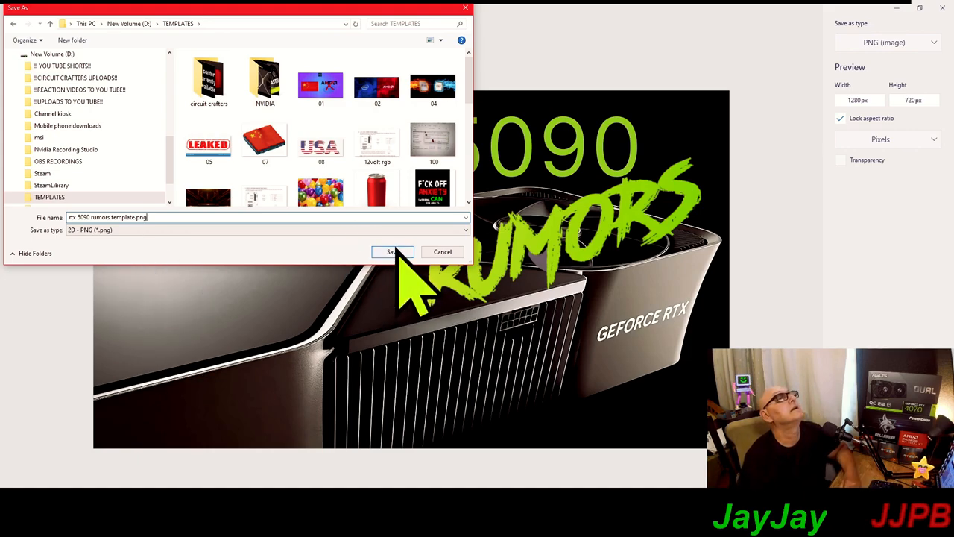
{"action": "left_click", "coordinate": [393, 251]}
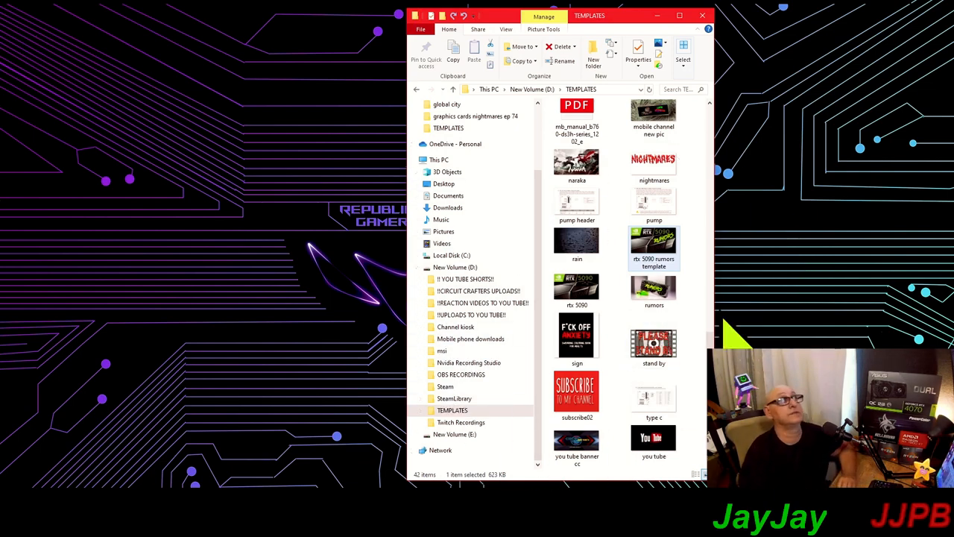
{"action": "mouse_move", "coordinate": [880, 306]}
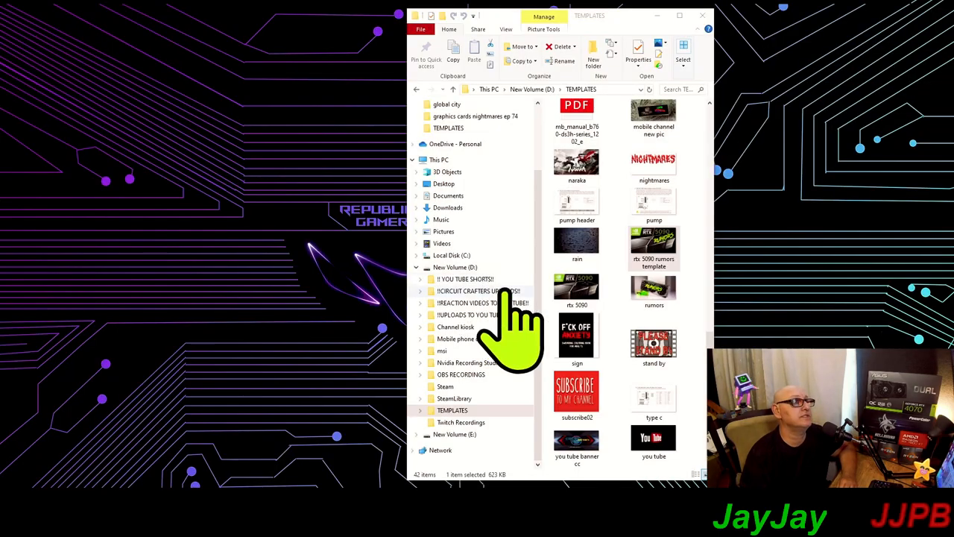
{"action": "mouse_move", "coordinate": [704, 328]}
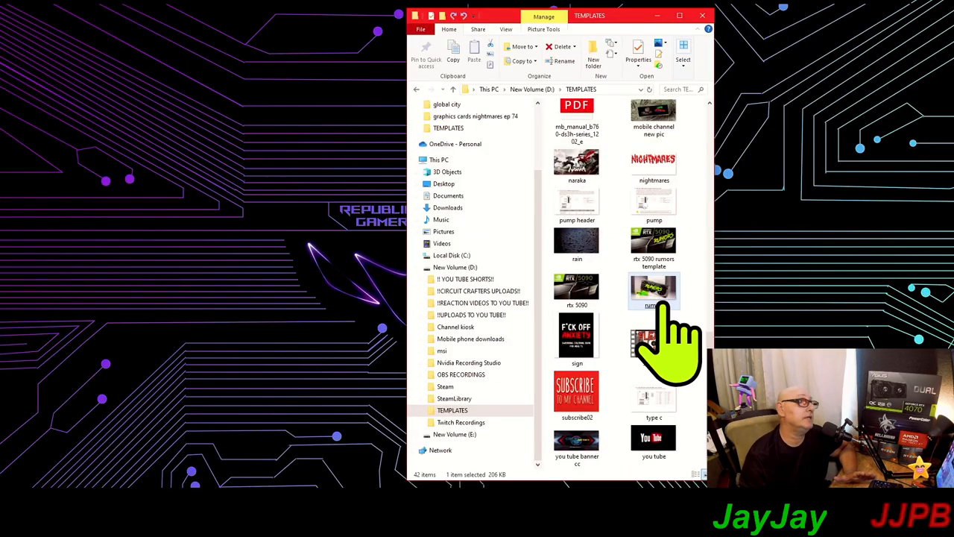
Preview rtx 5090 rumors template.png in TEMPLATES, then choose Edit with Paint 3D.
{"action": "left_click", "coordinate": [577, 287]}
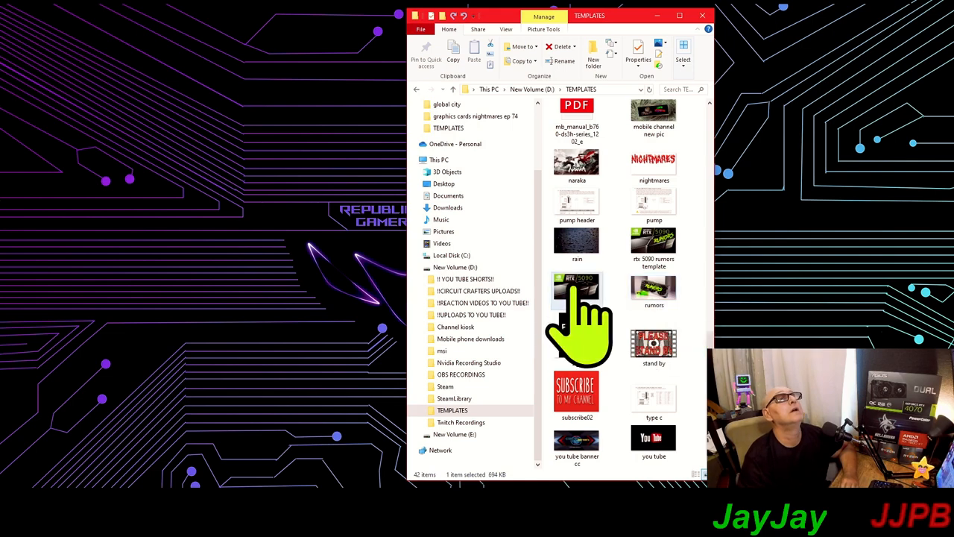
{"action": "double_click", "coordinate": [577, 283]}
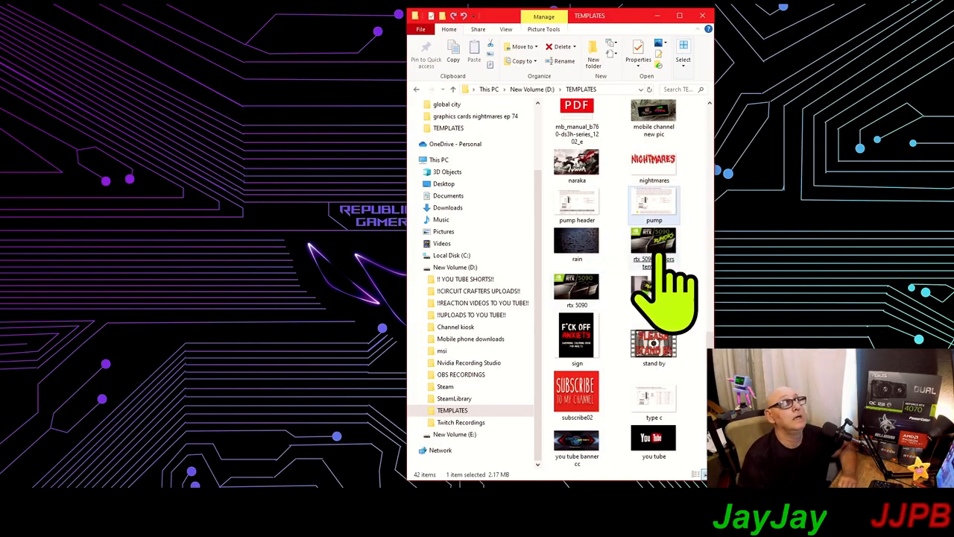
{"action": "double_click", "coordinate": [654, 246]}
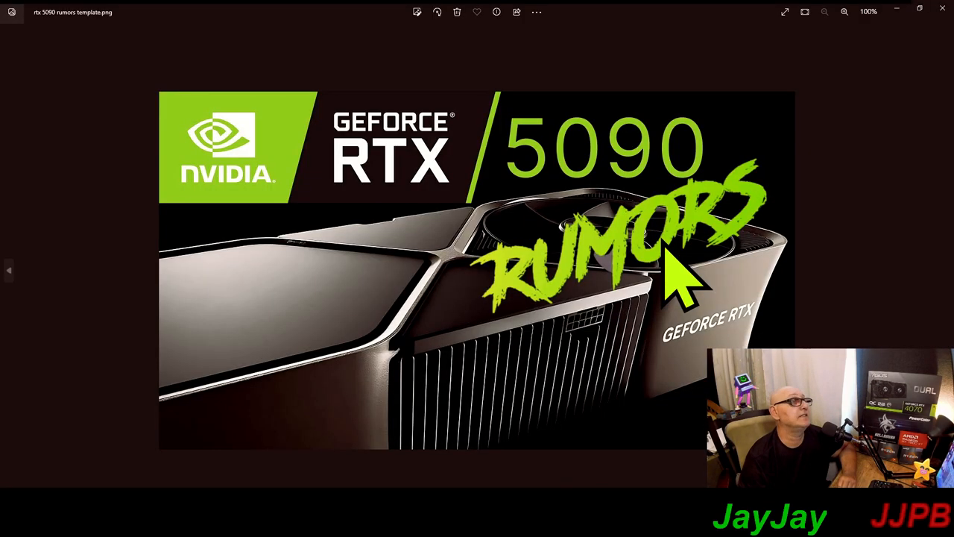
{"action": "mouse_move", "coordinate": [939, 60]}
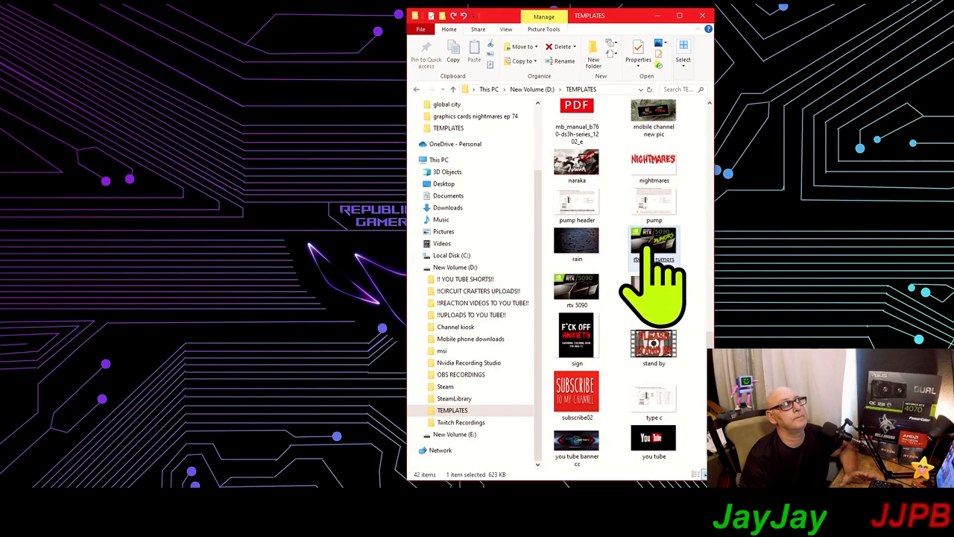
{"action": "right_click", "coordinate": [653, 242]}
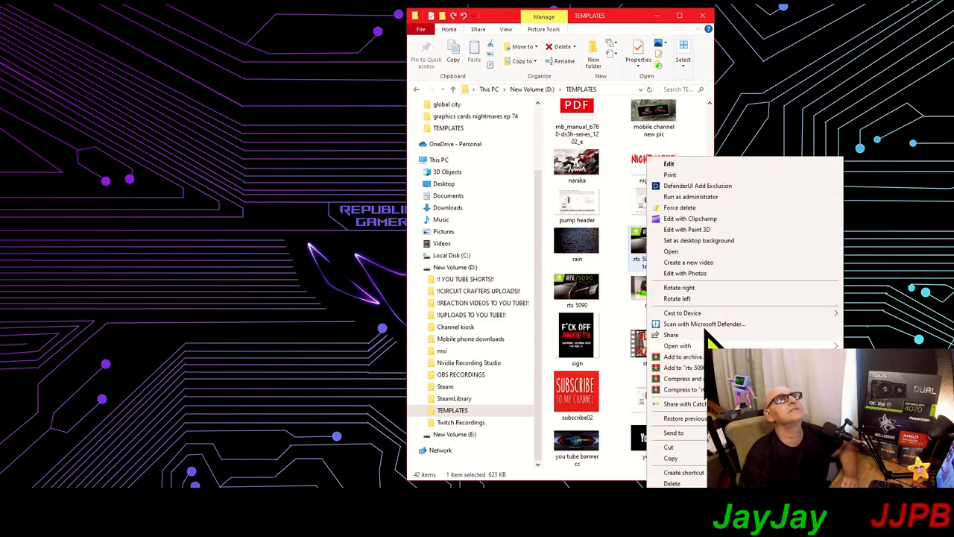
{"action": "left_click", "coordinate": [686, 229]}
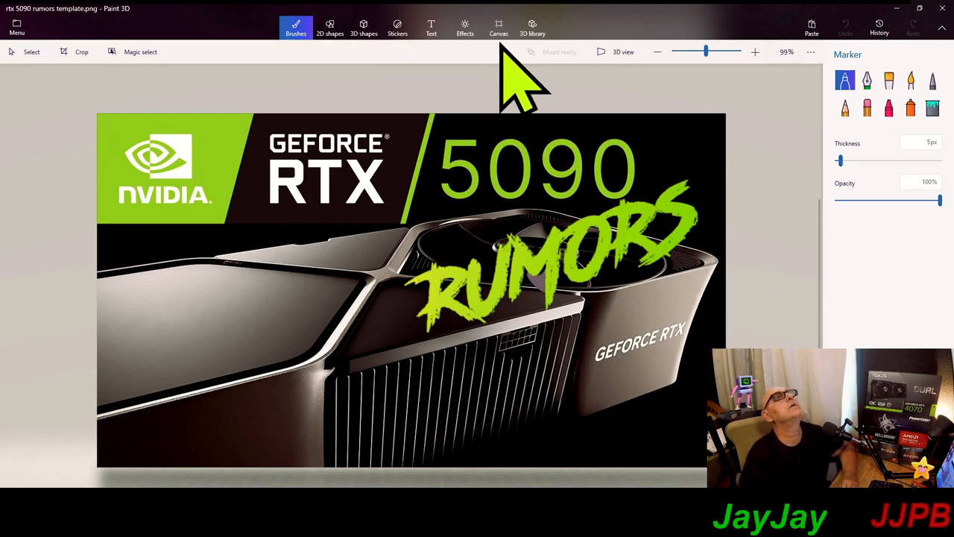
Change the canvas width from 1280 to 1024, scaling the image to 1024×576.
{"action": "left_click", "coordinate": [498, 28]}
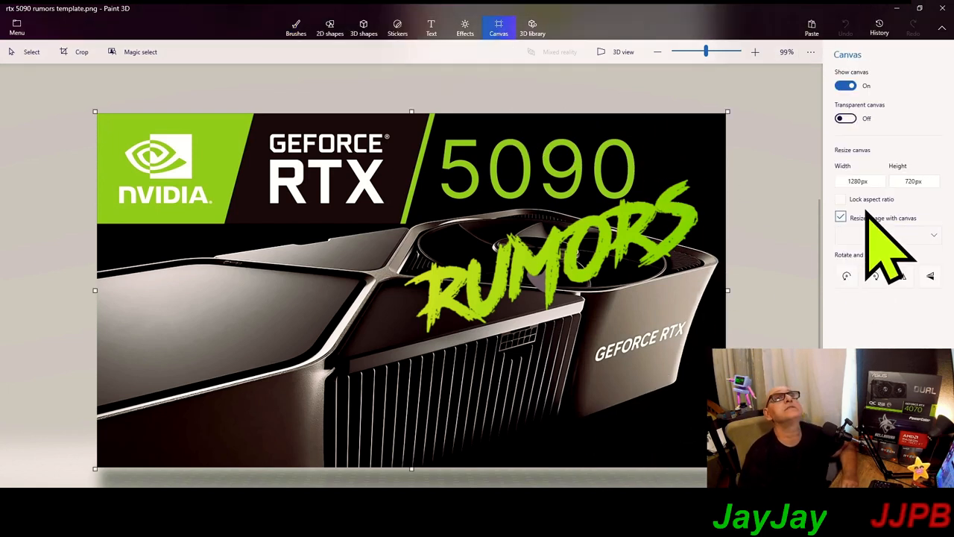
{"action": "triple_click", "coordinate": [856, 181]}
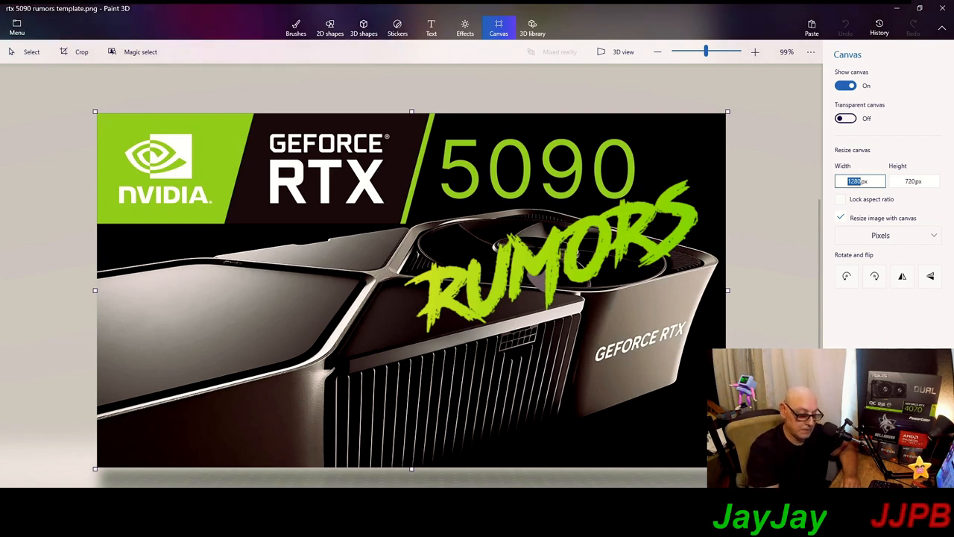
{"action": "type", "text": "1024"}
{"action": "left_click", "coordinate": [914, 181]}
{"action": "type", "text": "576"}
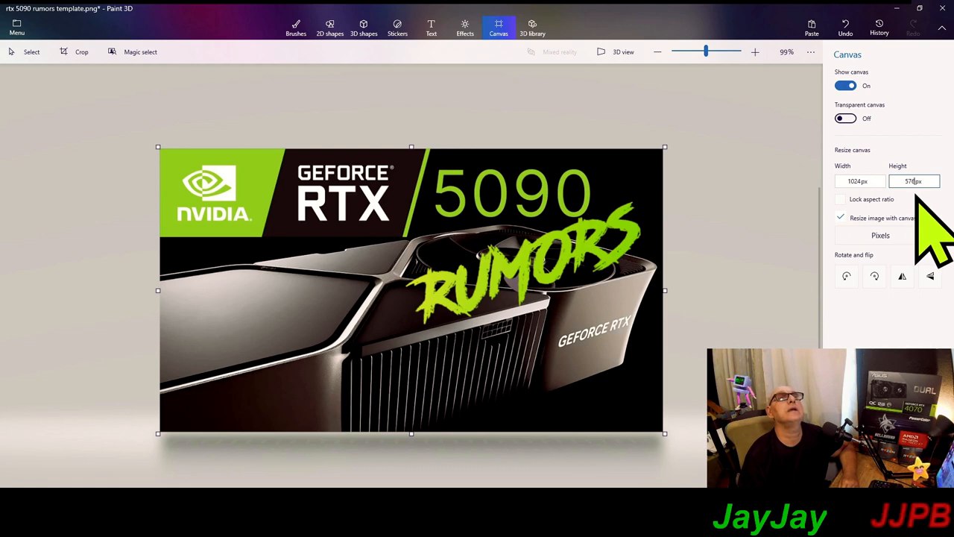
{"action": "mouse_move", "coordinate": [618, 388]}
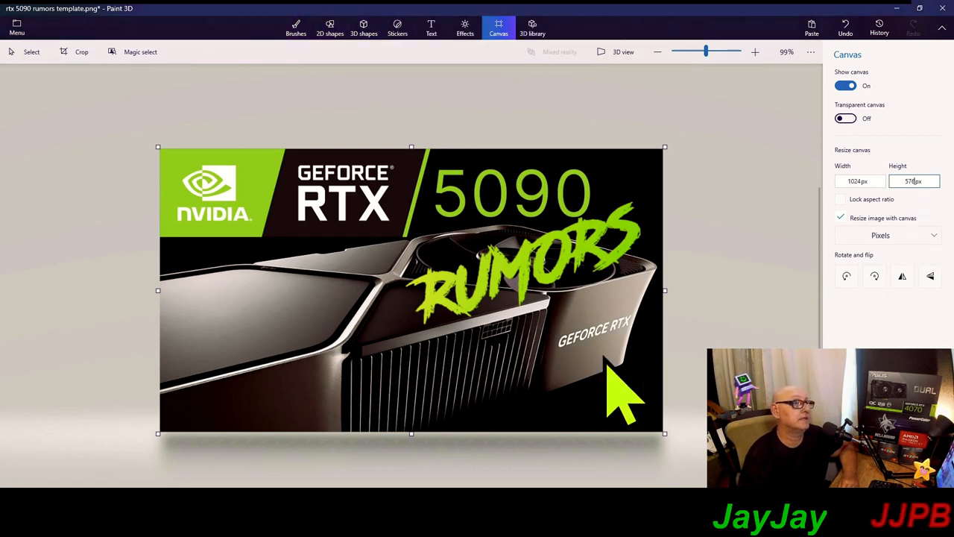
{"action": "mouse_move", "coordinate": [581, 432]}
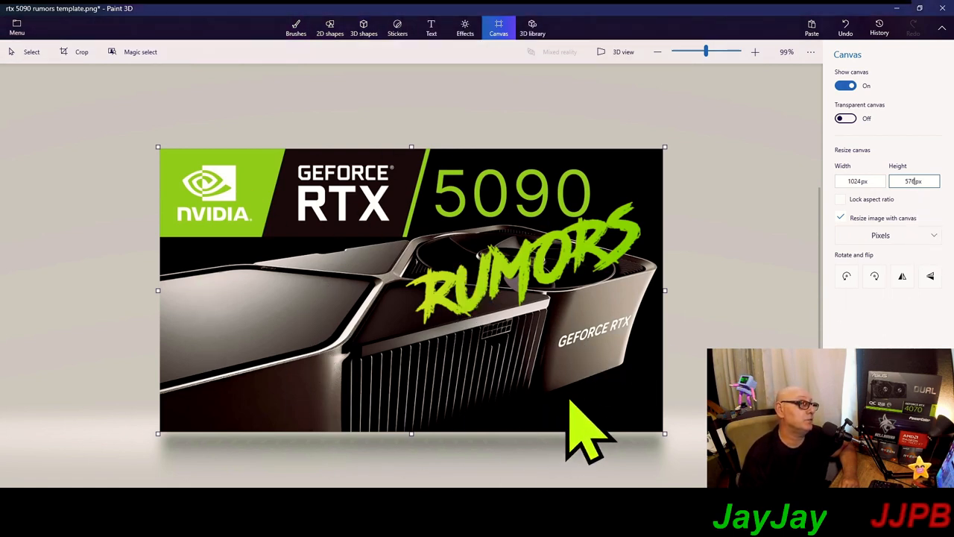
{"action": "mouse_move", "coordinate": [790, 276]}
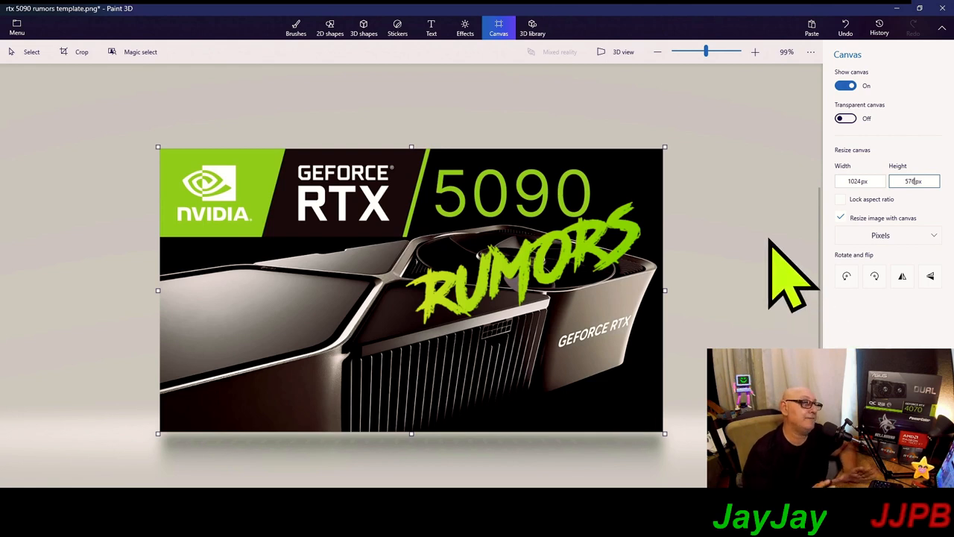
{"action": "mouse_move", "coordinate": [455, 291]}
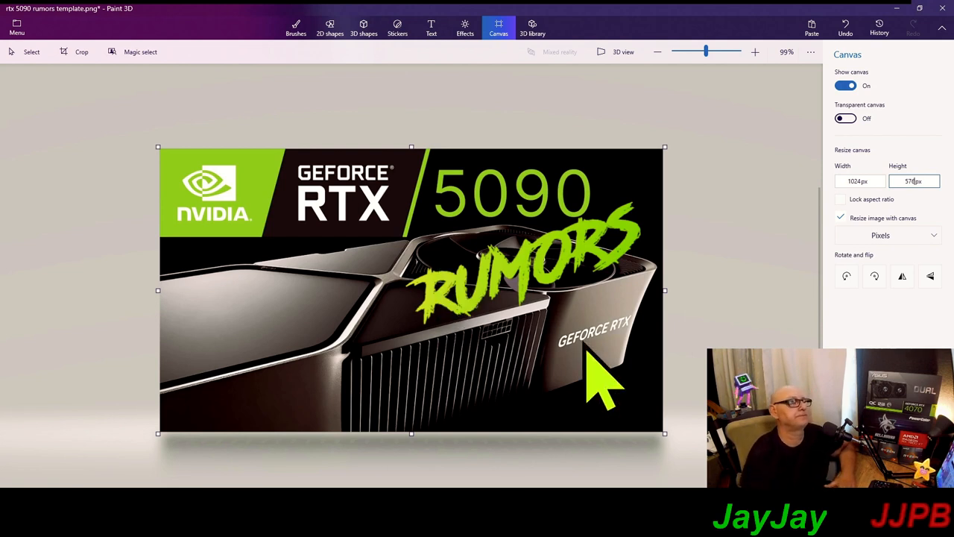
{"action": "mouse_move", "coordinate": [478, 261]}
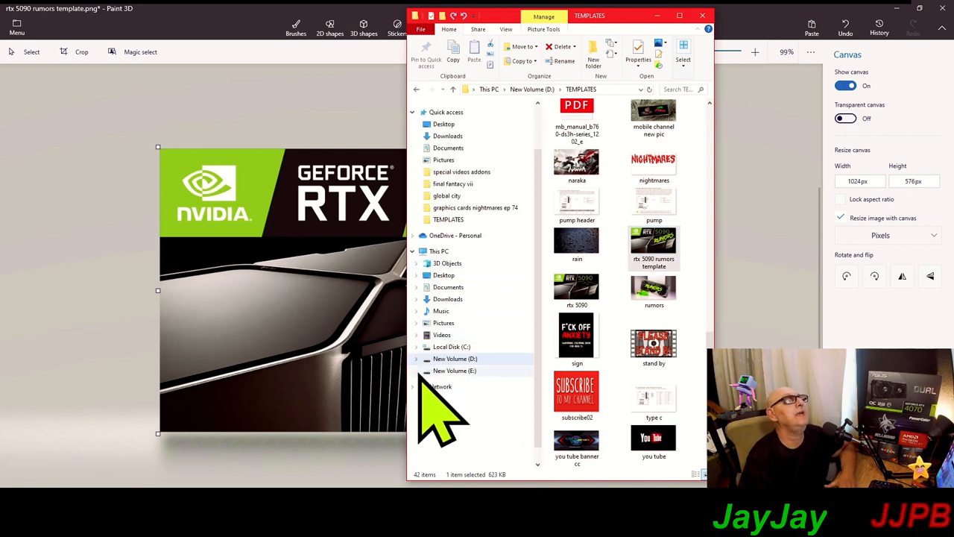
Expand the E: drive, maximize Explorer, and scroll the navigation pane to MY PICS.
{"action": "left_click", "coordinate": [416, 314]}
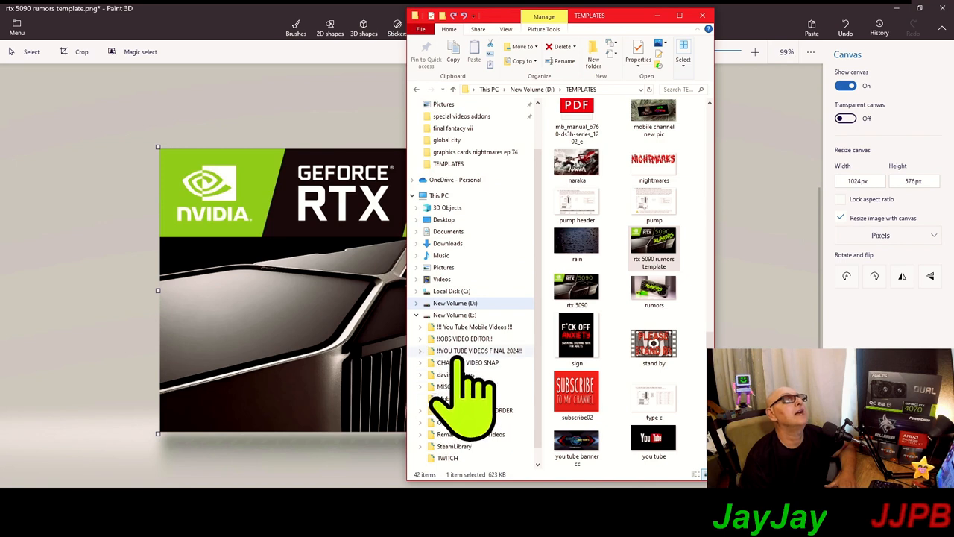
{"action": "mouse_move", "coordinate": [443, 402]}
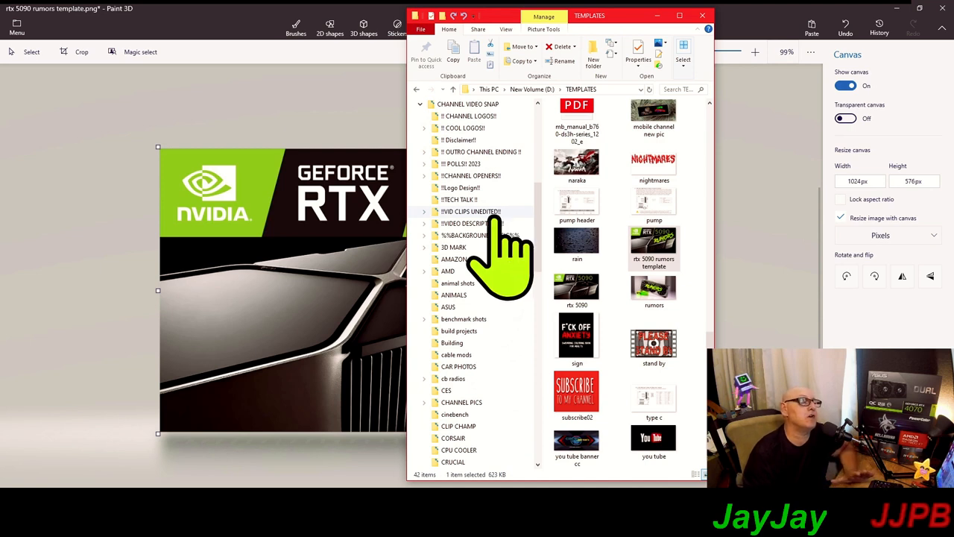
{"action": "mouse_move", "coordinate": [507, 291]}
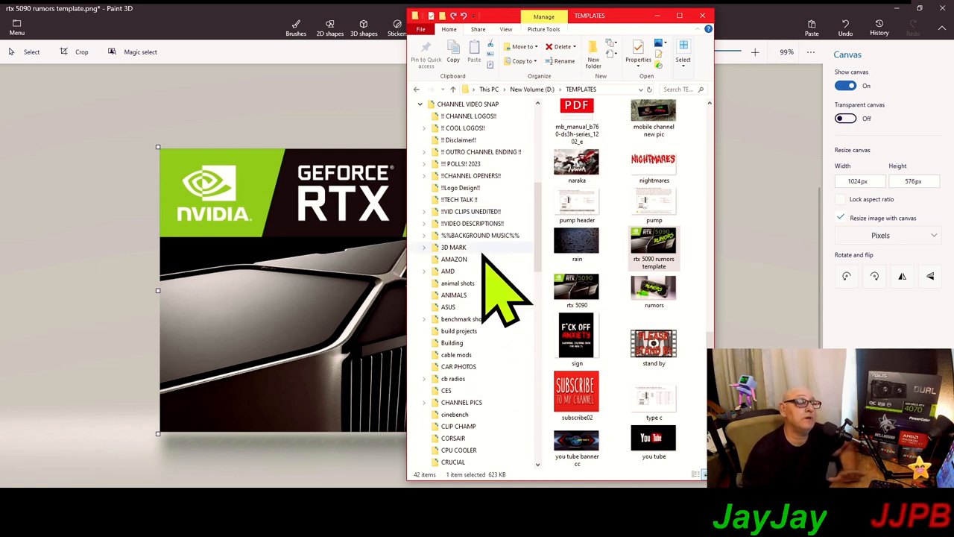
{"action": "mouse_move", "coordinate": [496, 343]}
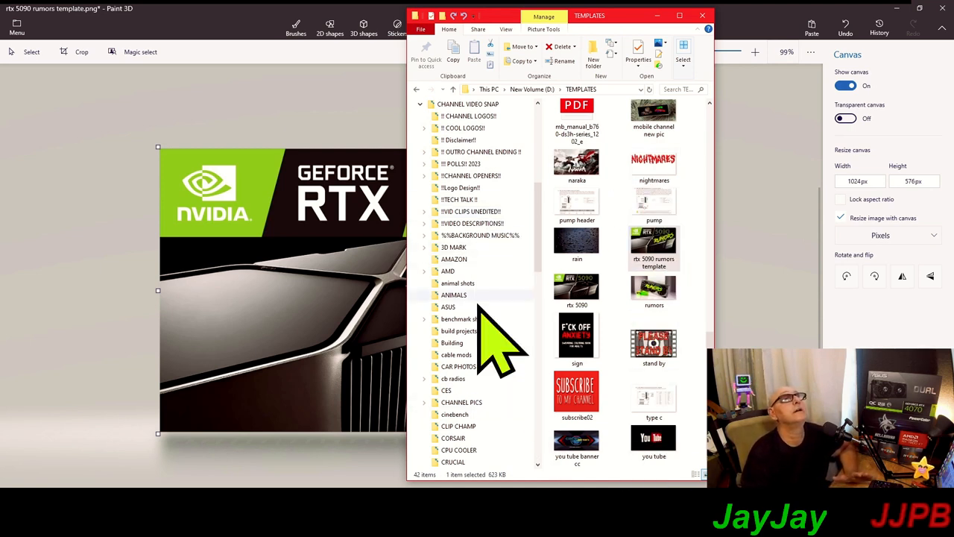
{"action": "mouse_move", "coordinate": [701, 55]}
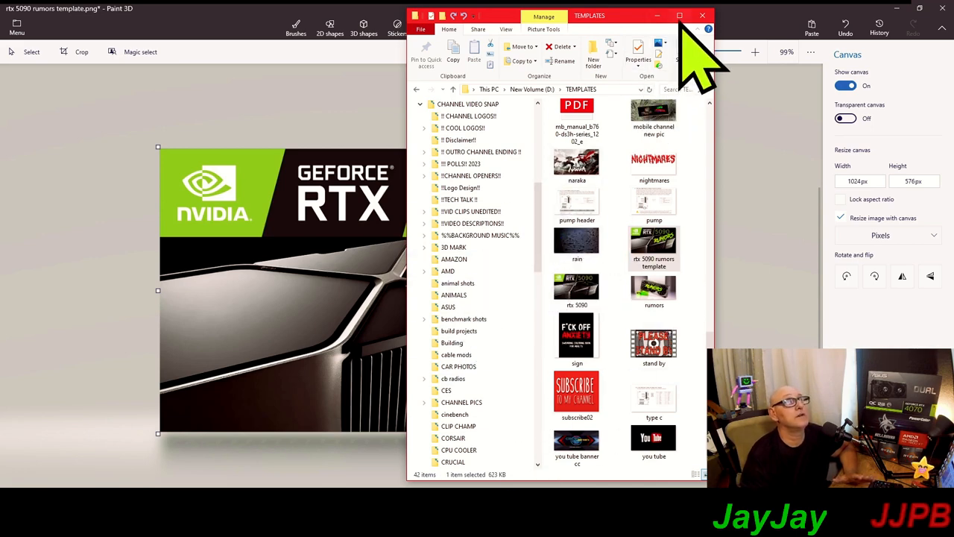
{"action": "left_click", "coordinate": [680, 15]}
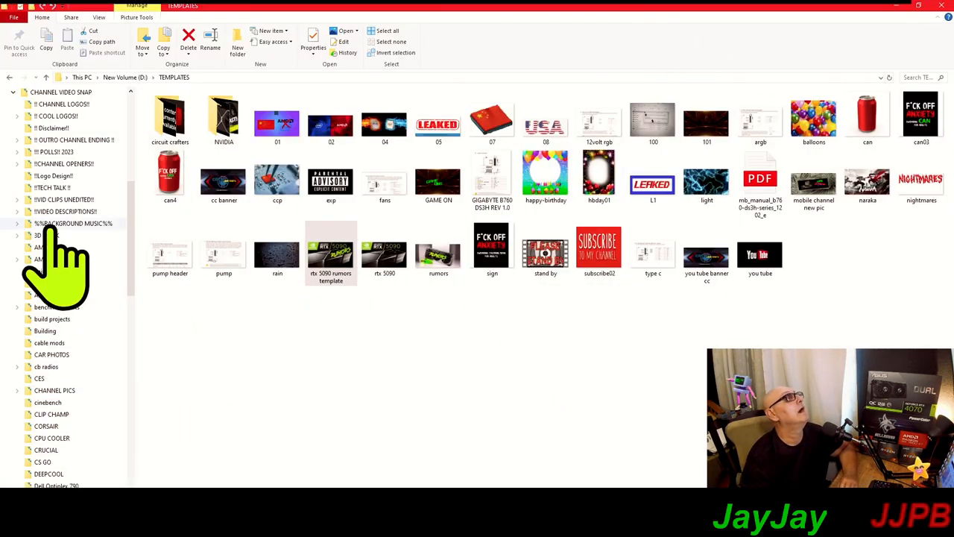
{"action": "mouse_move", "coordinate": [112, 432]}
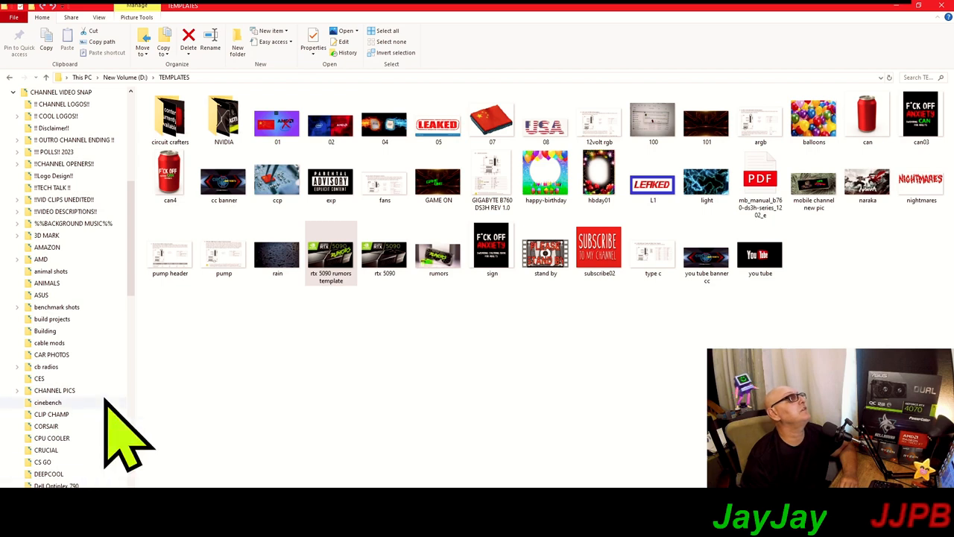
{"action": "scroll", "scroll_direction": "down", "scroll_amount": 3}
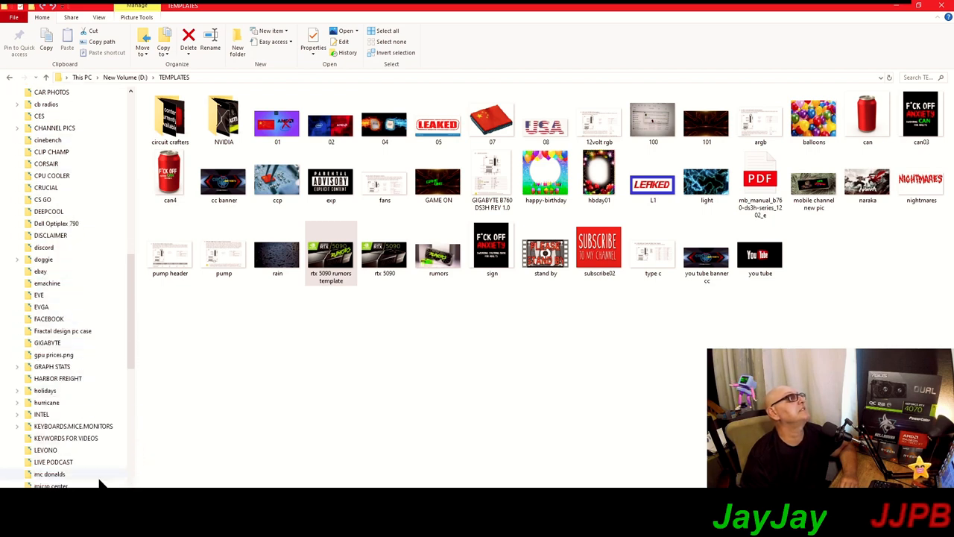
{"action": "scroll", "scroll_direction": "down", "scroll_amount": 3}
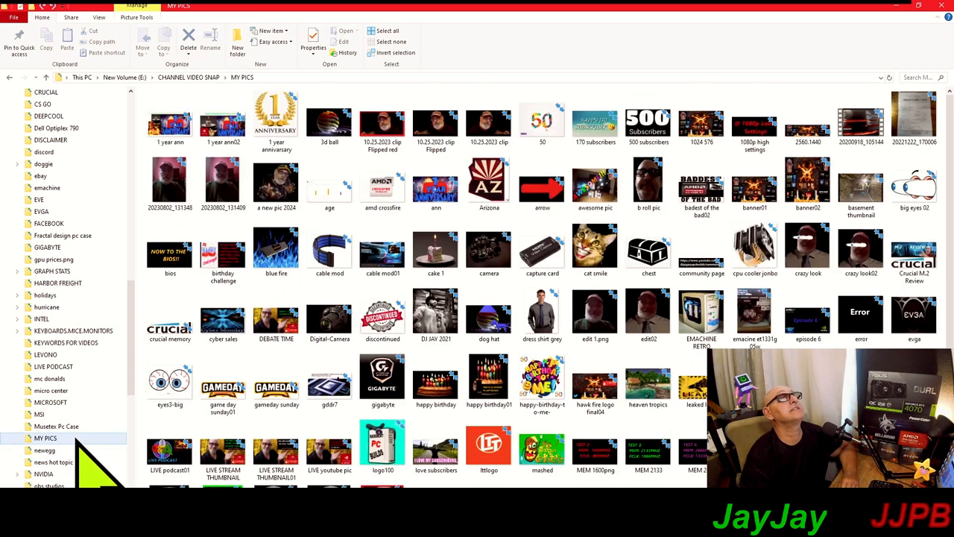
{"action": "mouse_move", "coordinate": [299, 157]}
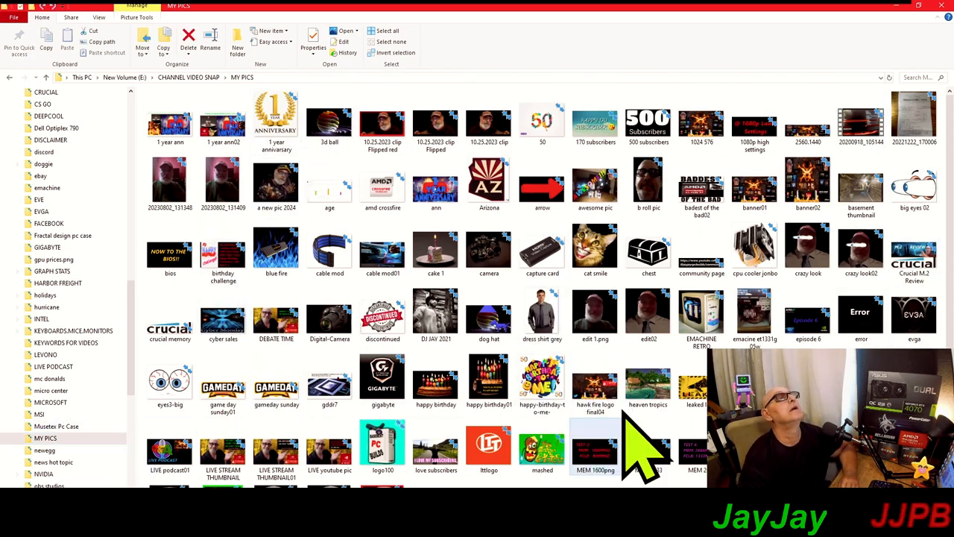
{"action": "mouse_move", "coordinate": [283, 187]}
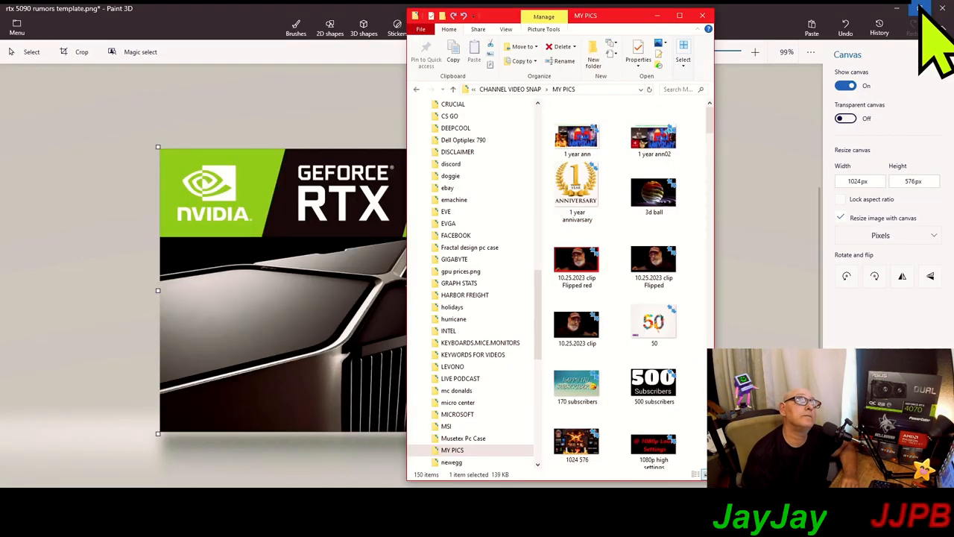
Scroll through the MY PICS thumbnails to find the creator's photo.
{"action": "scroll", "scroll_direction": "down", "scroll_amount": 3}
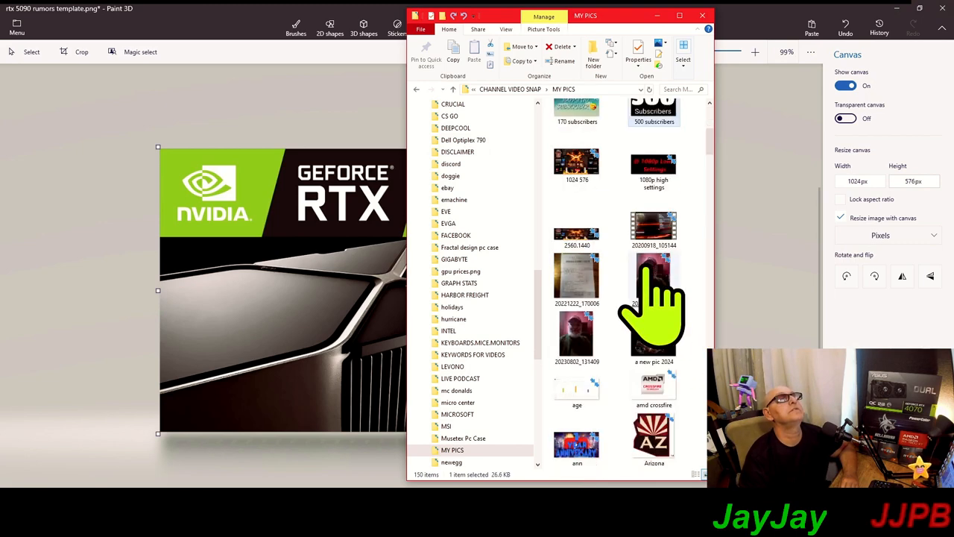
{"action": "scroll", "scroll_direction": "up", "scroll_amount": 3}
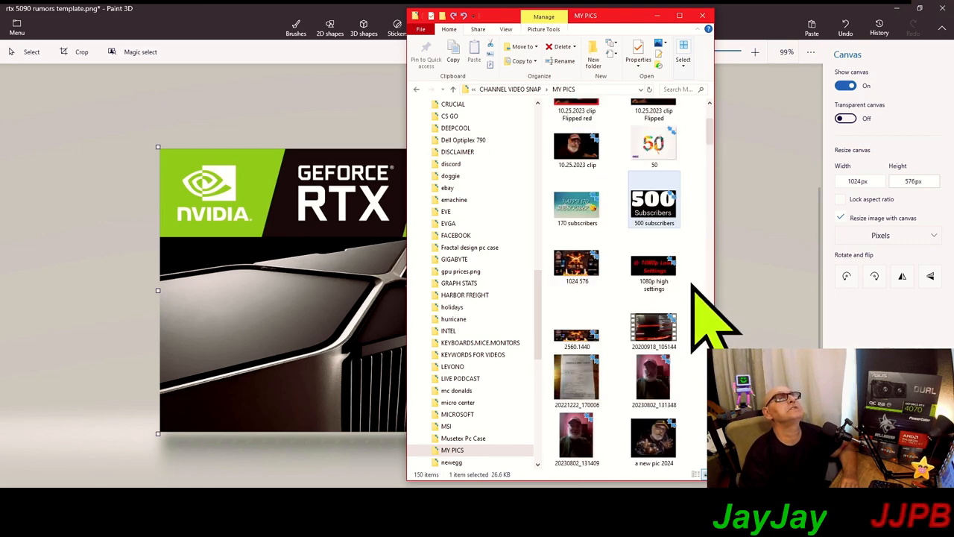
{"action": "scroll", "scroll_direction": "down", "scroll_amount": 3}
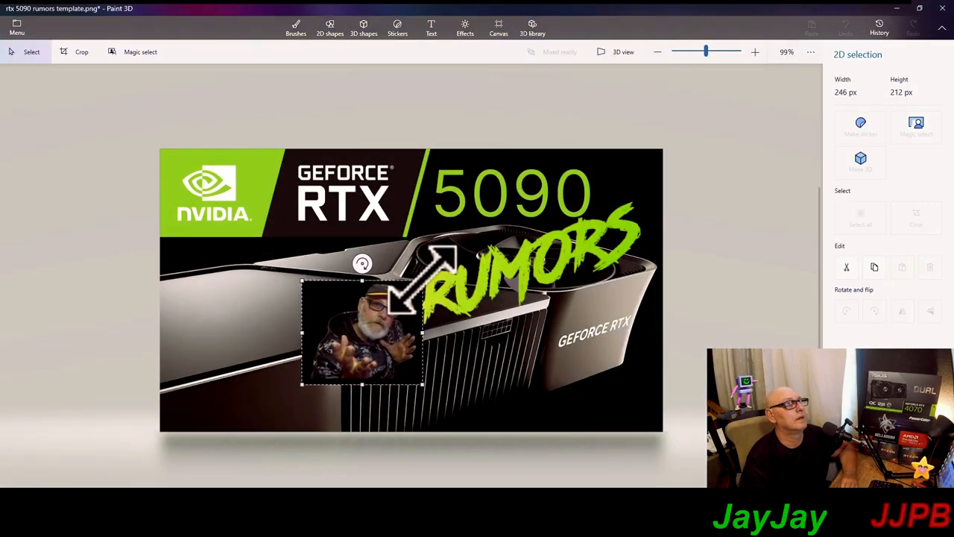
Shrink the pasted creator photo, move it beside RUMORS, and commit it.
{"action": "left_click_drag", "start_coordinate": [362, 332], "coordinate": [268, 351]}
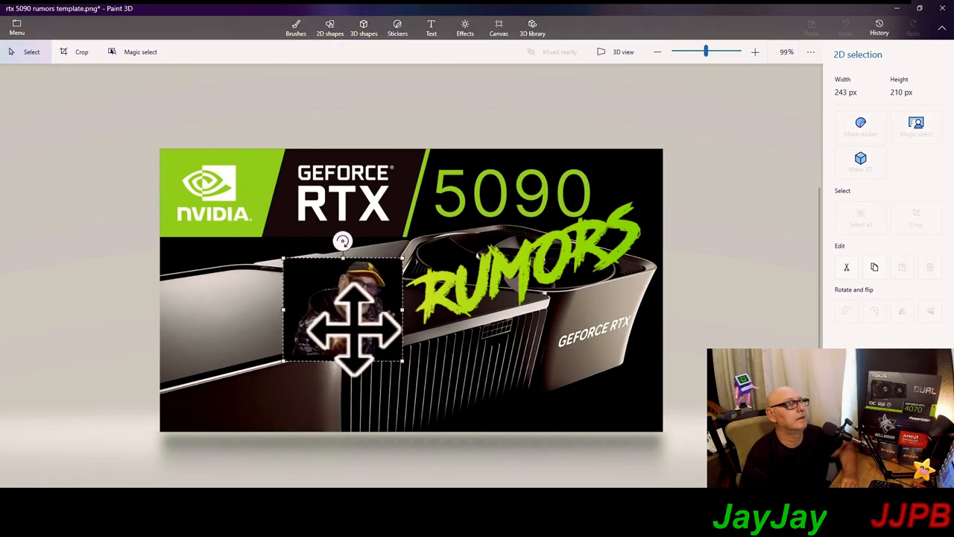
{"action": "left_click_drag", "start_coordinate": [351, 328], "coordinate": [339, 328]}
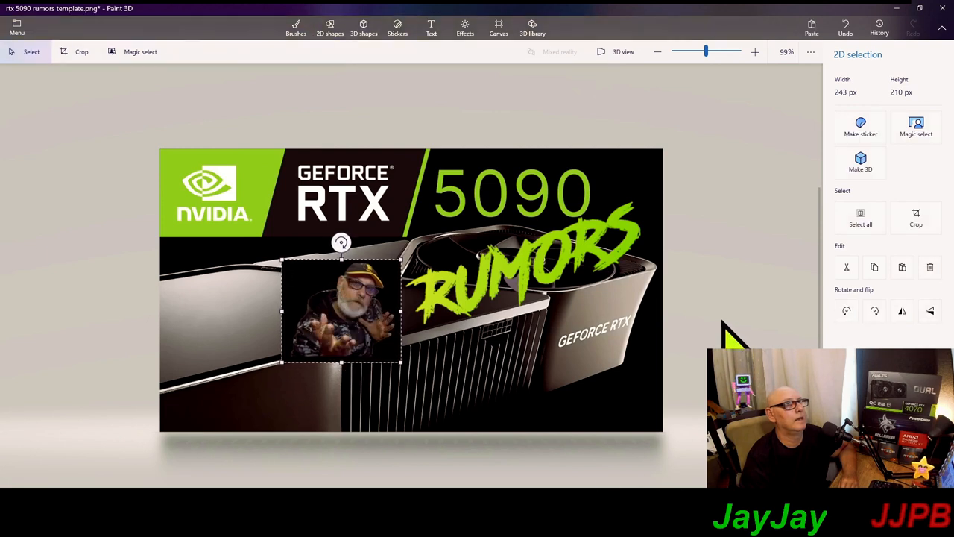
{"action": "left_click", "coordinate": [498, 27]}
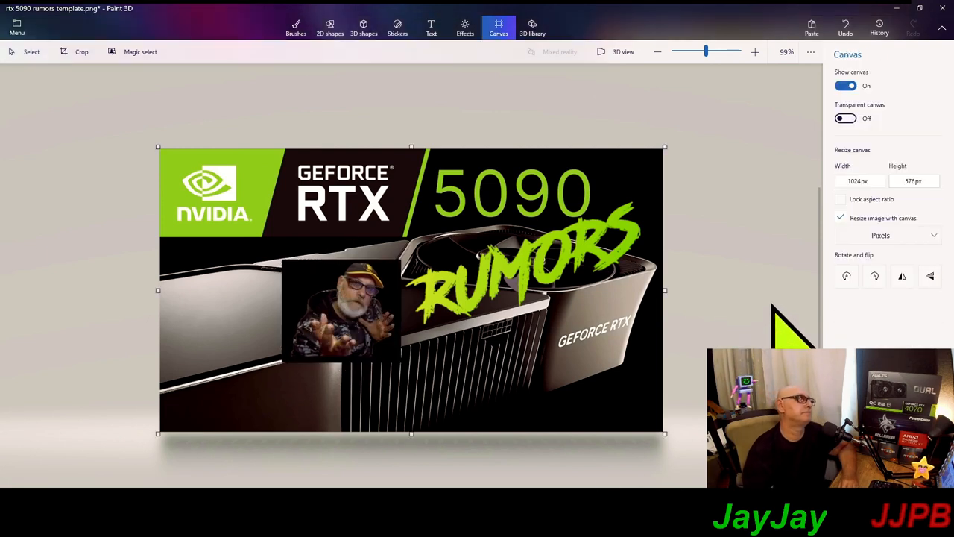
{"action": "mouse_move", "coordinate": [257, 291]}
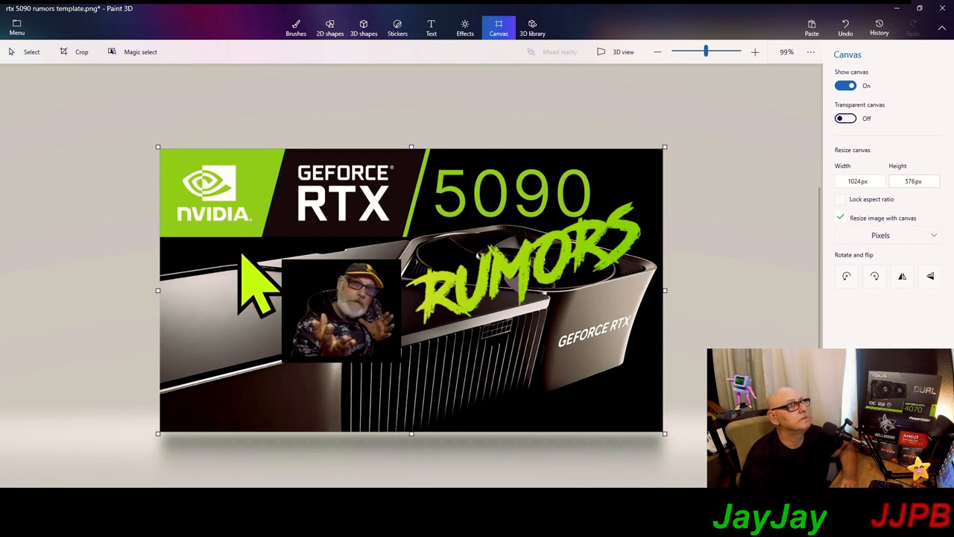
{"action": "mouse_move", "coordinate": [552, 239]}
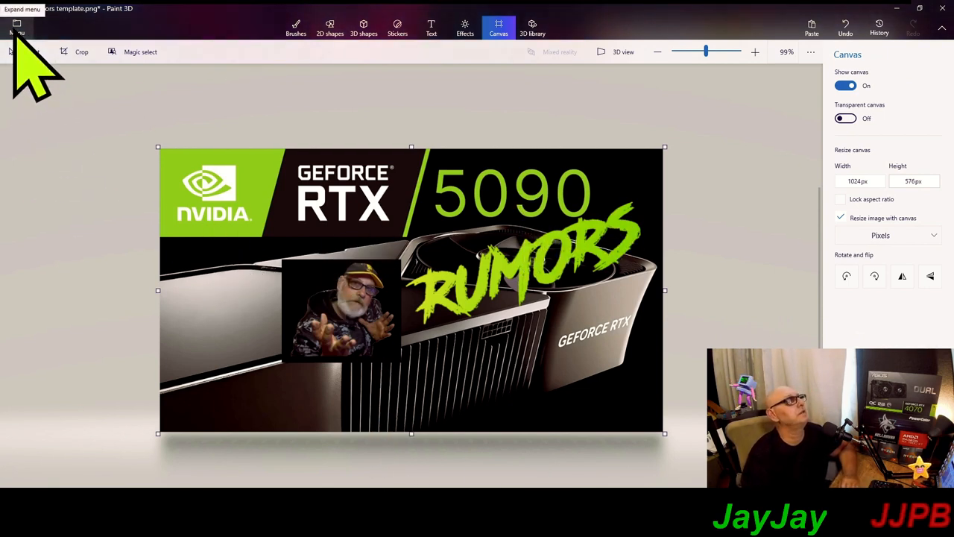
Save the updated thumbnail over rtx 5090 rumors template.png.
{"action": "left_click", "coordinate": [17, 28]}
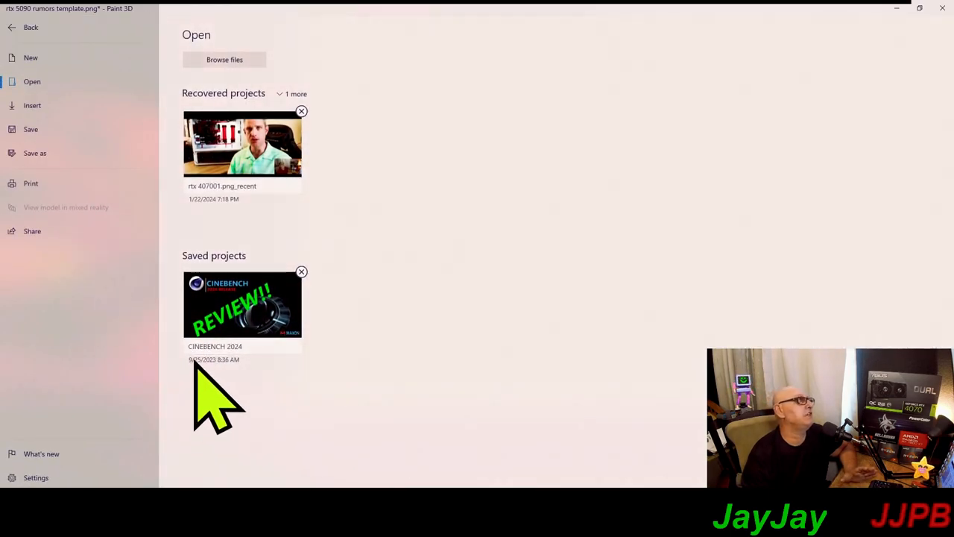
{"action": "mouse_move", "coordinate": [74, 202]}
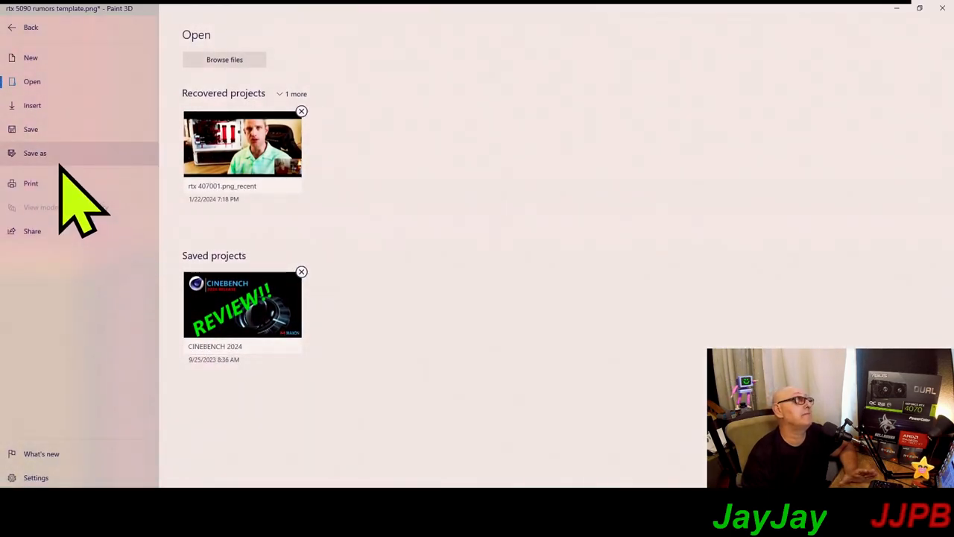
{"action": "left_click", "coordinate": [30, 27]}
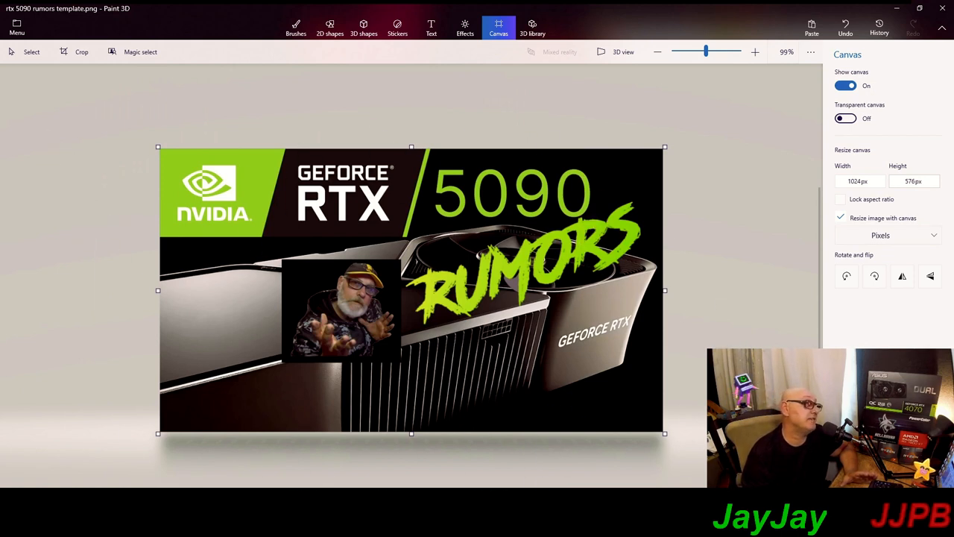
{"action": "mouse_move", "coordinate": [469, 436]}
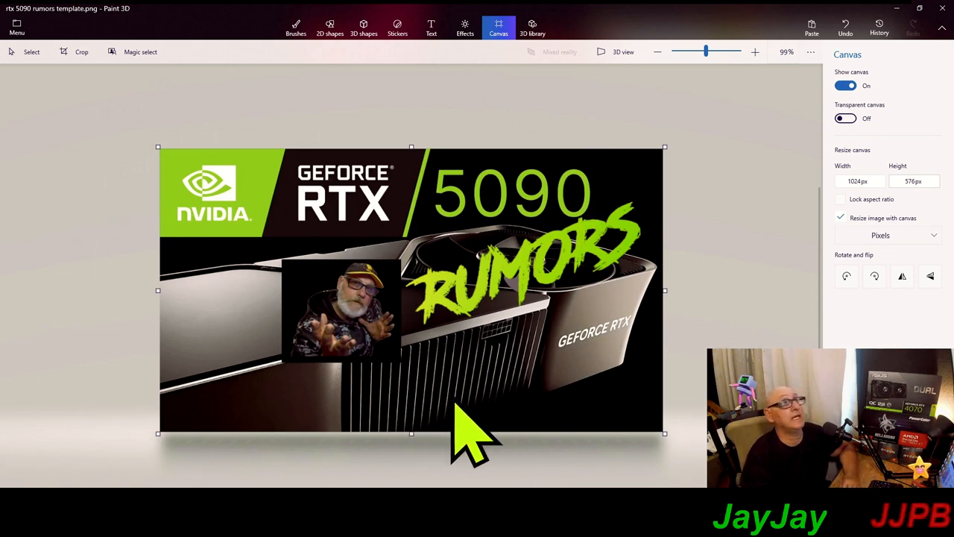
{"action": "mouse_move", "coordinate": [604, 455]}
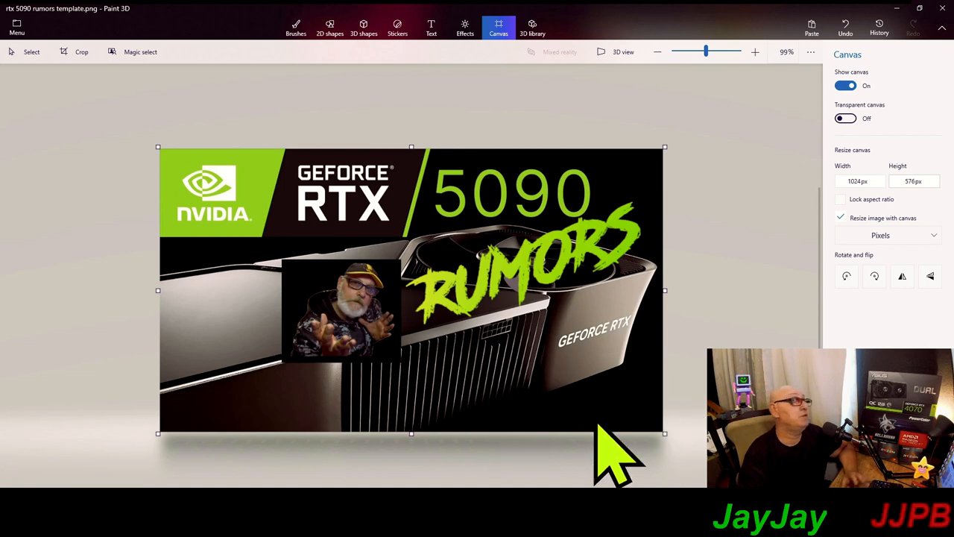
{"action": "mouse_move", "coordinate": [567, 387]}
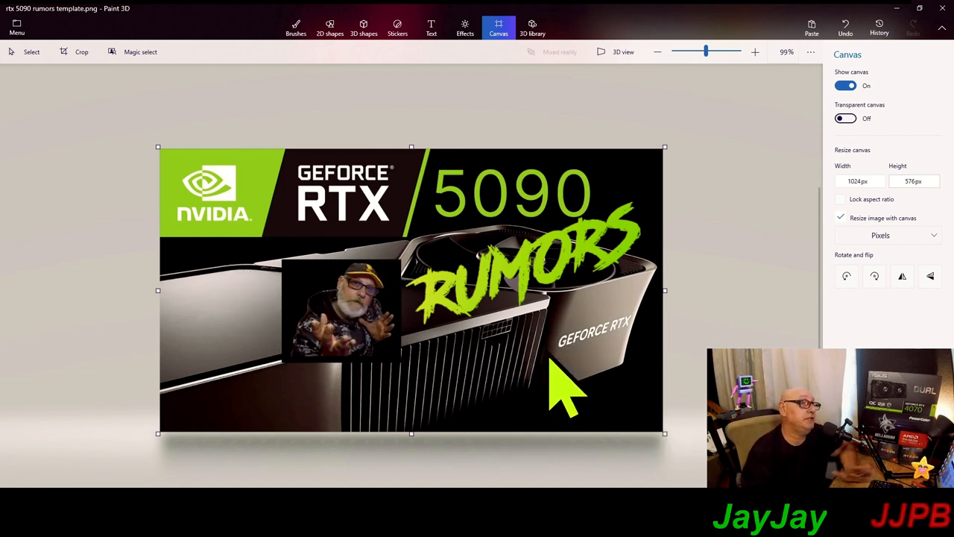
{"action": "mouse_move", "coordinate": [627, 351]}
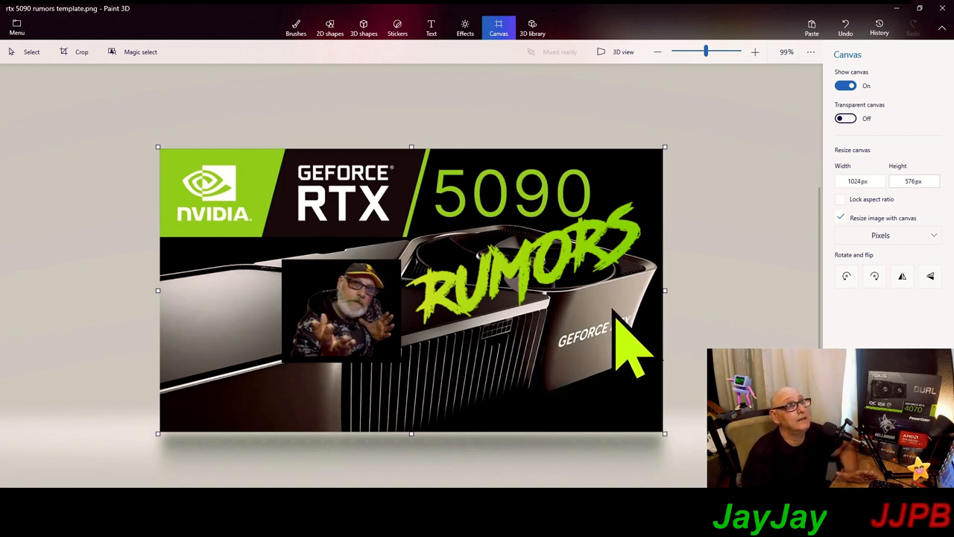
{"action": "mouse_move", "coordinate": [500, 231]}
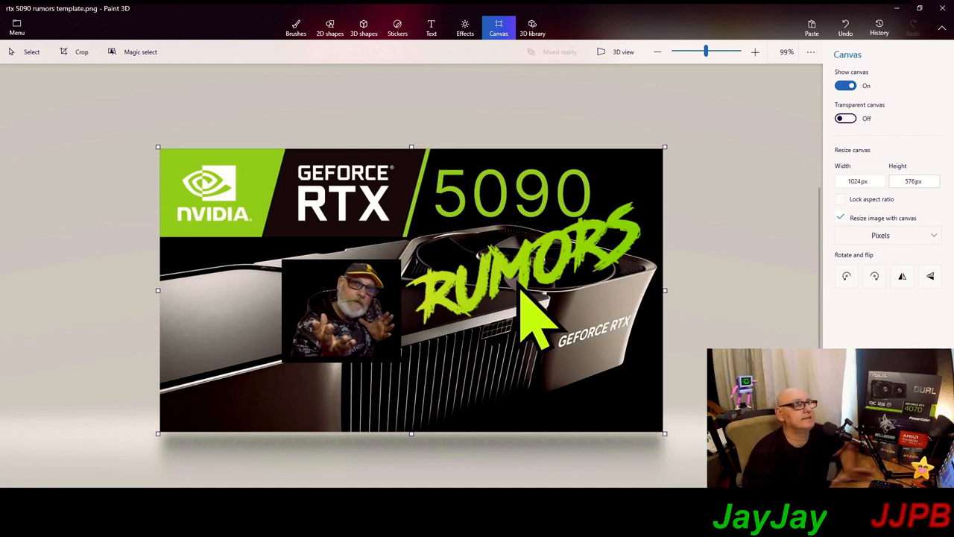
{"action": "mouse_move", "coordinate": [217, 253]}
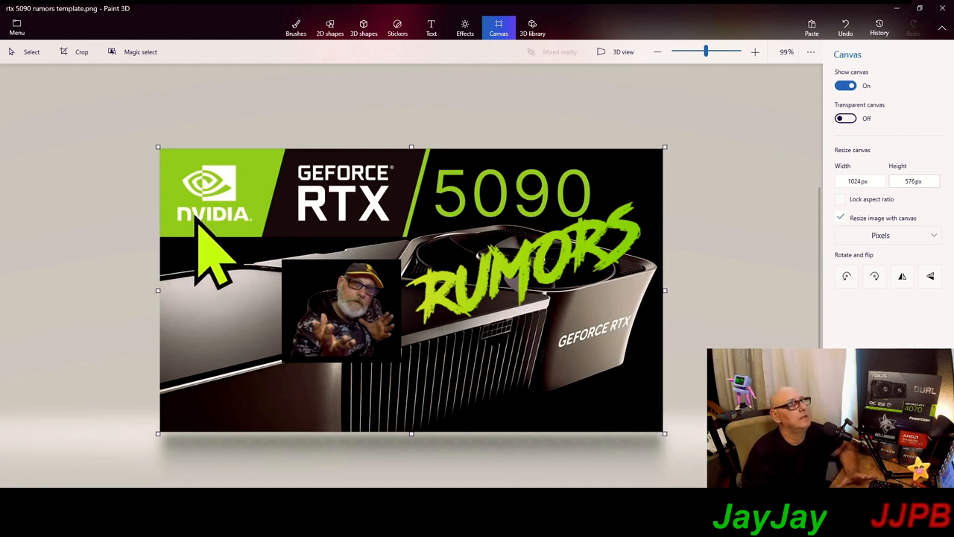
{"action": "mouse_move", "coordinate": [377, 276]}
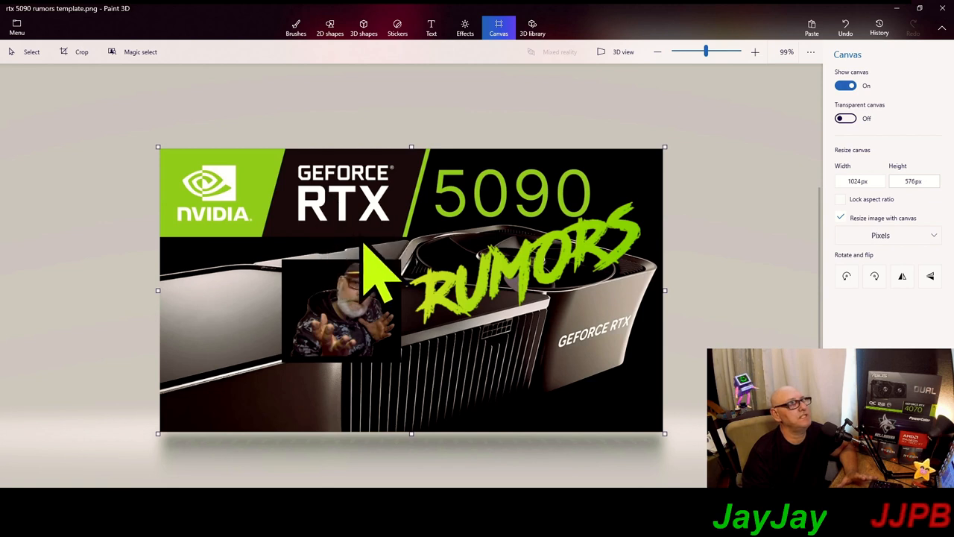
{"action": "mouse_move", "coordinate": [813, 246]}
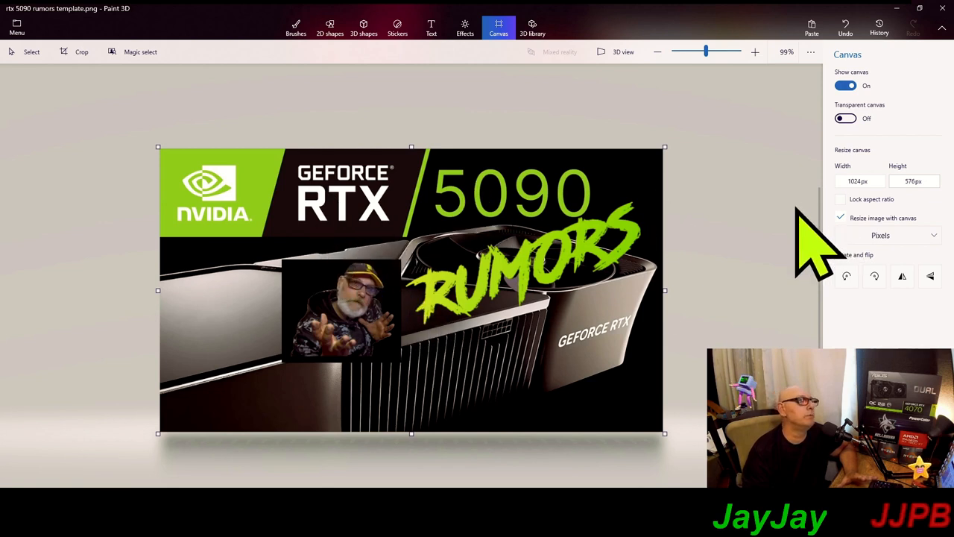
{"action": "mouse_move", "coordinate": [336, 365]}
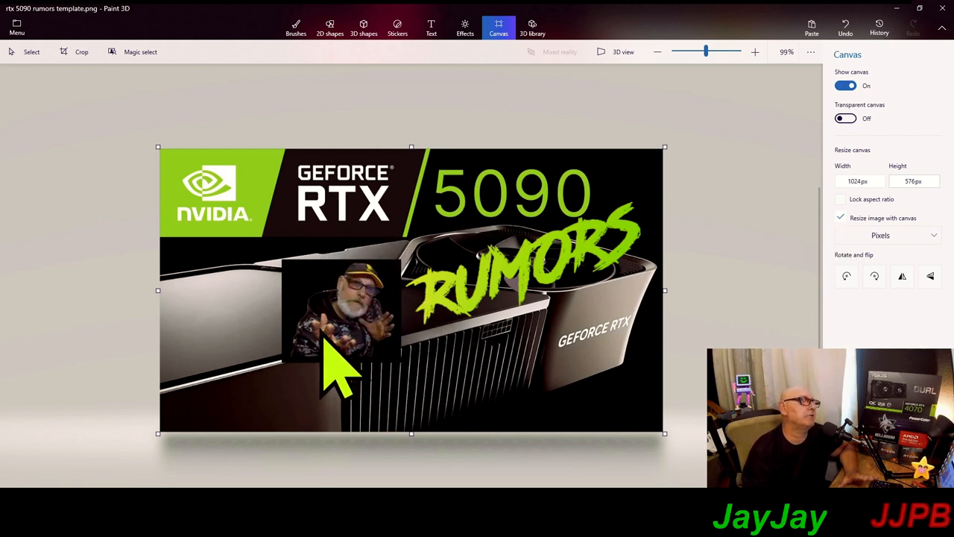
{"action": "mouse_move", "coordinate": [555, 421]}
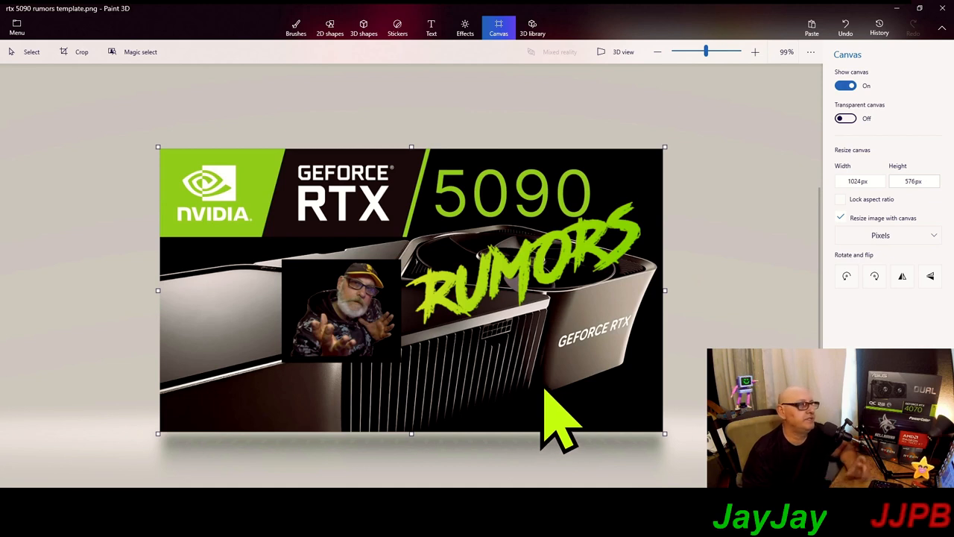
{"action": "mouse_move", "coordinate": [689, 366]}
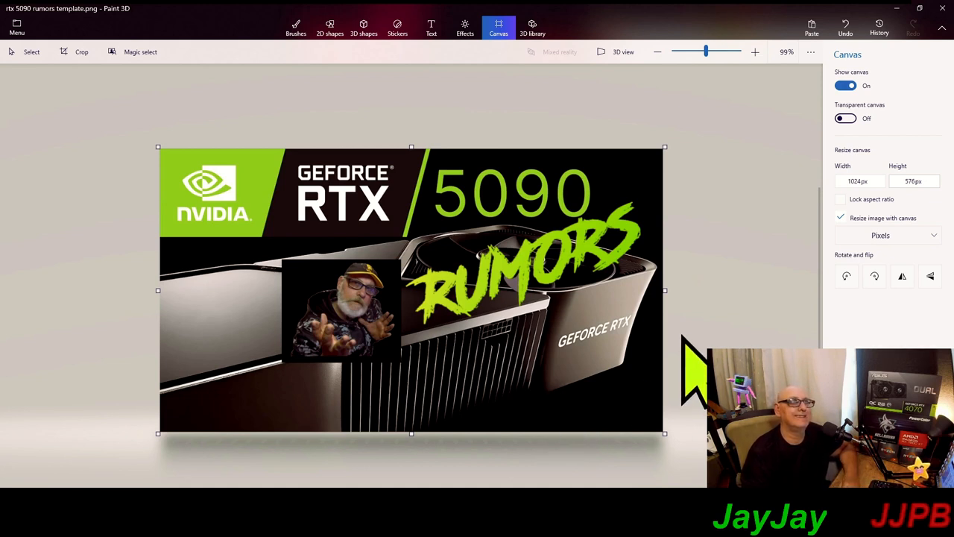